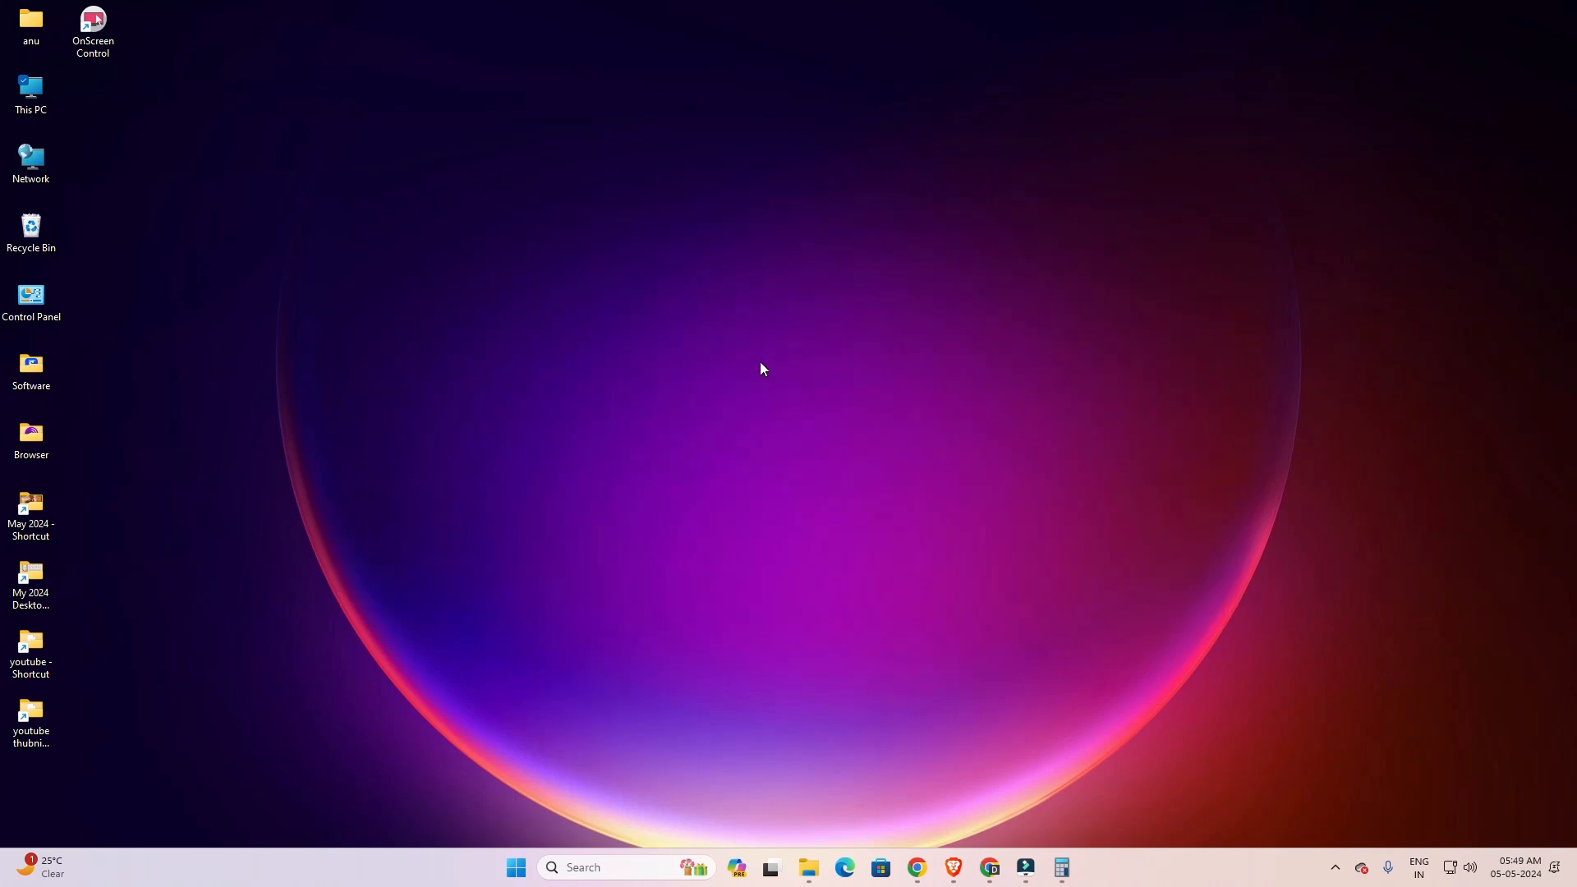
mouse_move(913, 867)
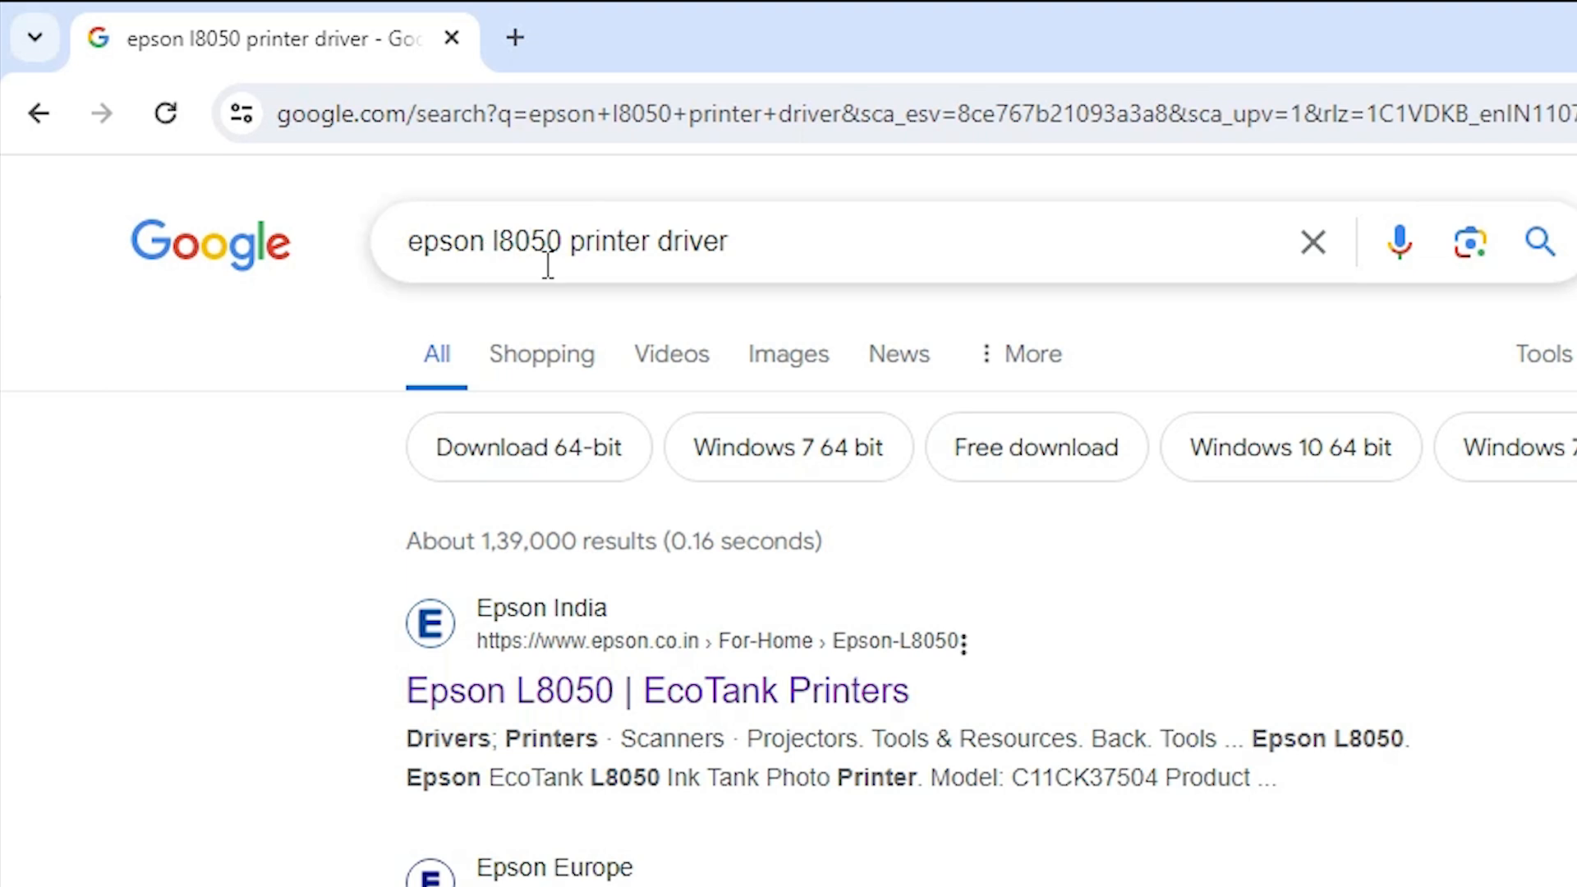
- Search Google for 'epson l8050 printer driver' and open the Epson India L8050 EcoTank result
click(568, 242)
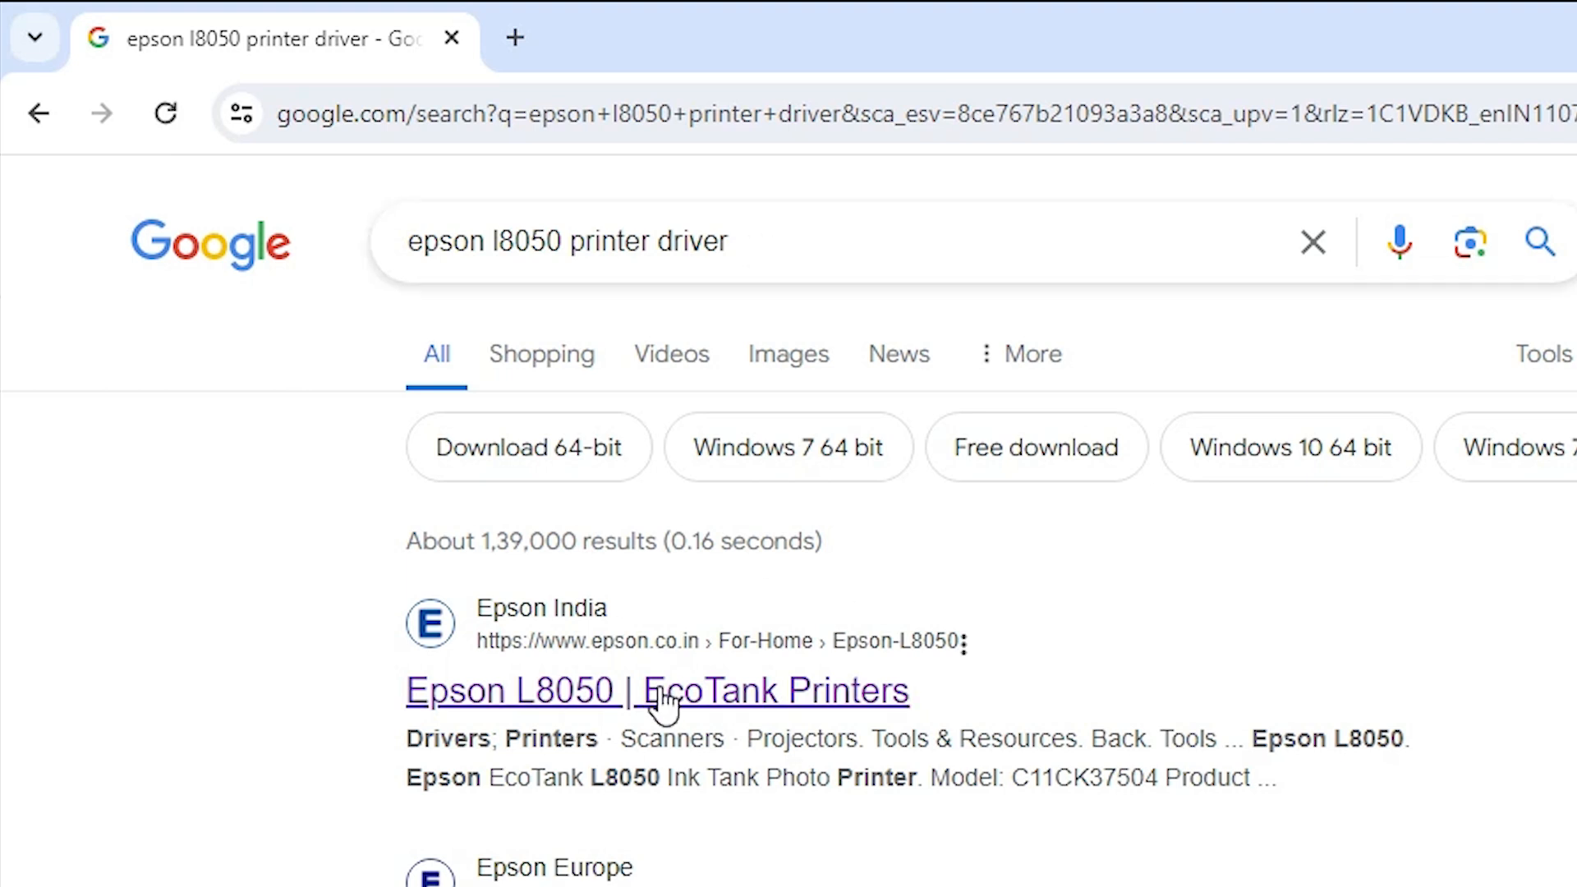
click(656, 692)
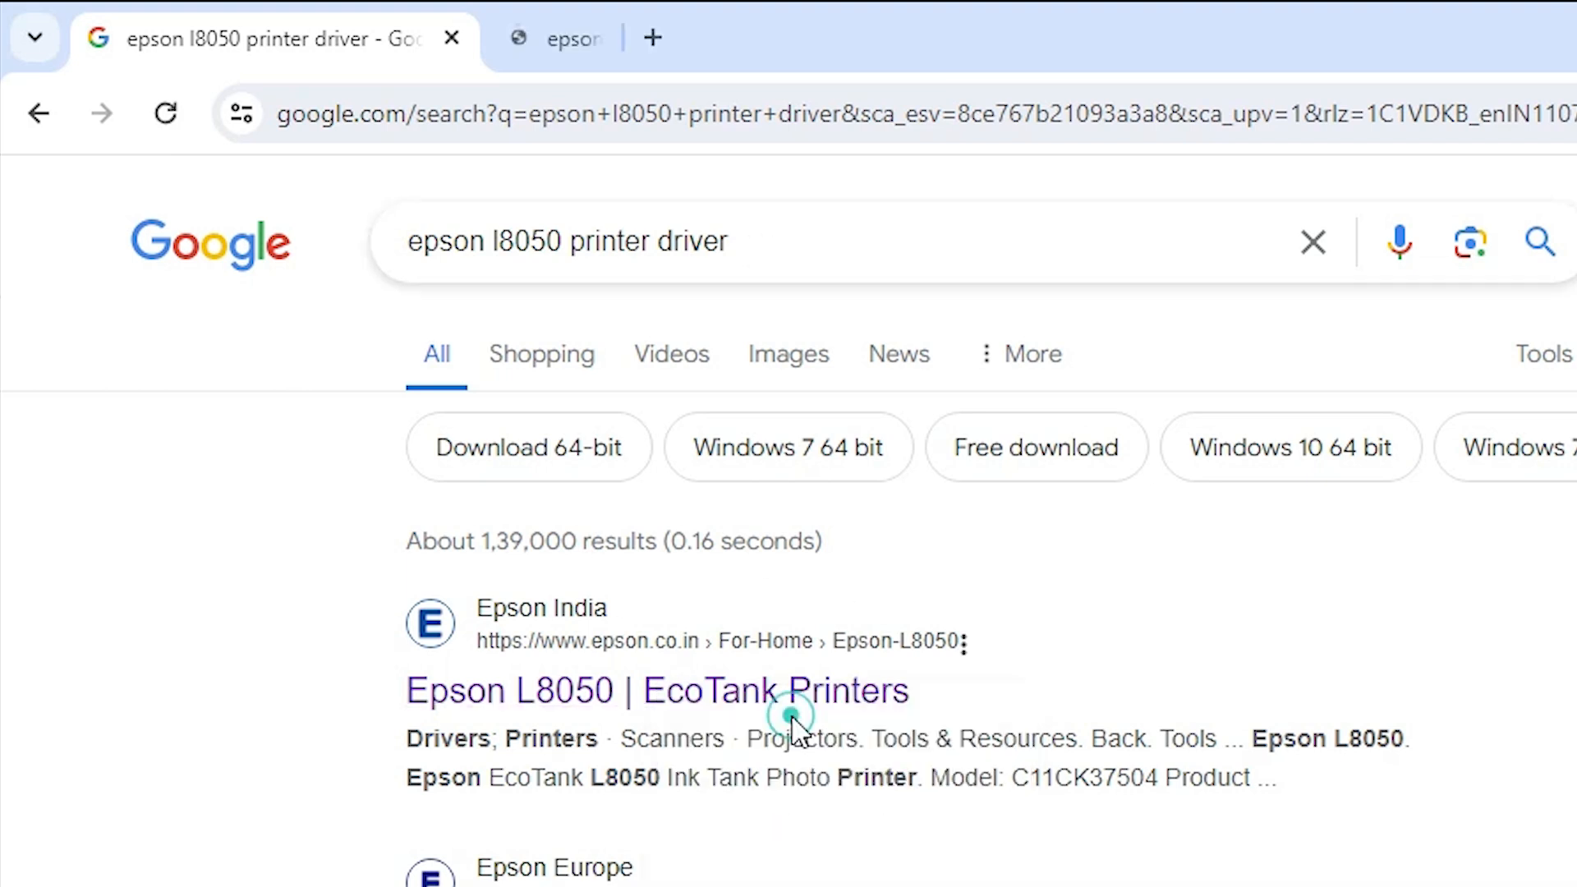
- Reach the L8050 Downloads section and keep Windows 10 64-bit (detected) as the operating system
click(657, 691)
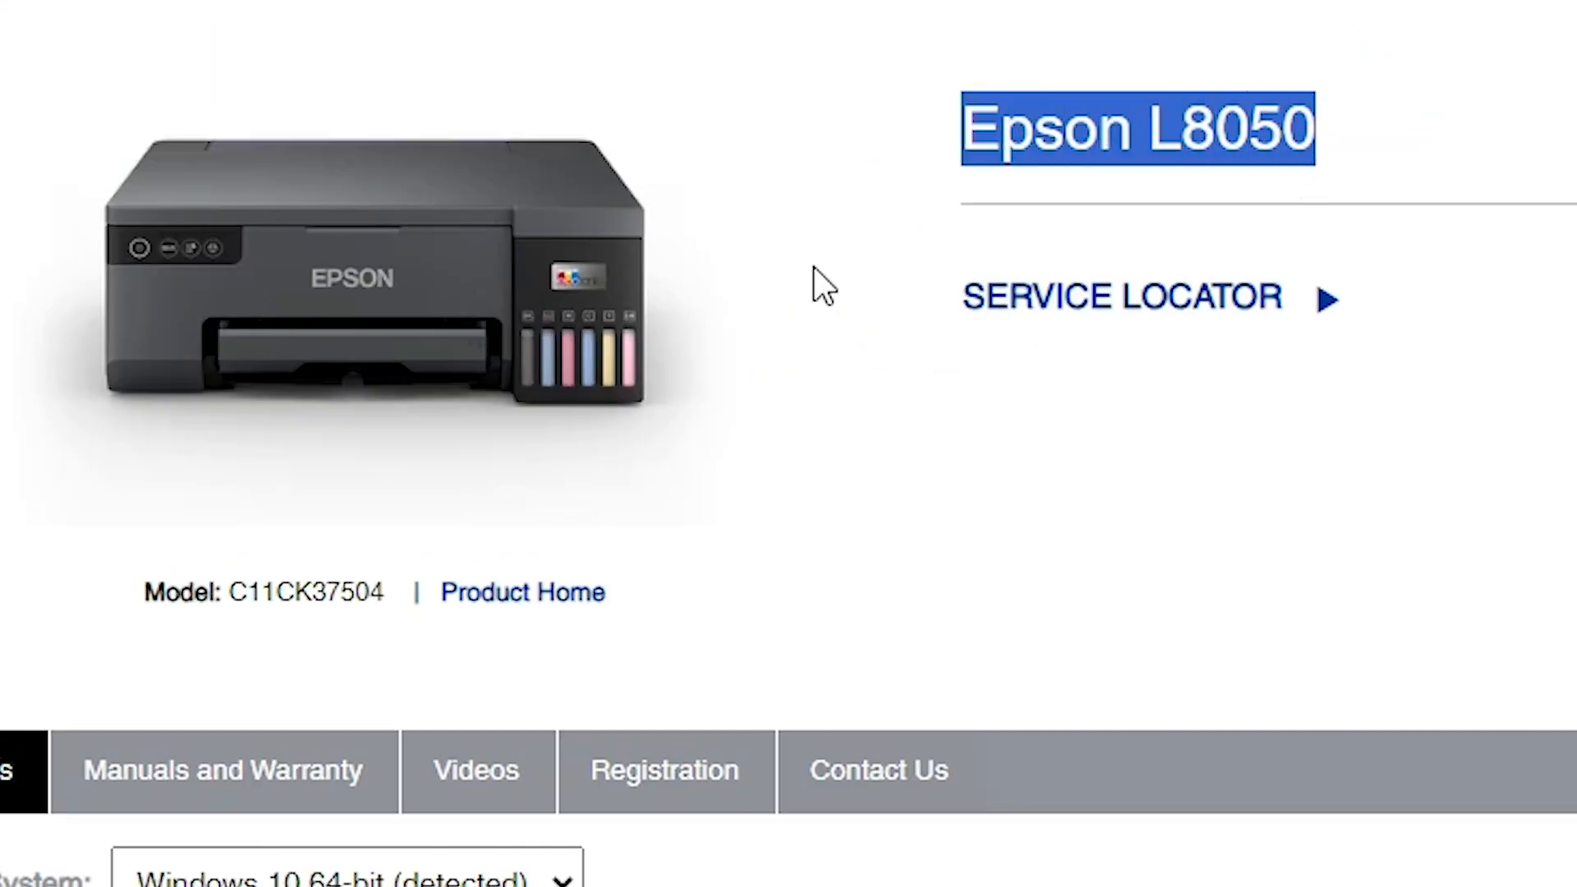
scroll(down, 3)
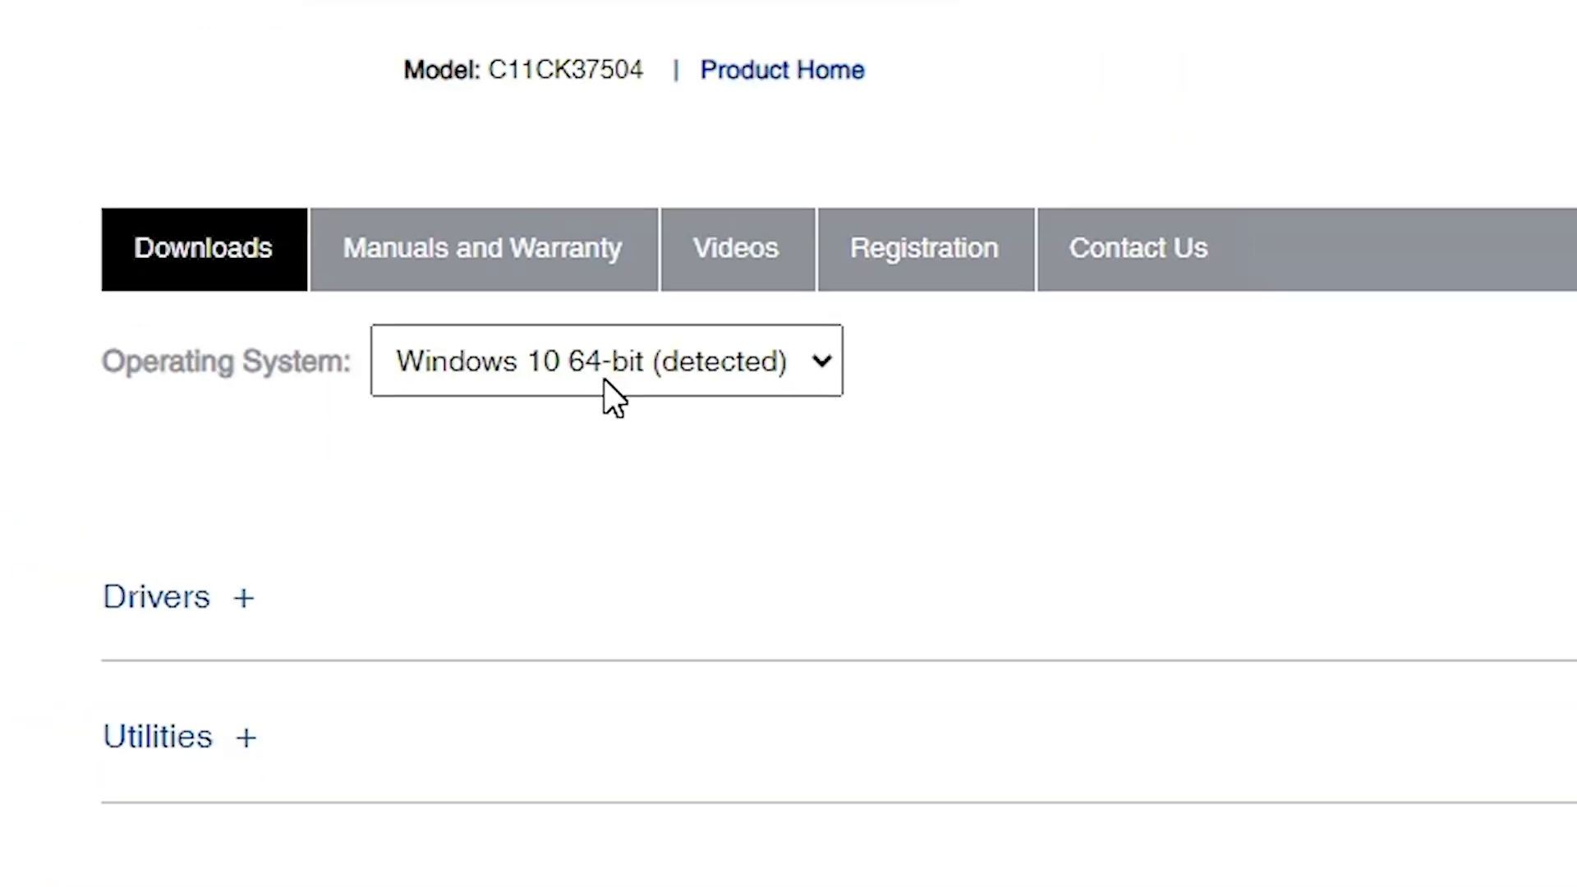
scroll(down, 3)
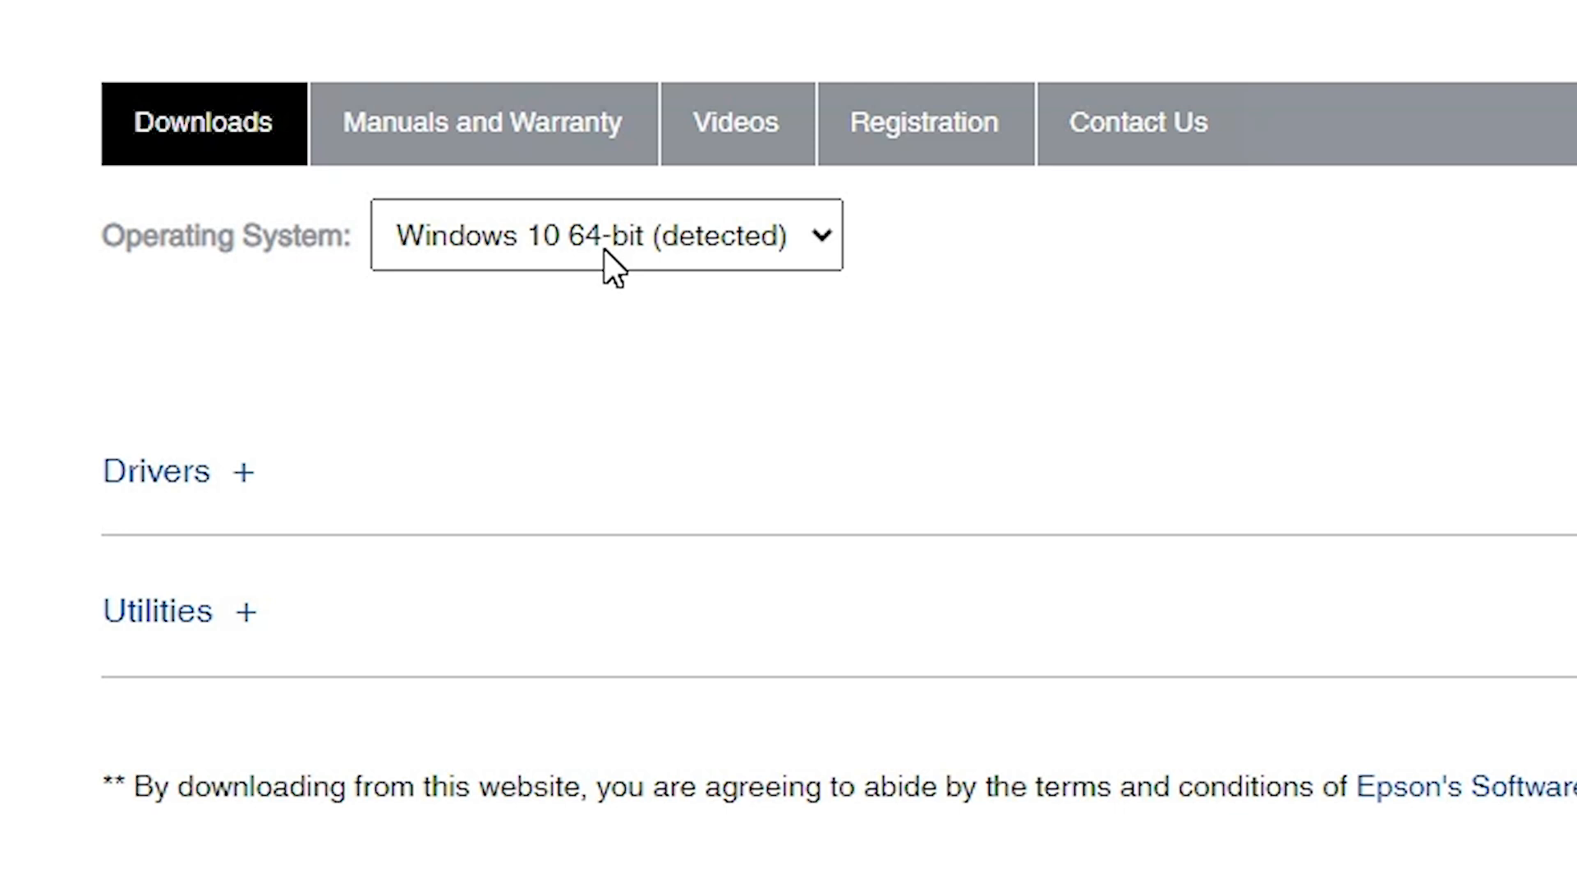
click(607, 235)
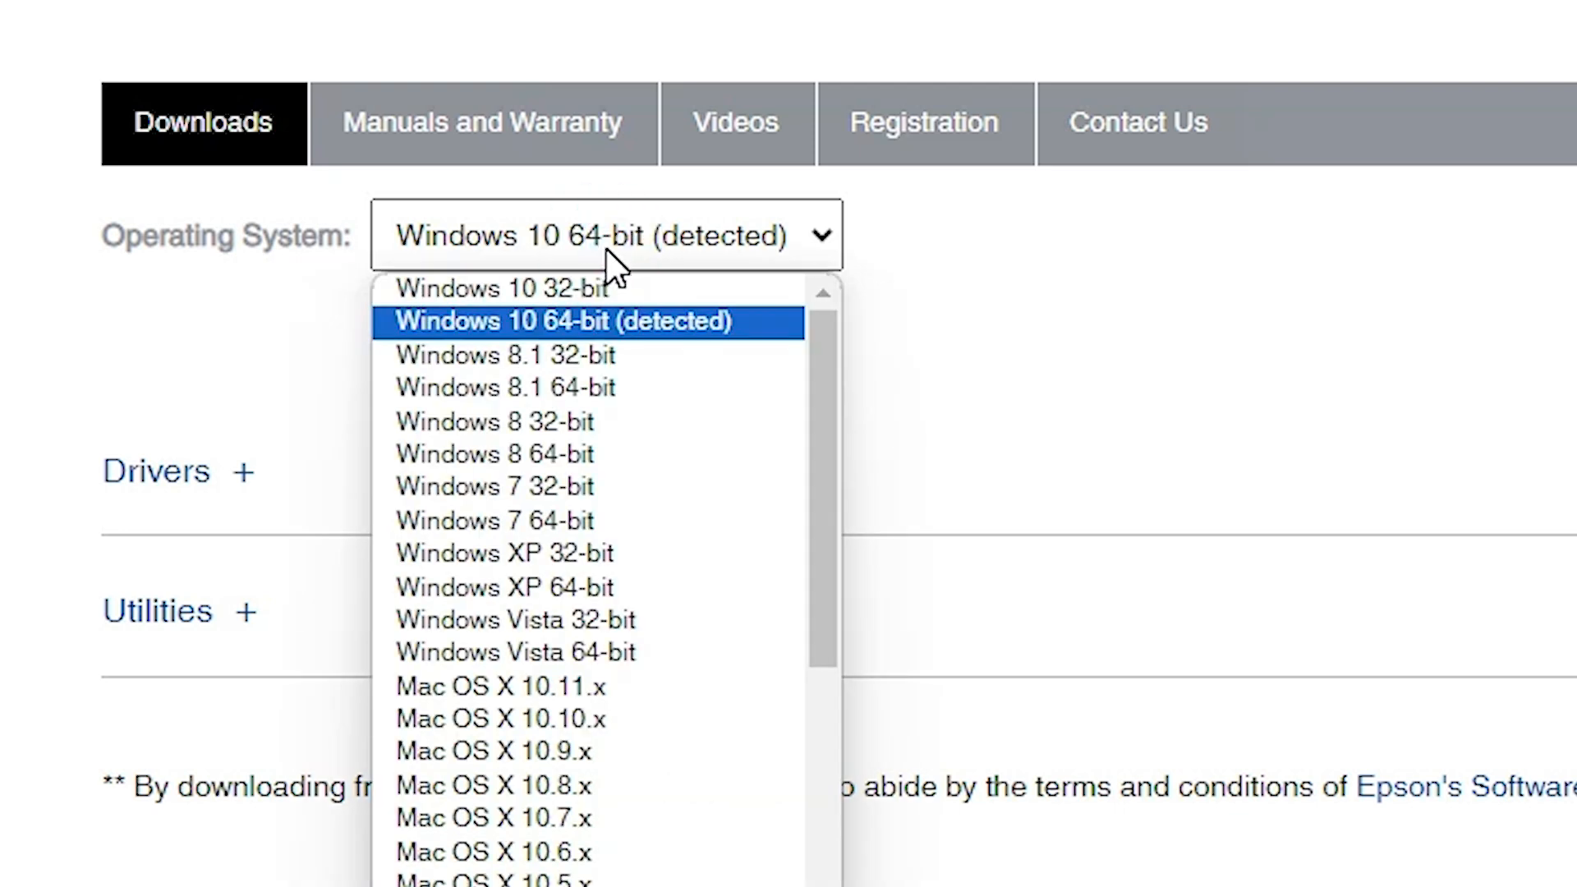
mouse_move(598, 355)
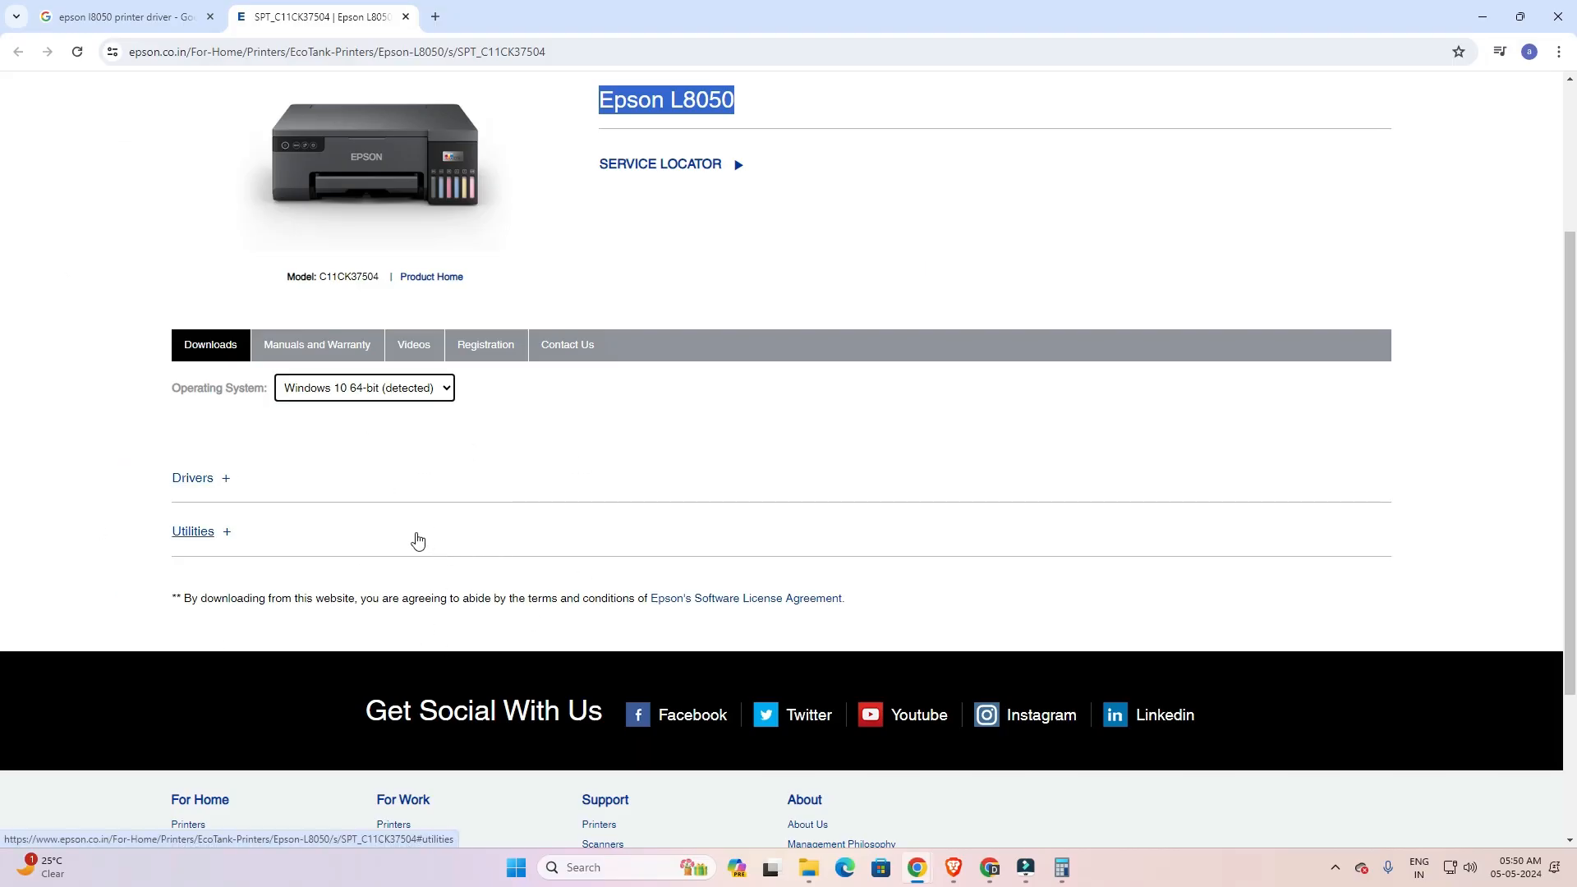
scroll(down, 3)
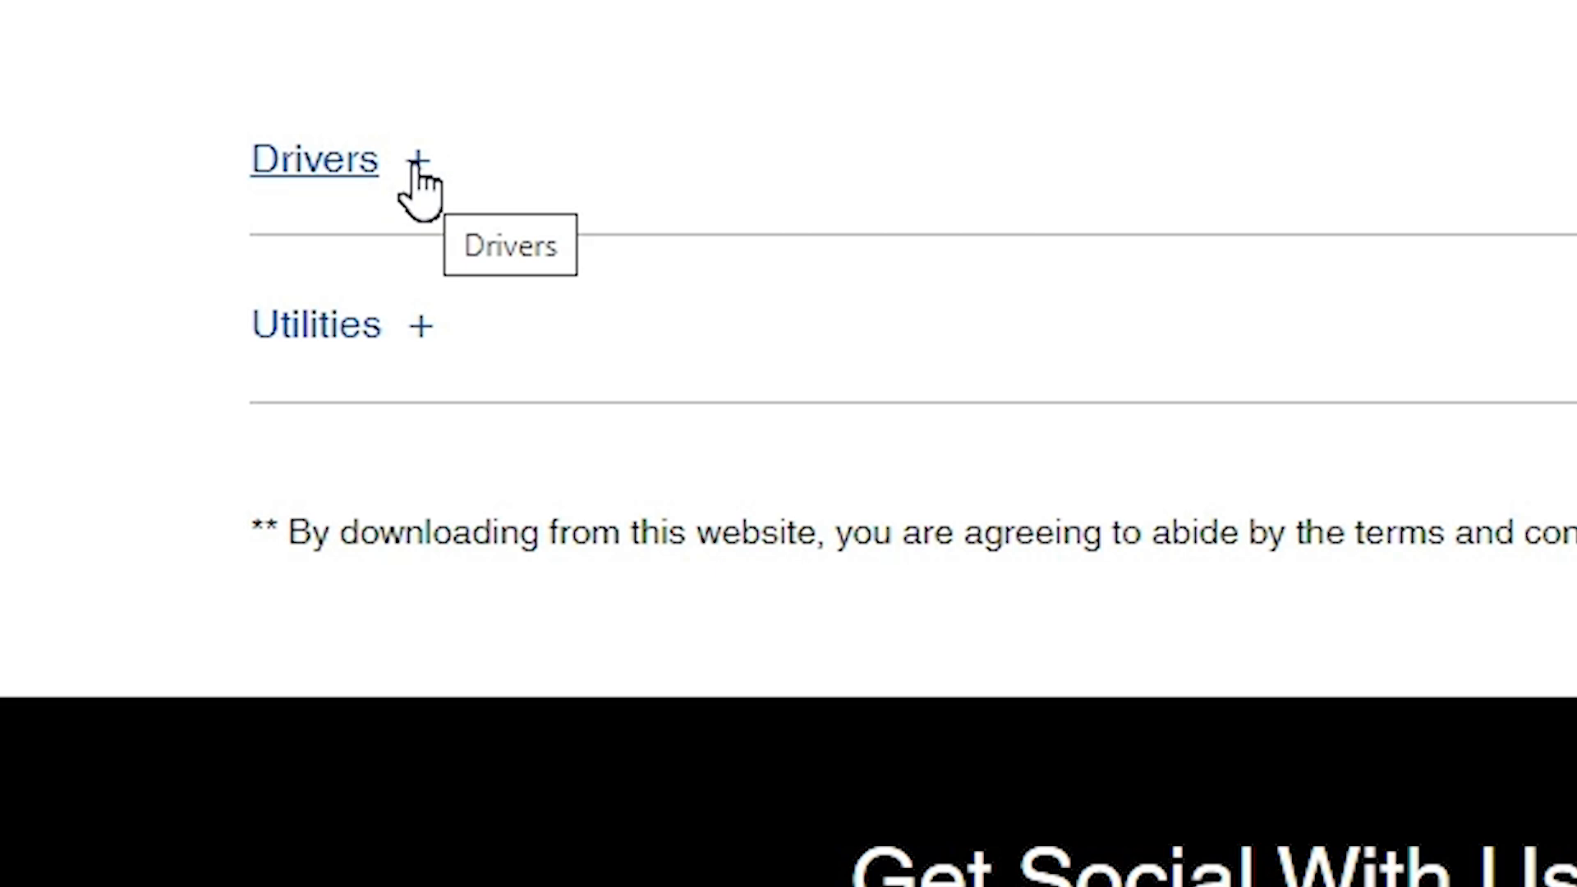
- Expand Drivers and download the L8050 Printer Driver Ver. 3.04.00 installer
click(422, 161)
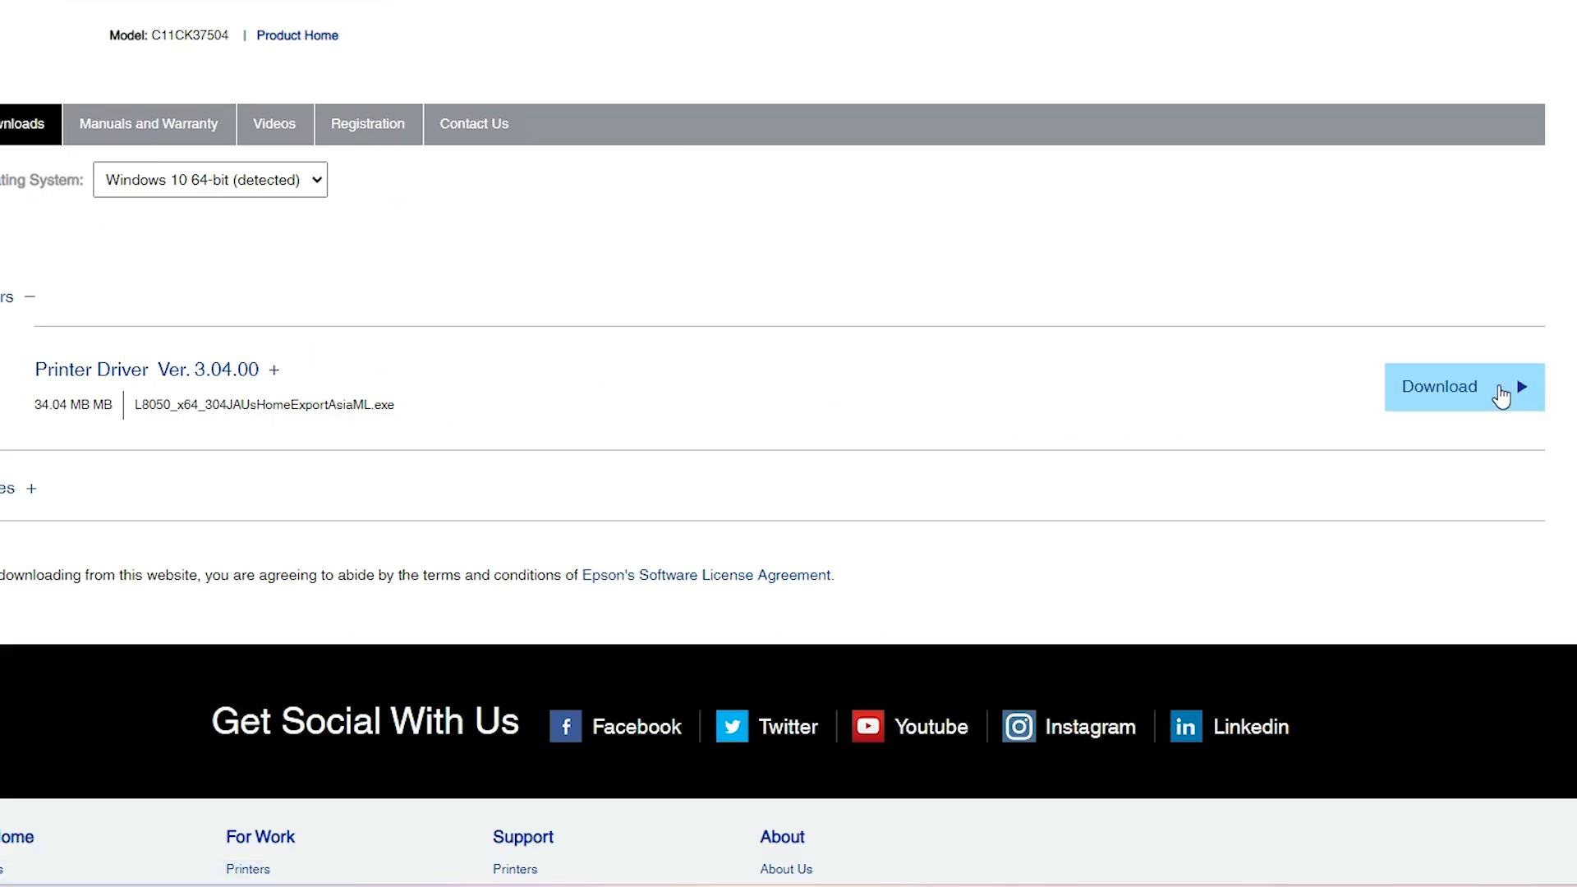
click(1464, 386)
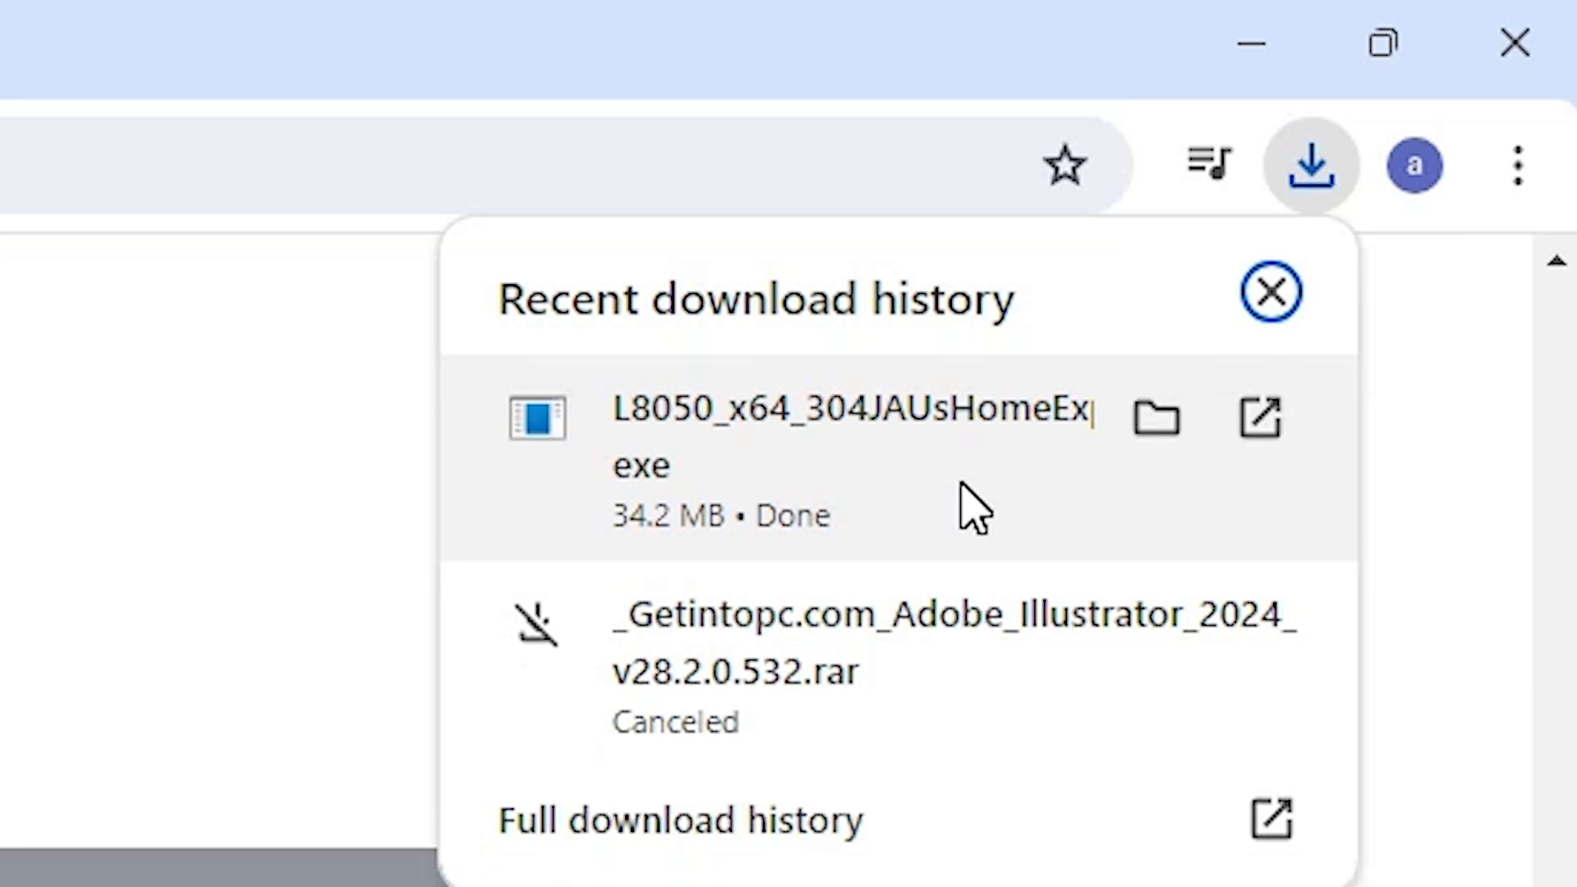
mouse_move(1157, 418)
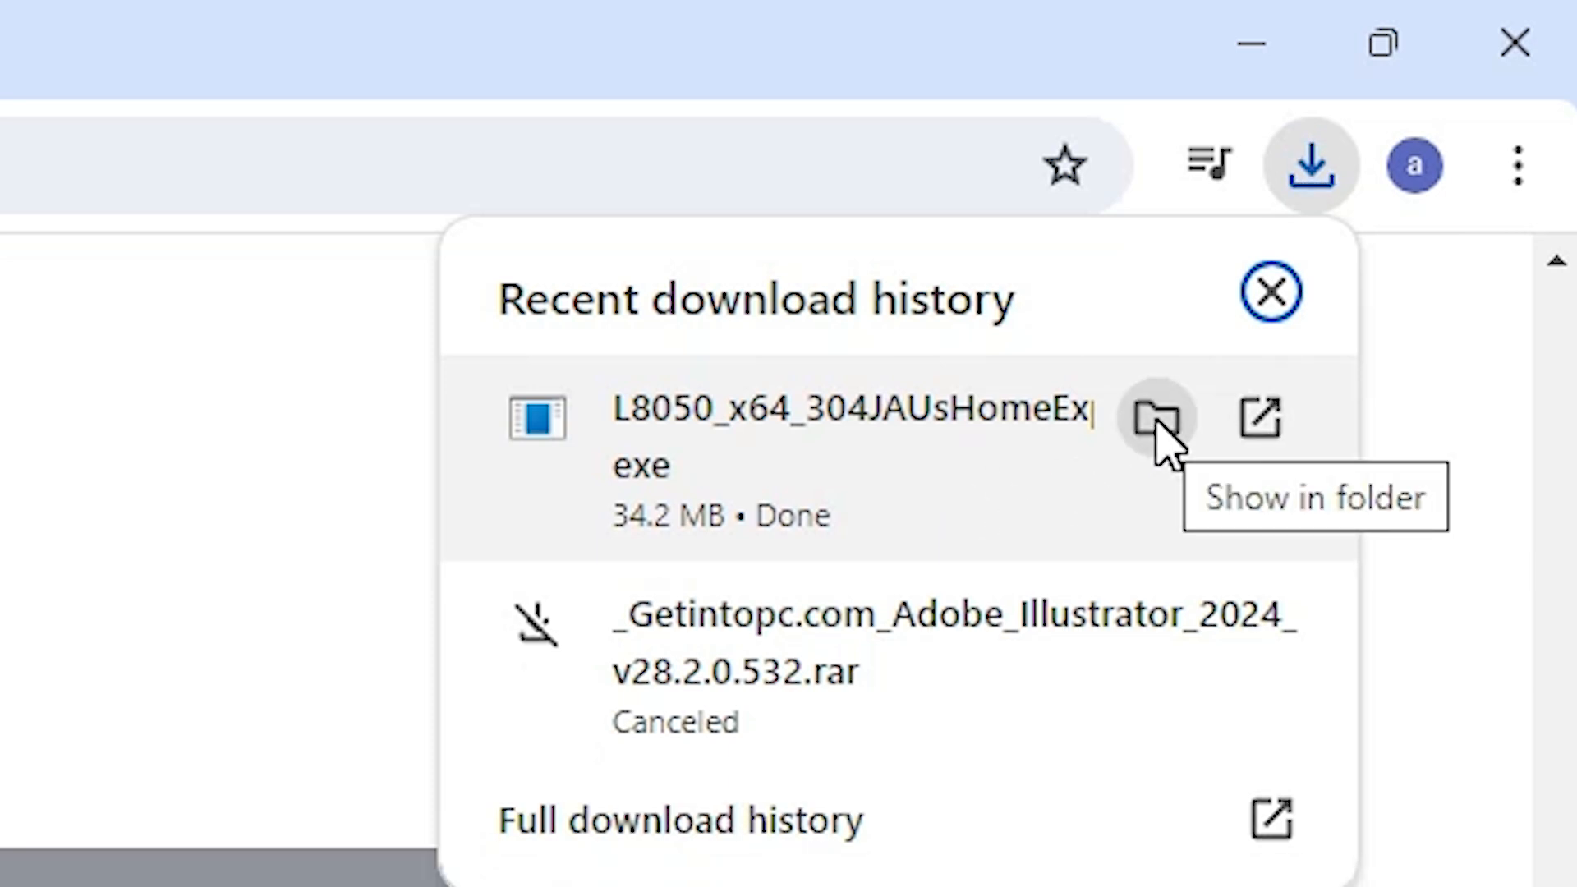
- Show the downloaded L8050_x64 driver .exe in Downloads and move it onto the desktop
click(1155, 417)
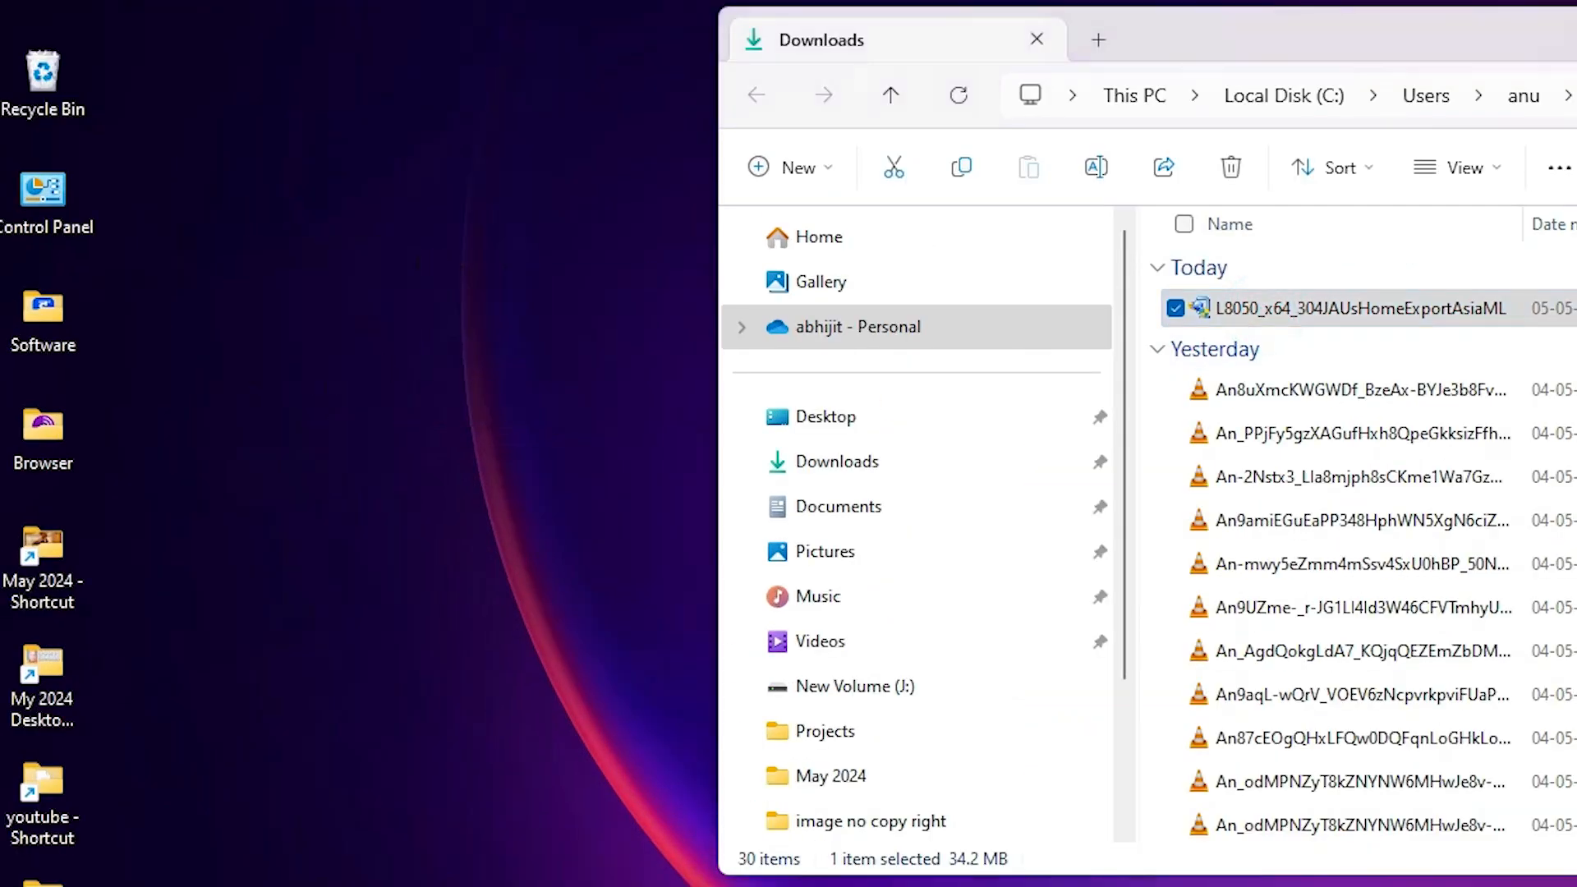
click(1037, 39)
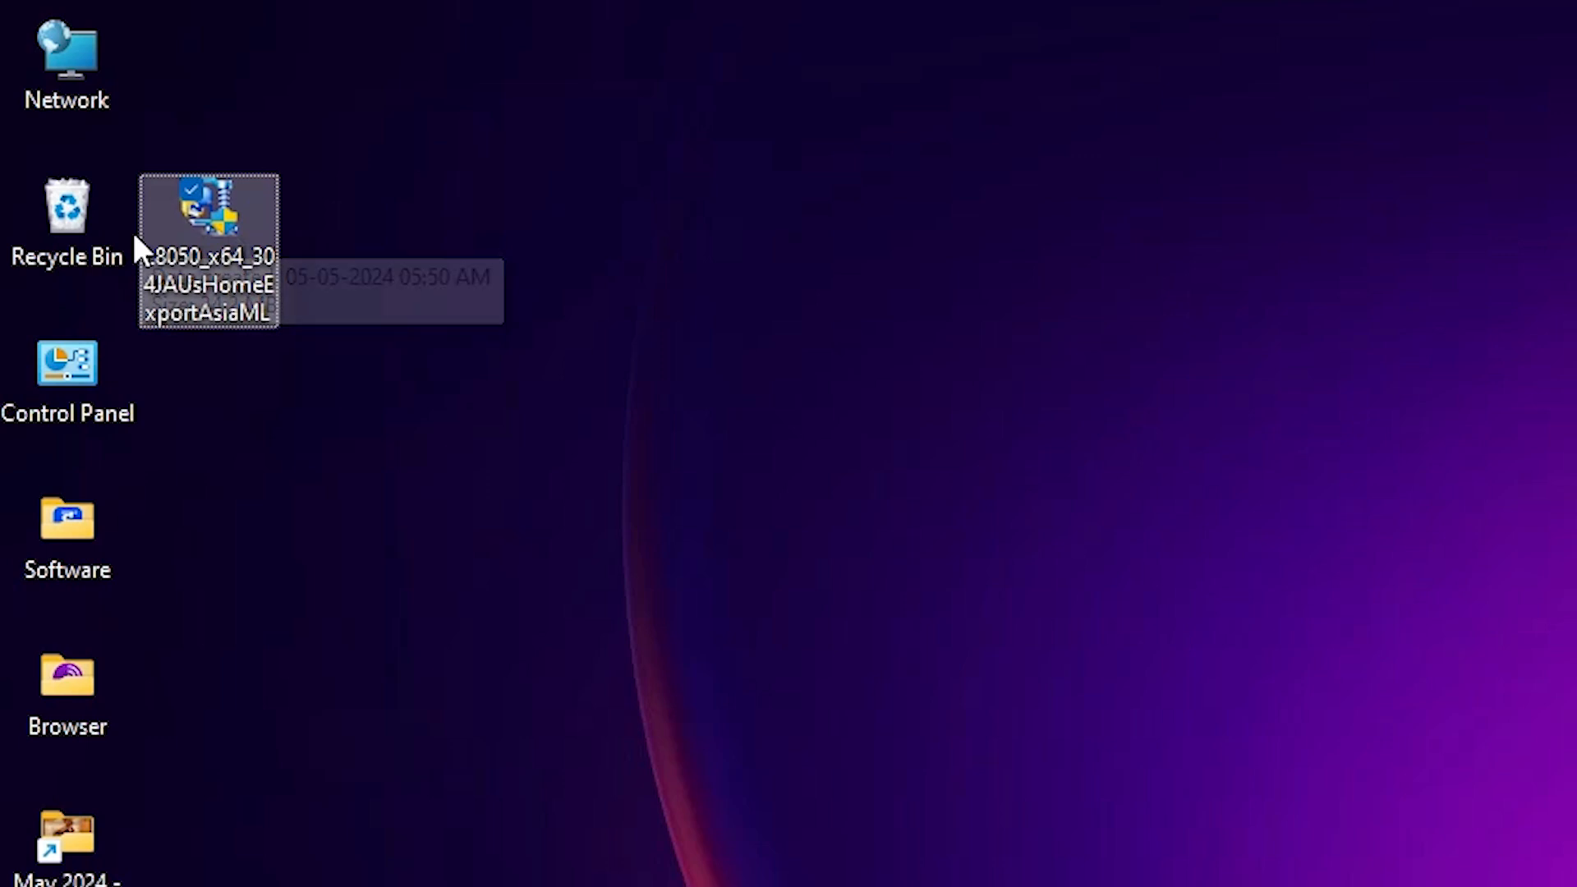
- Extract the driver .exe with WinRAR into an L8050_x64_304JAUsHomeExportAsiaML folder on the desktop
right_click(207, 212)
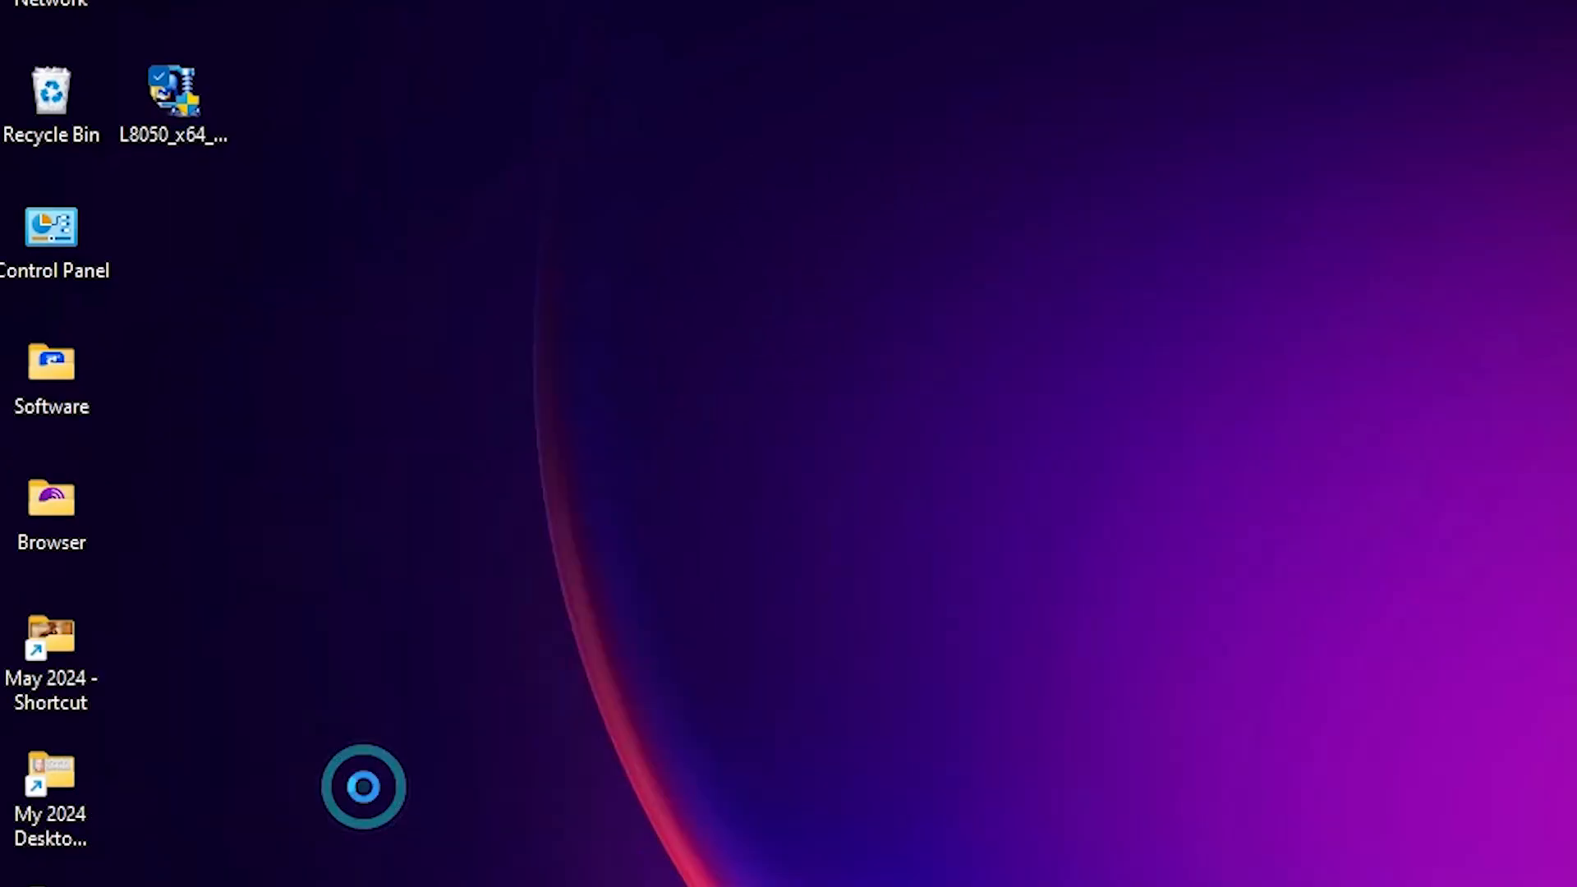
right_click(173, 90)
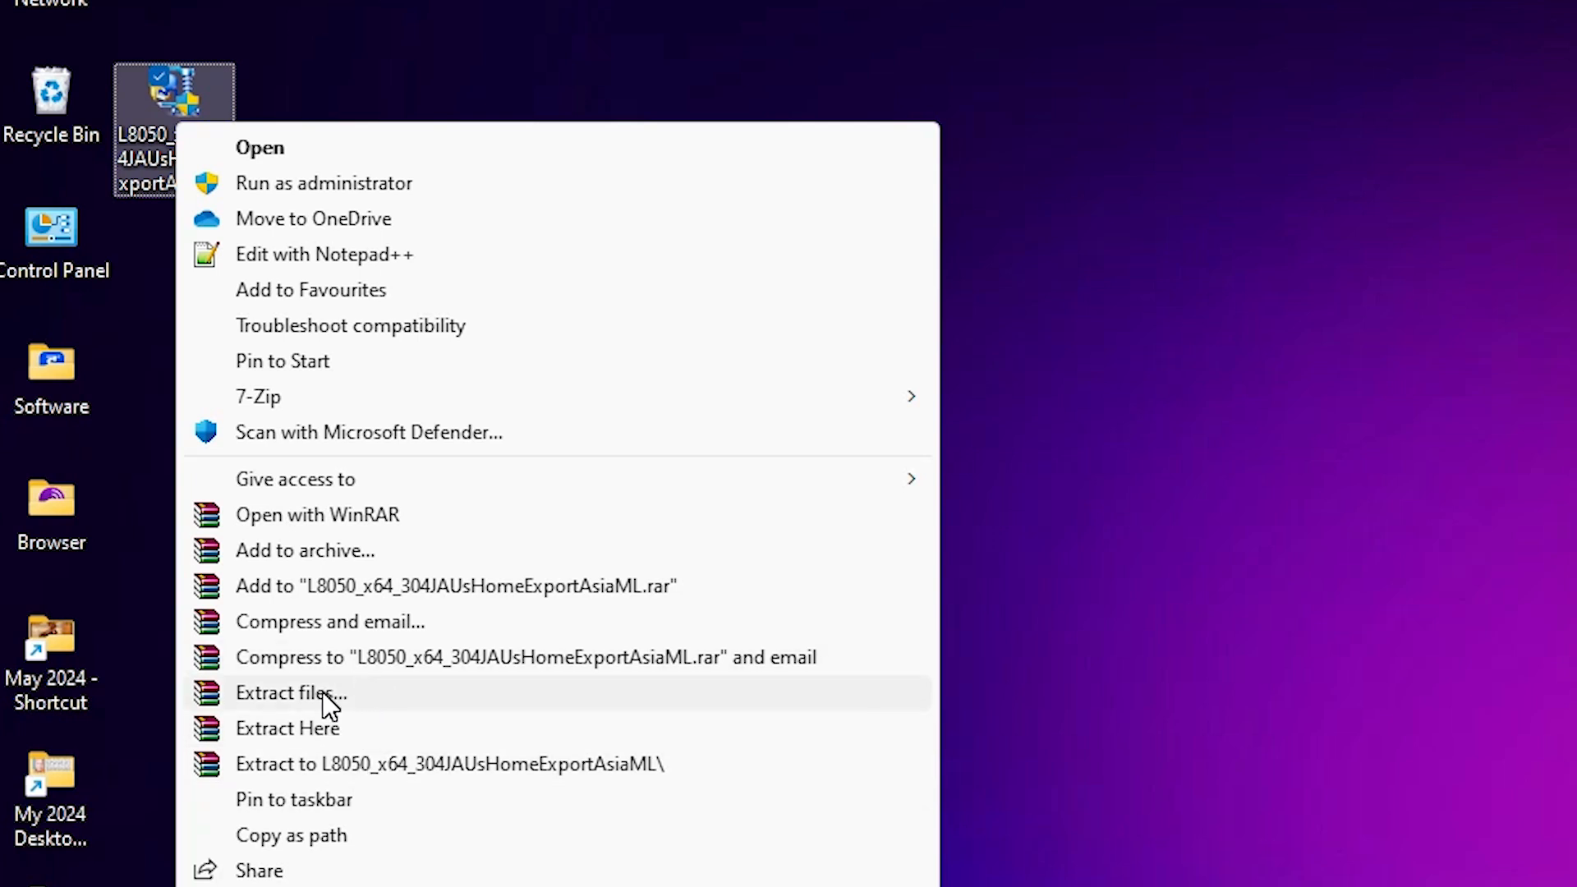
click(291, 693)
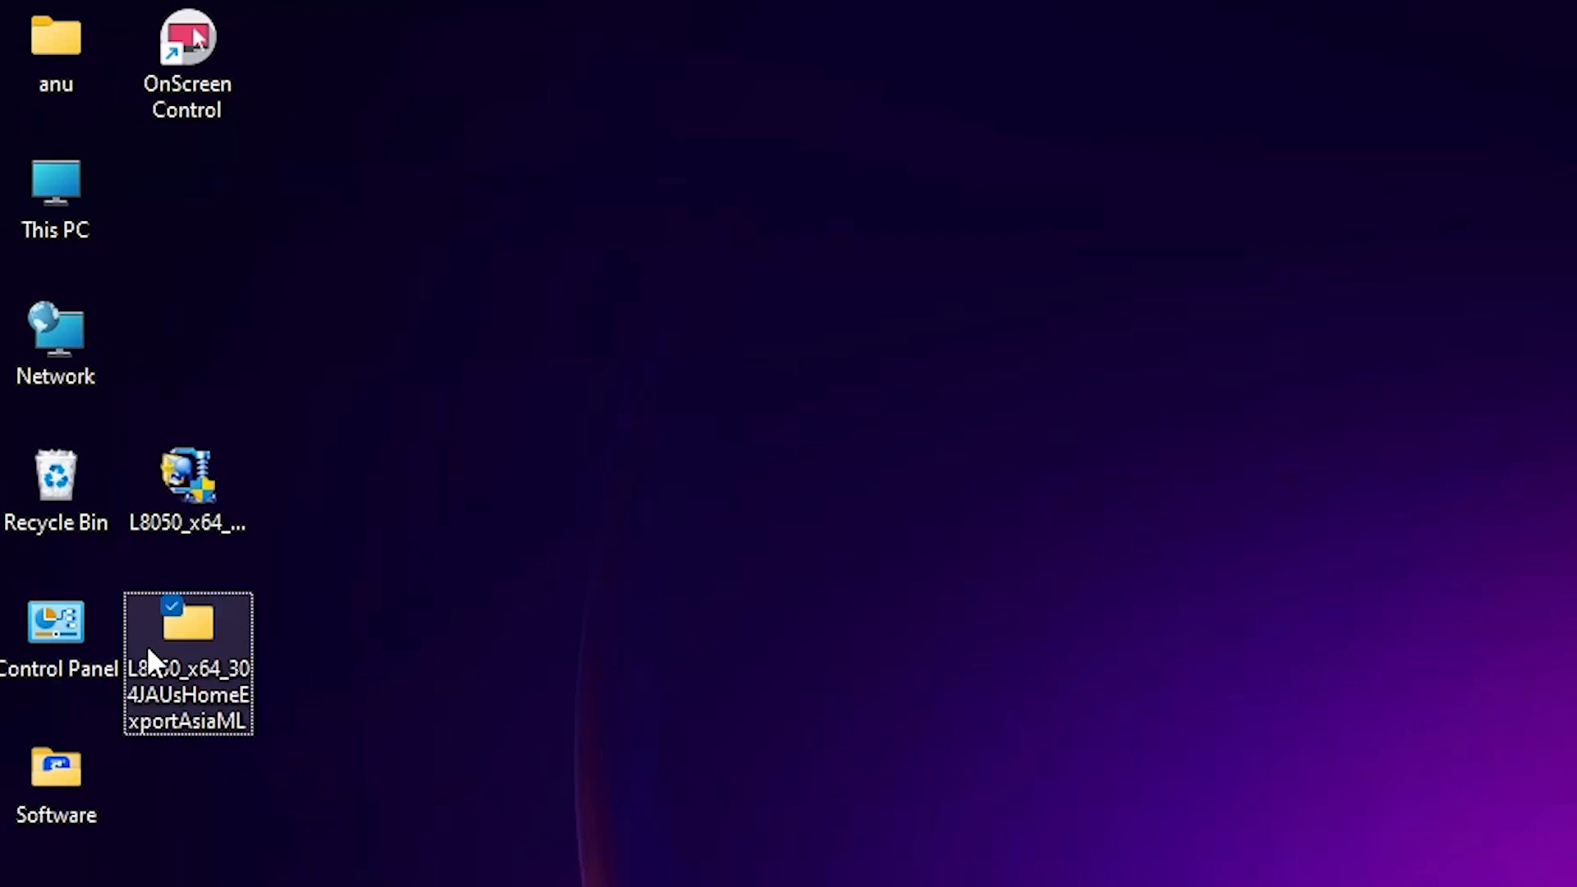
double_click(187, 663)
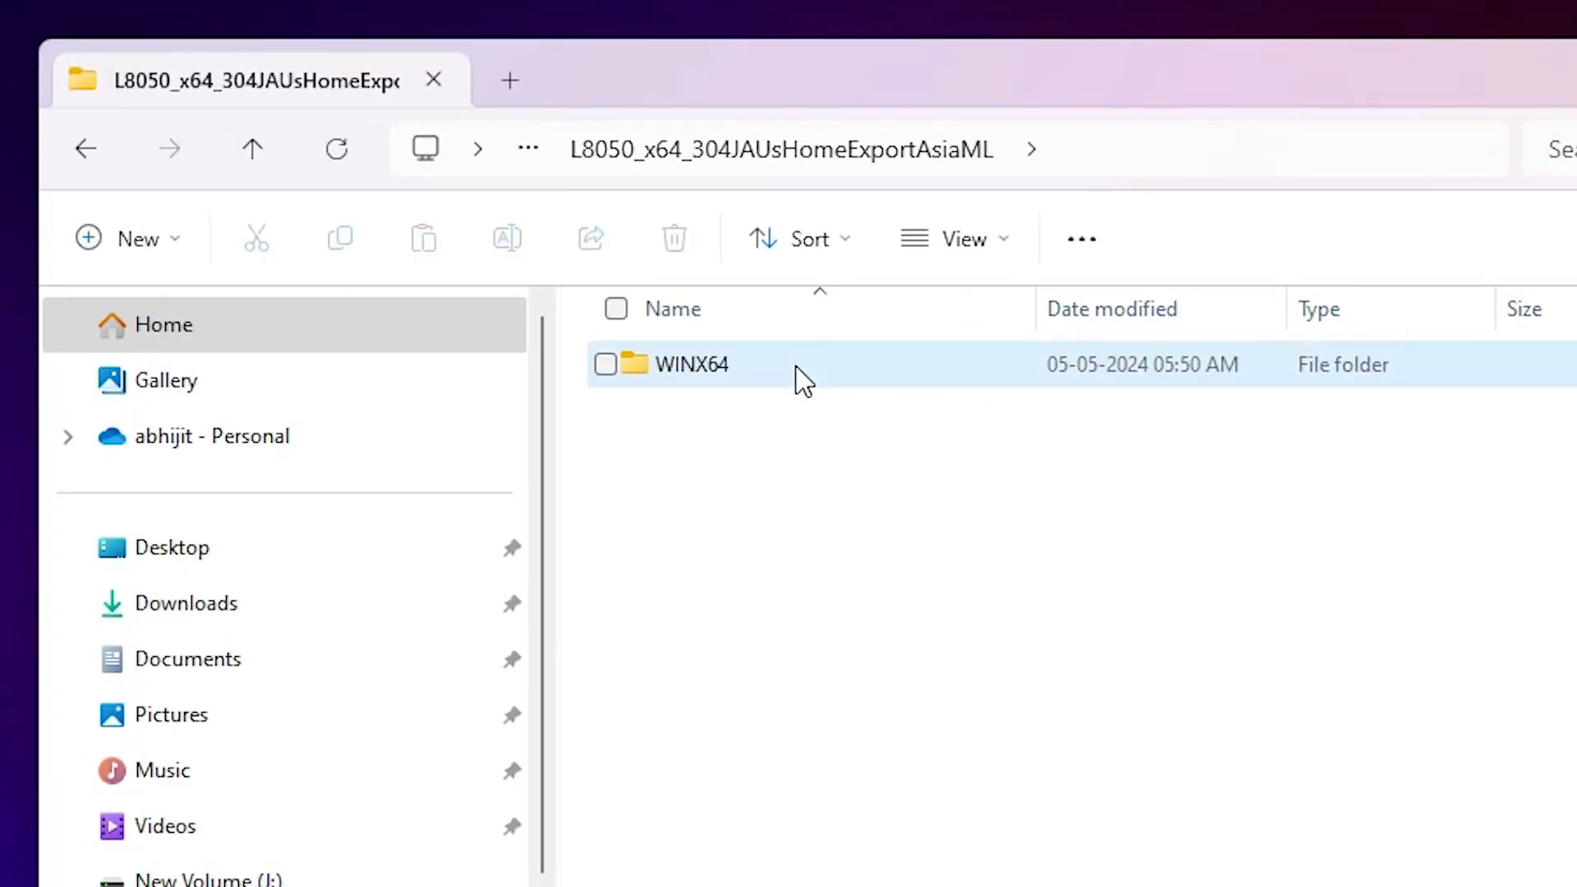
double_click(692, 365)
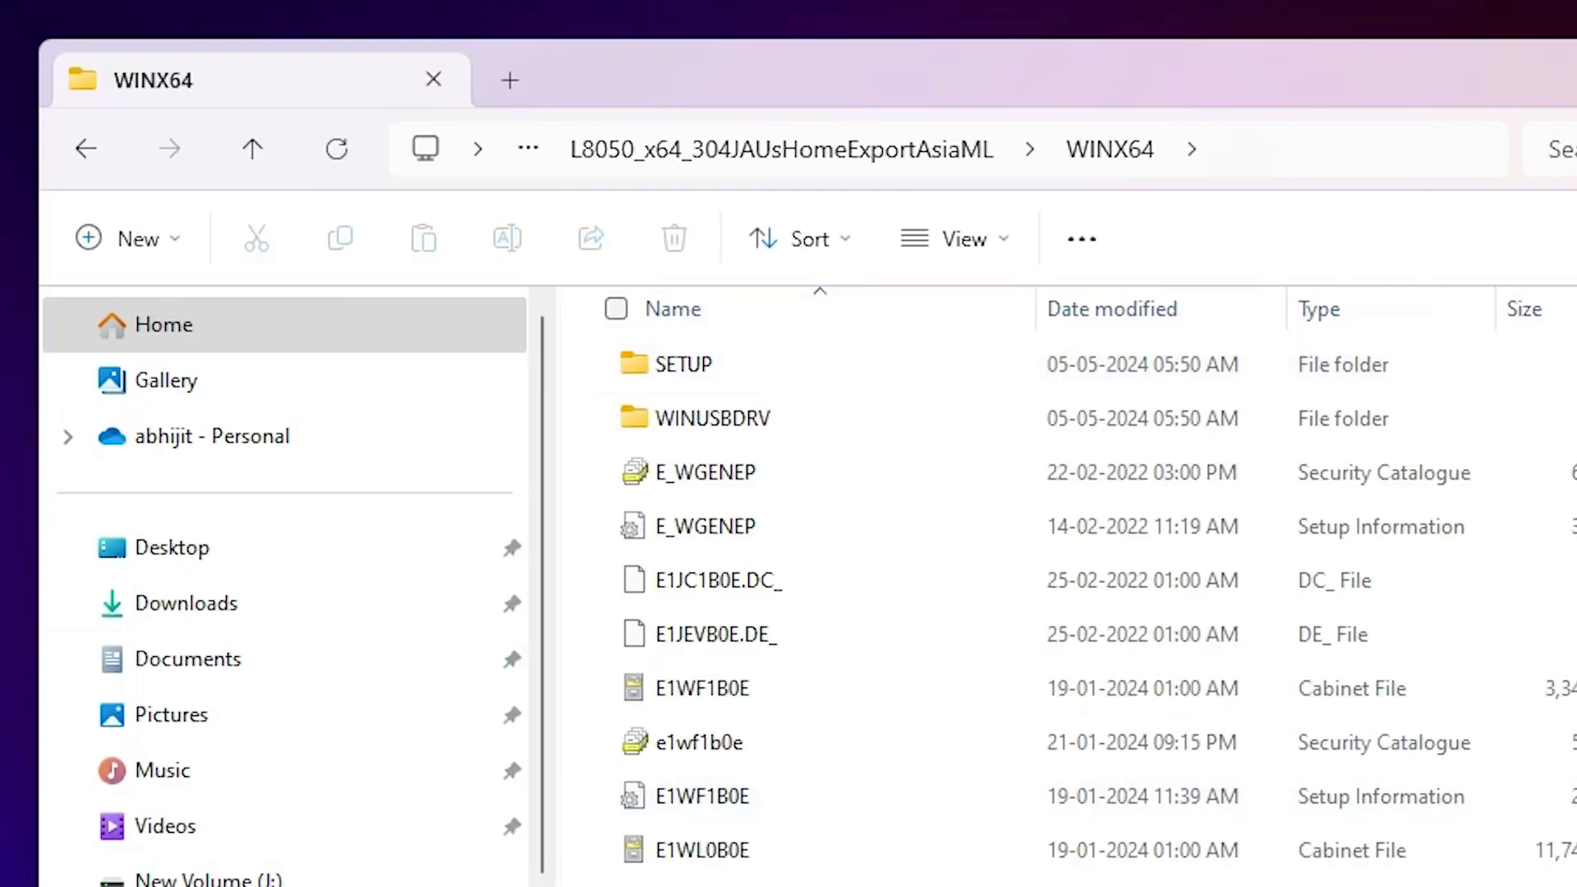
click(1313, 222)
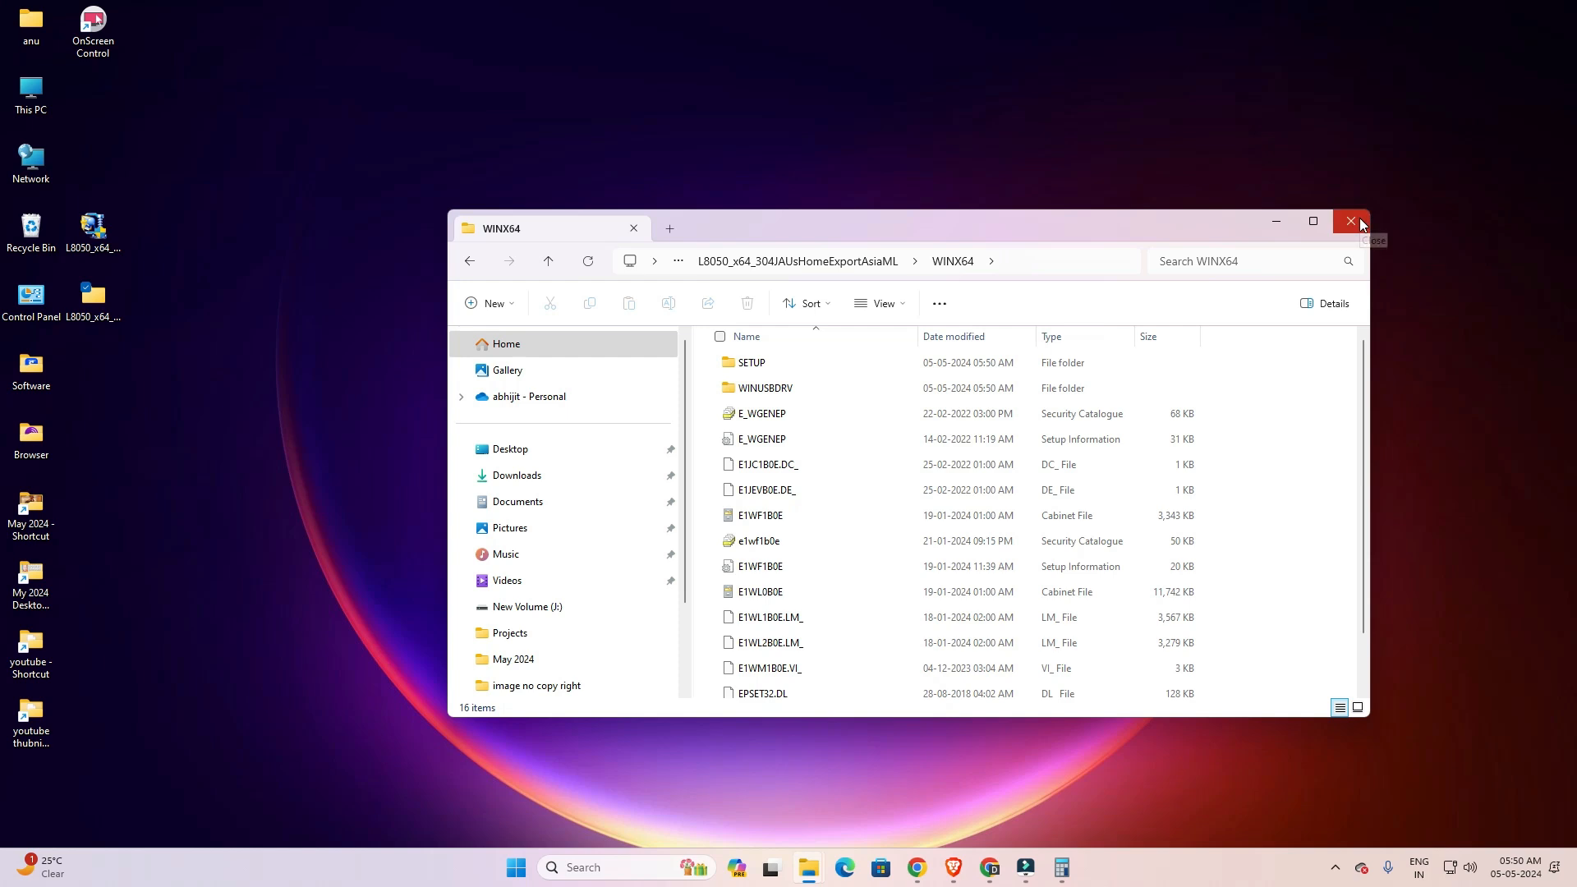
click(1352, 221)
text(pr)
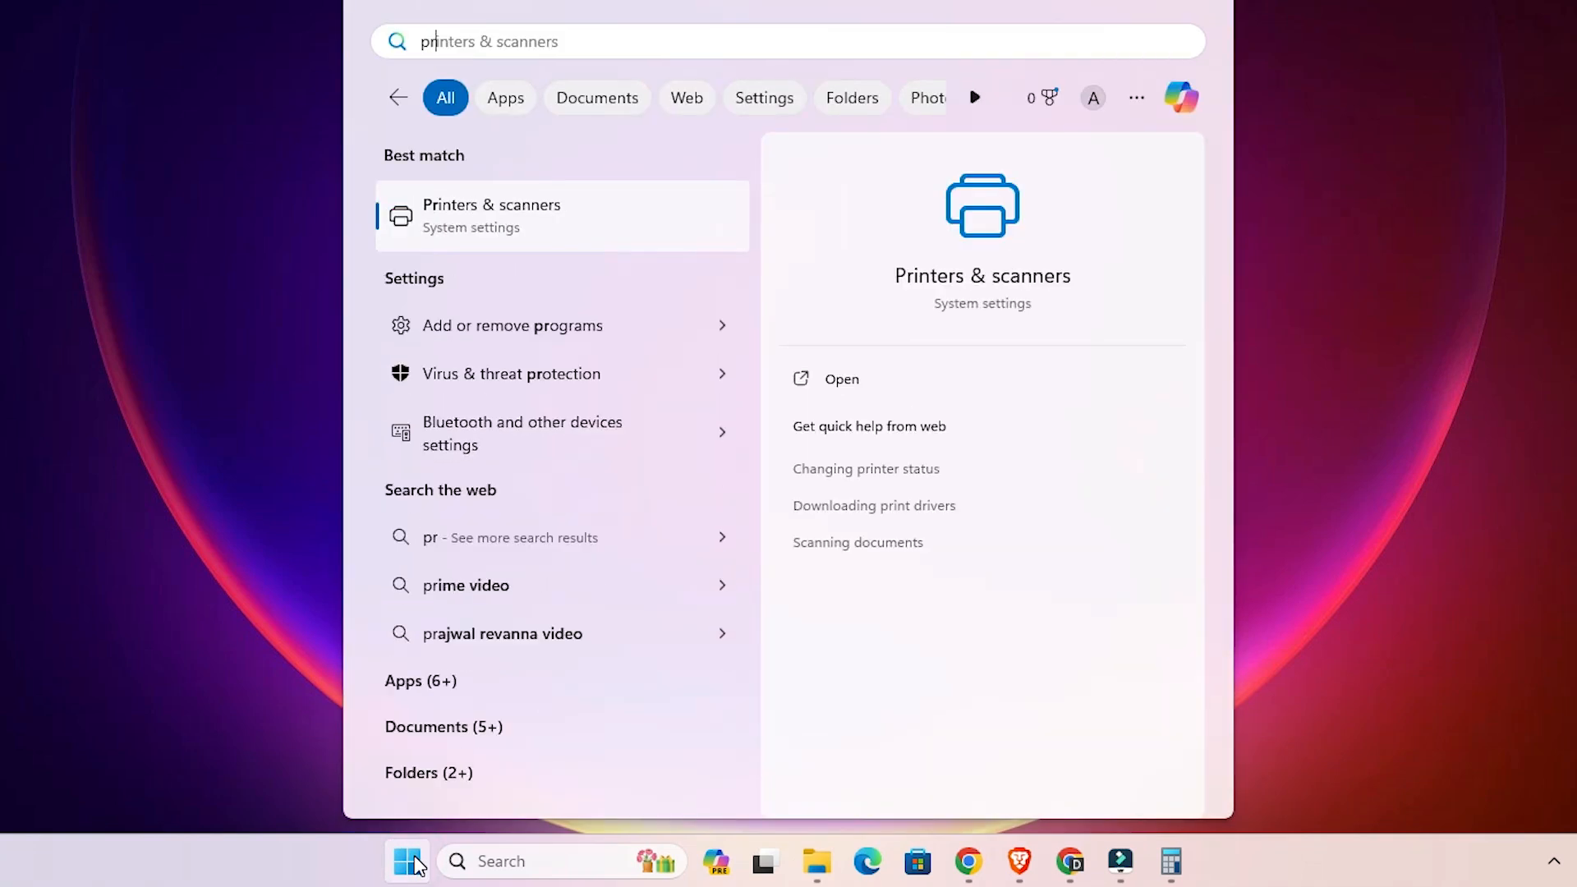
mouse_move(520, 230)
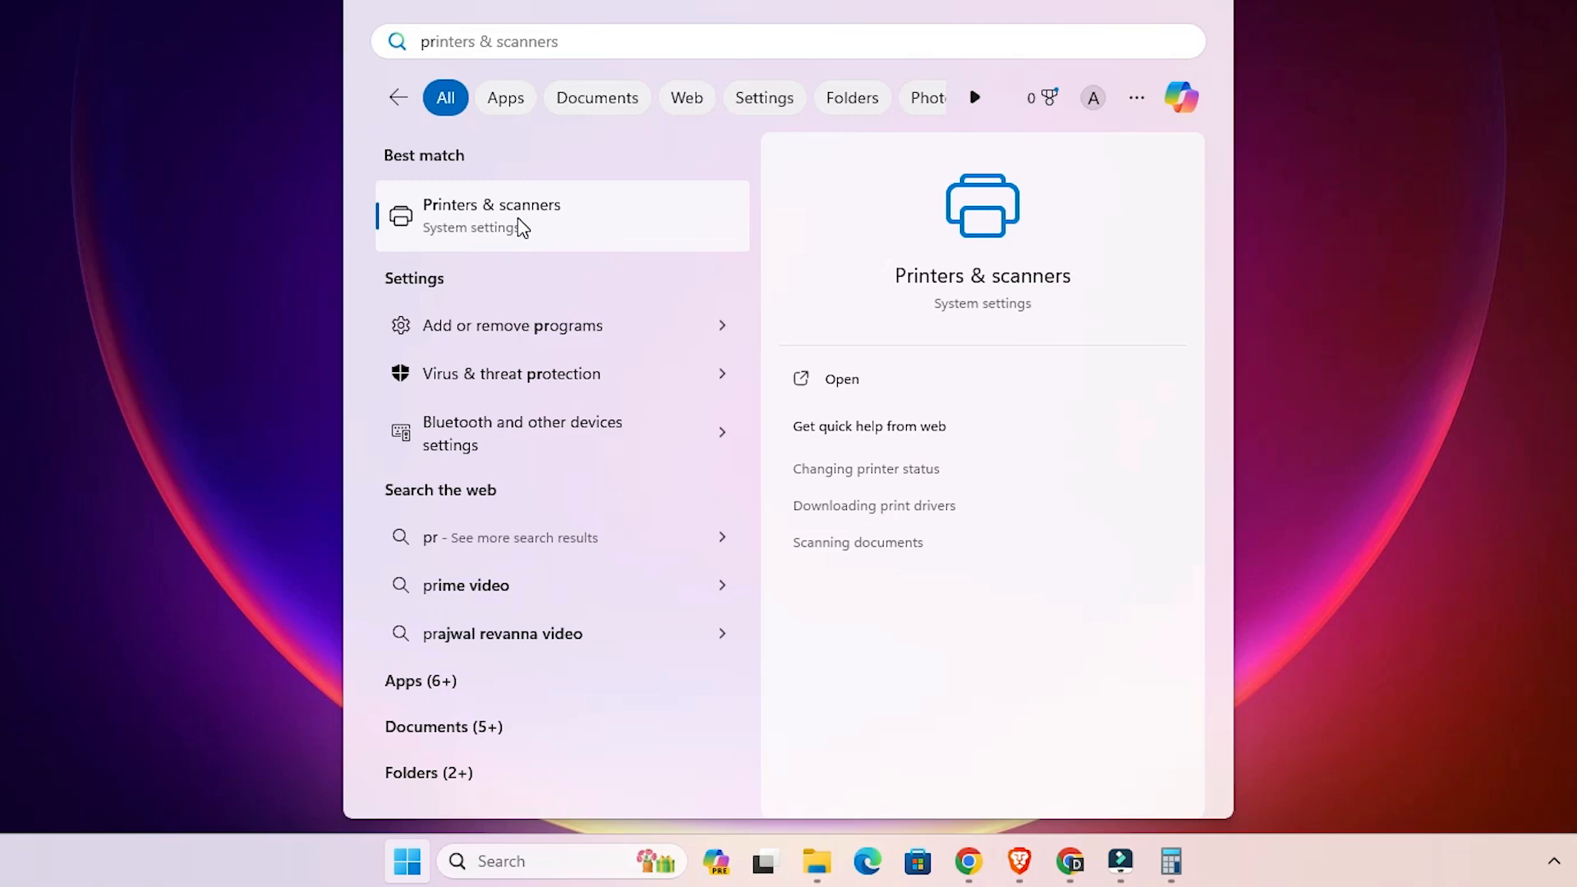
- Open Printers & scanners settings from the Start search best match
click(492, 214)
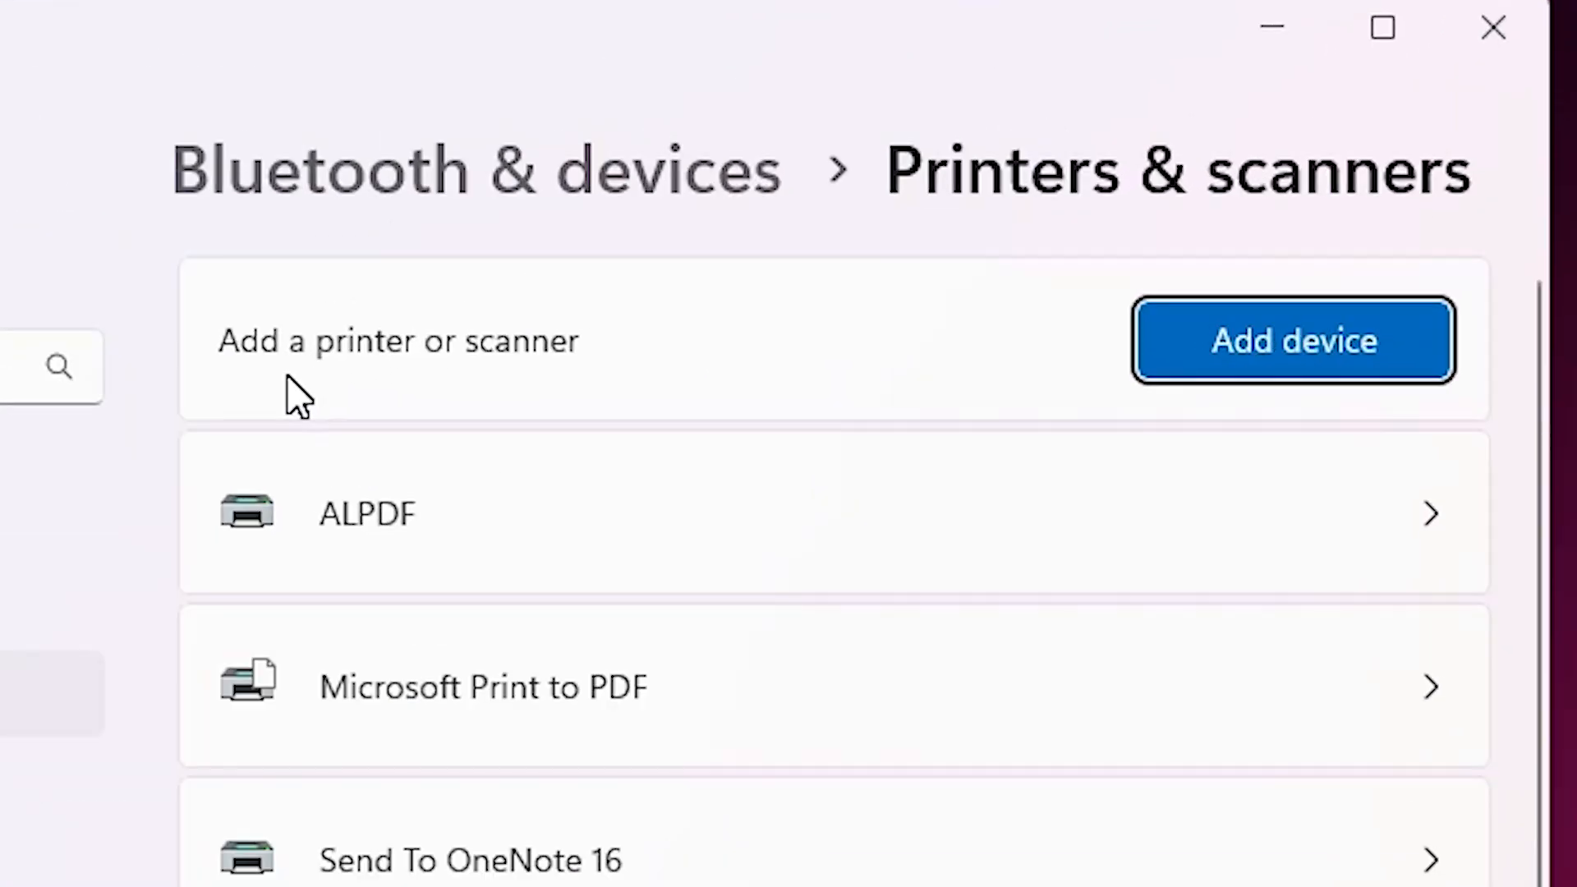
mouse_move(1374, 422)
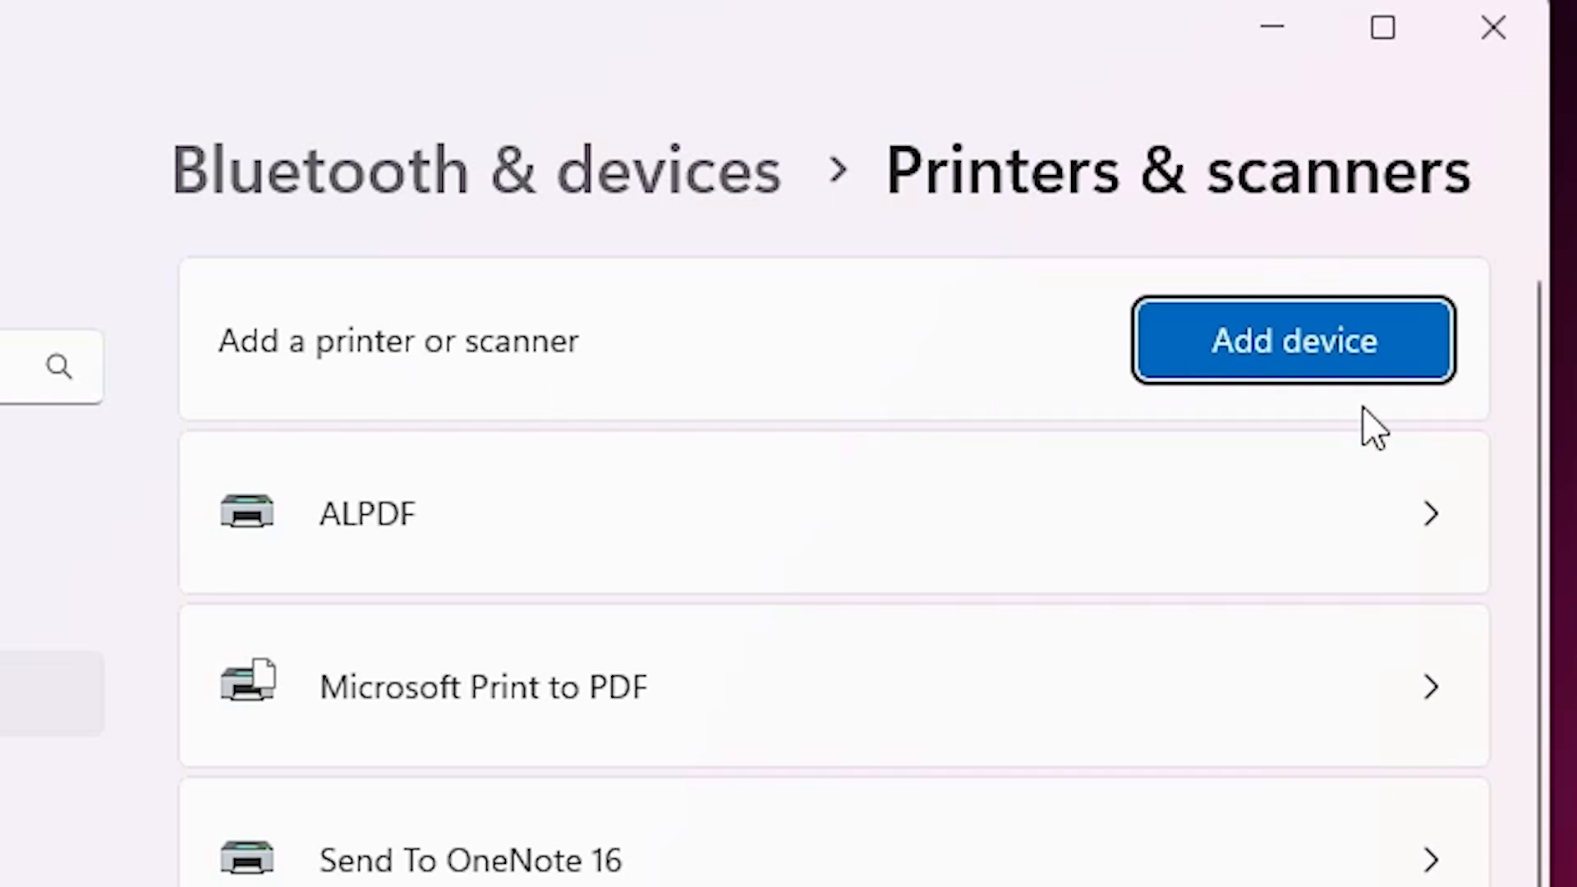
mouse_move(1308, 383)
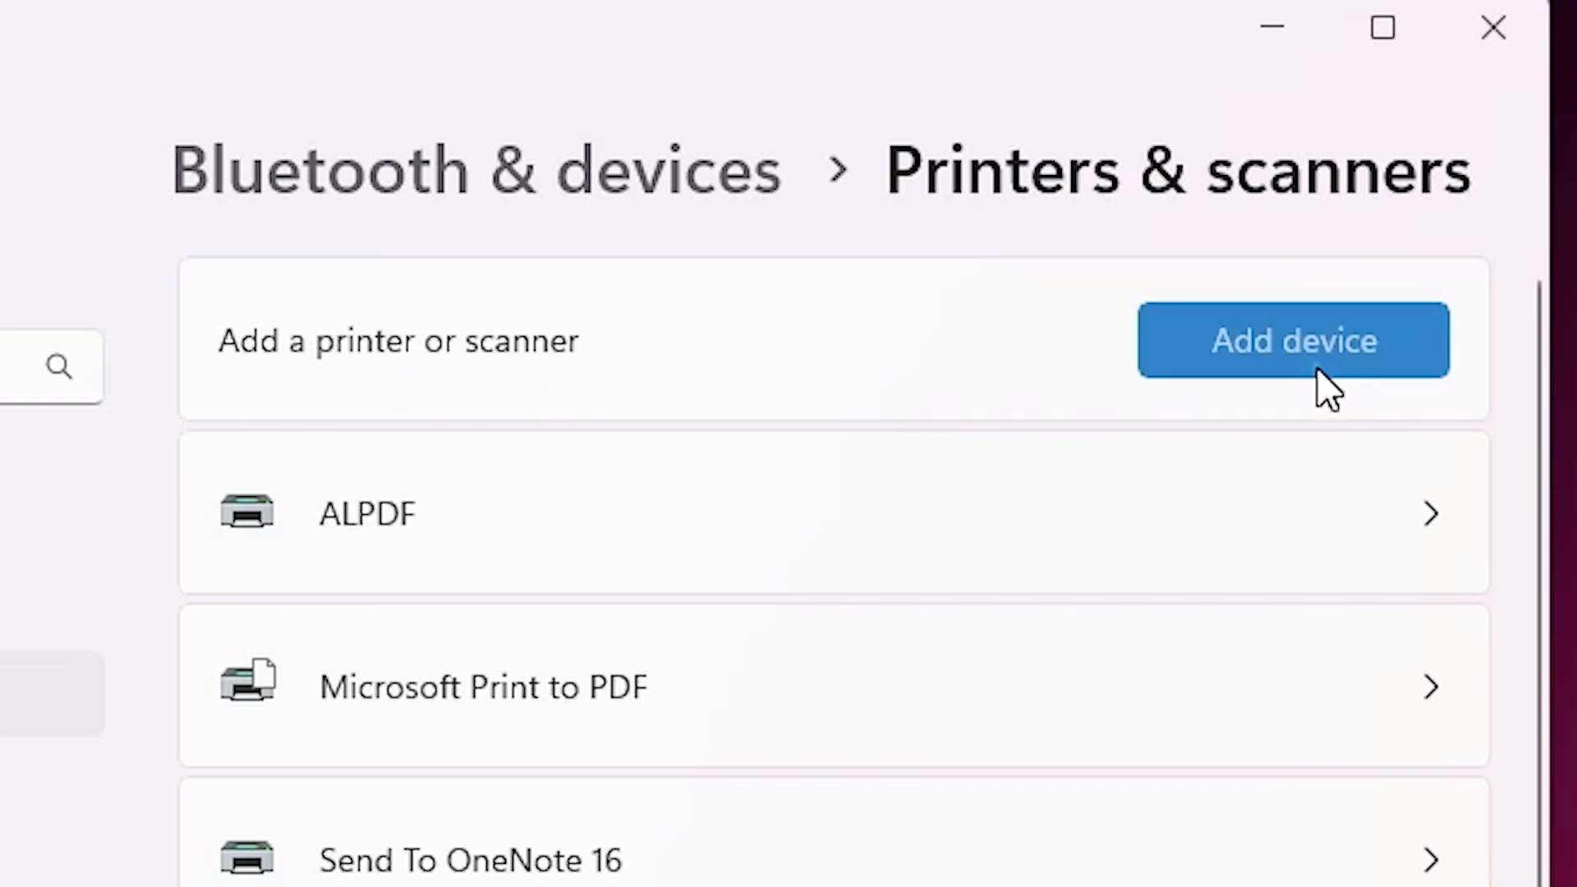
- Add a device and choose Add manually for the printer that isn't listed
click(1293, 340)
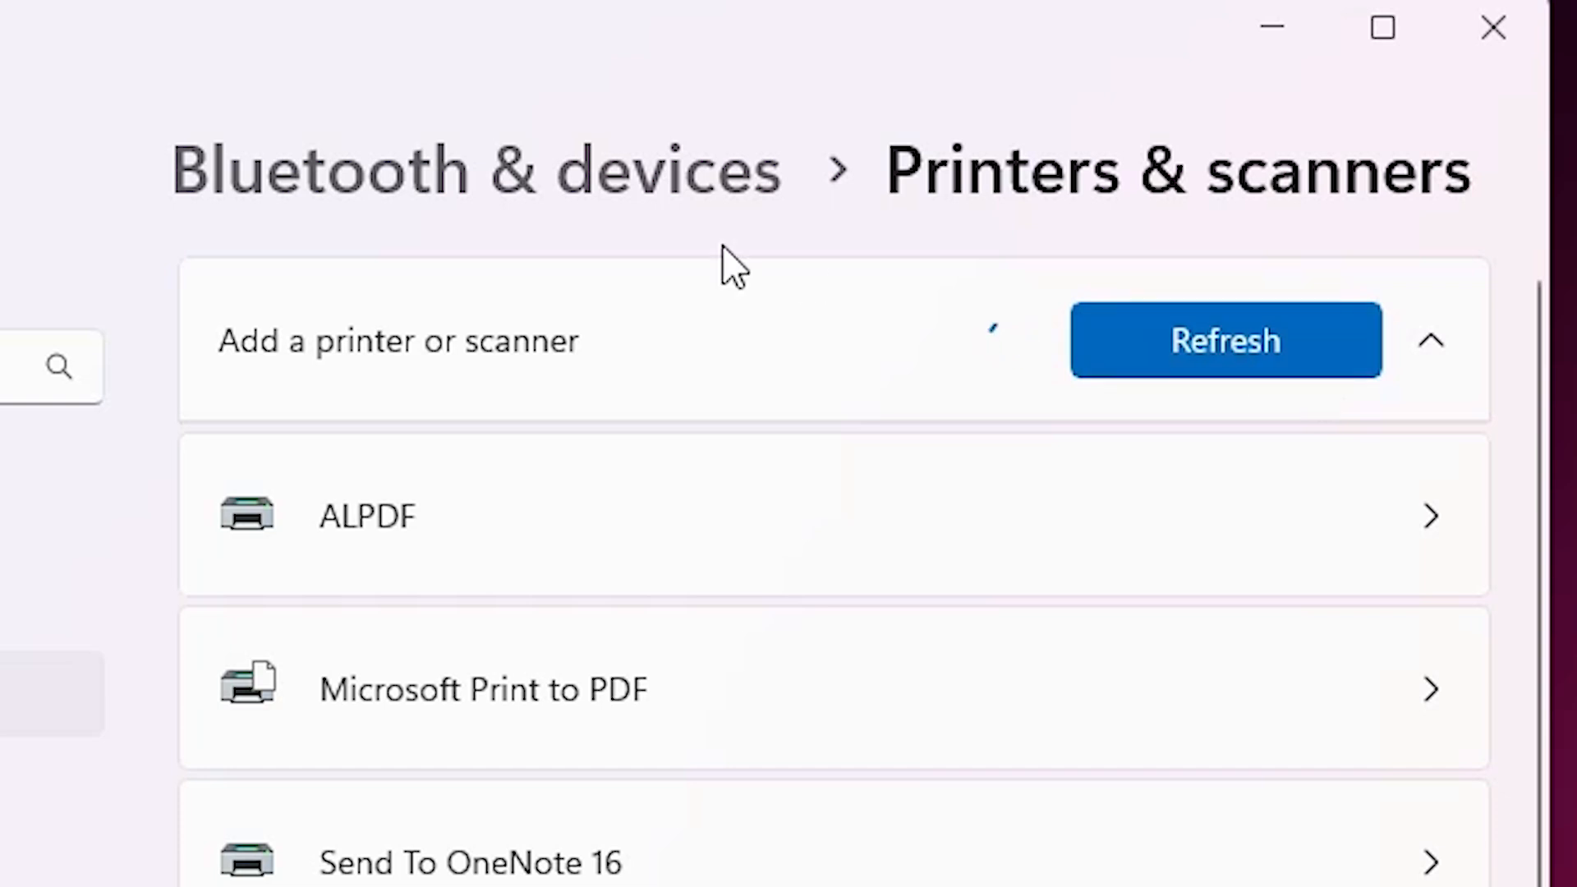
mouse_move(779, 422)
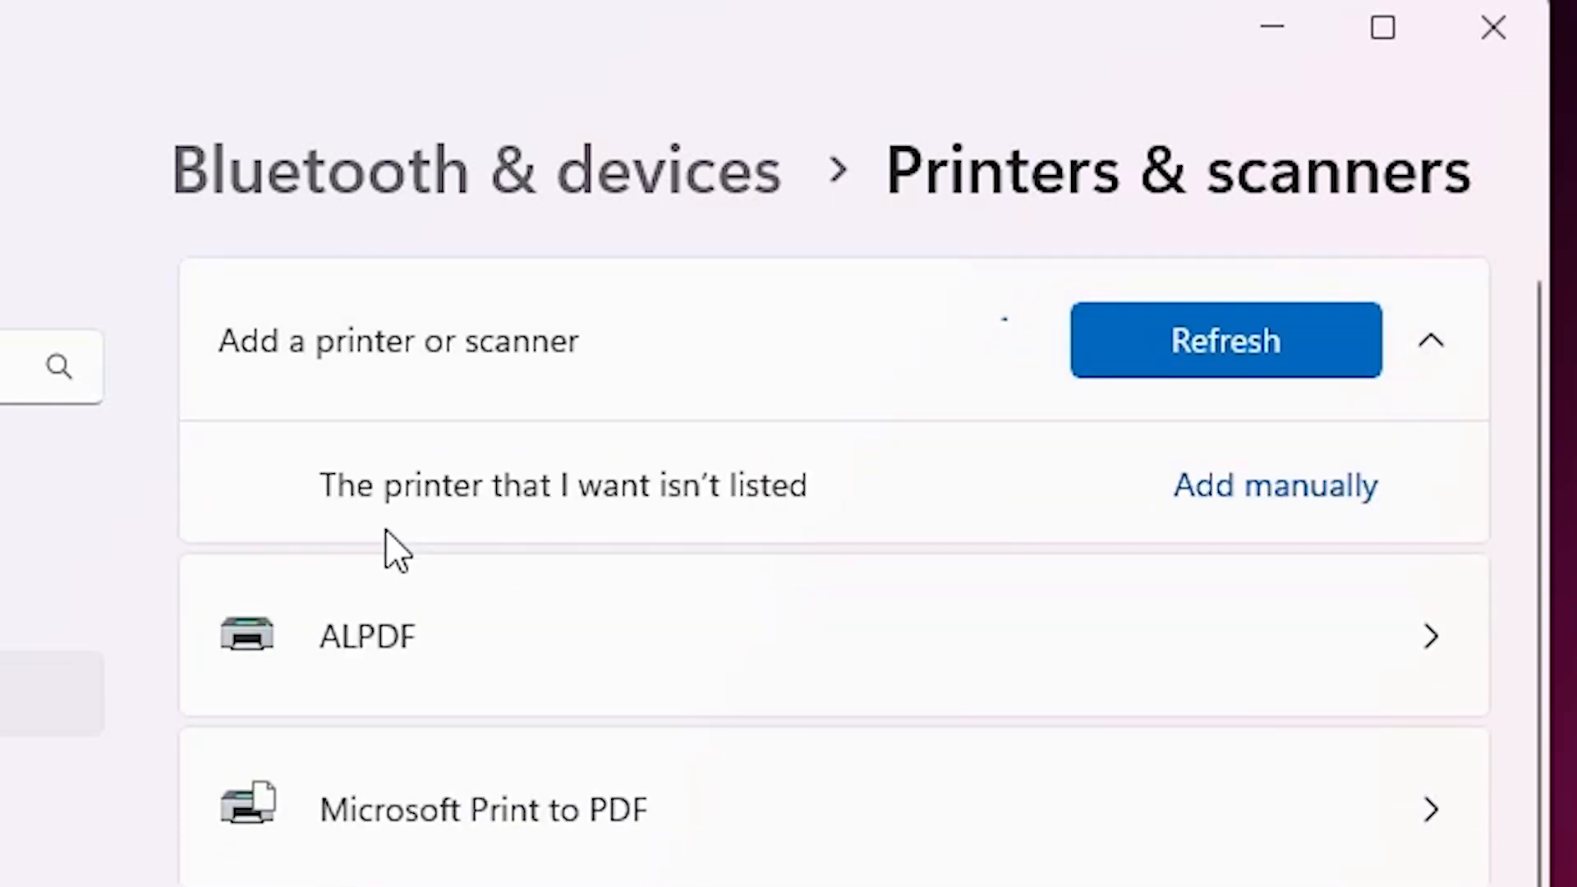
mouse_move(724, 512)
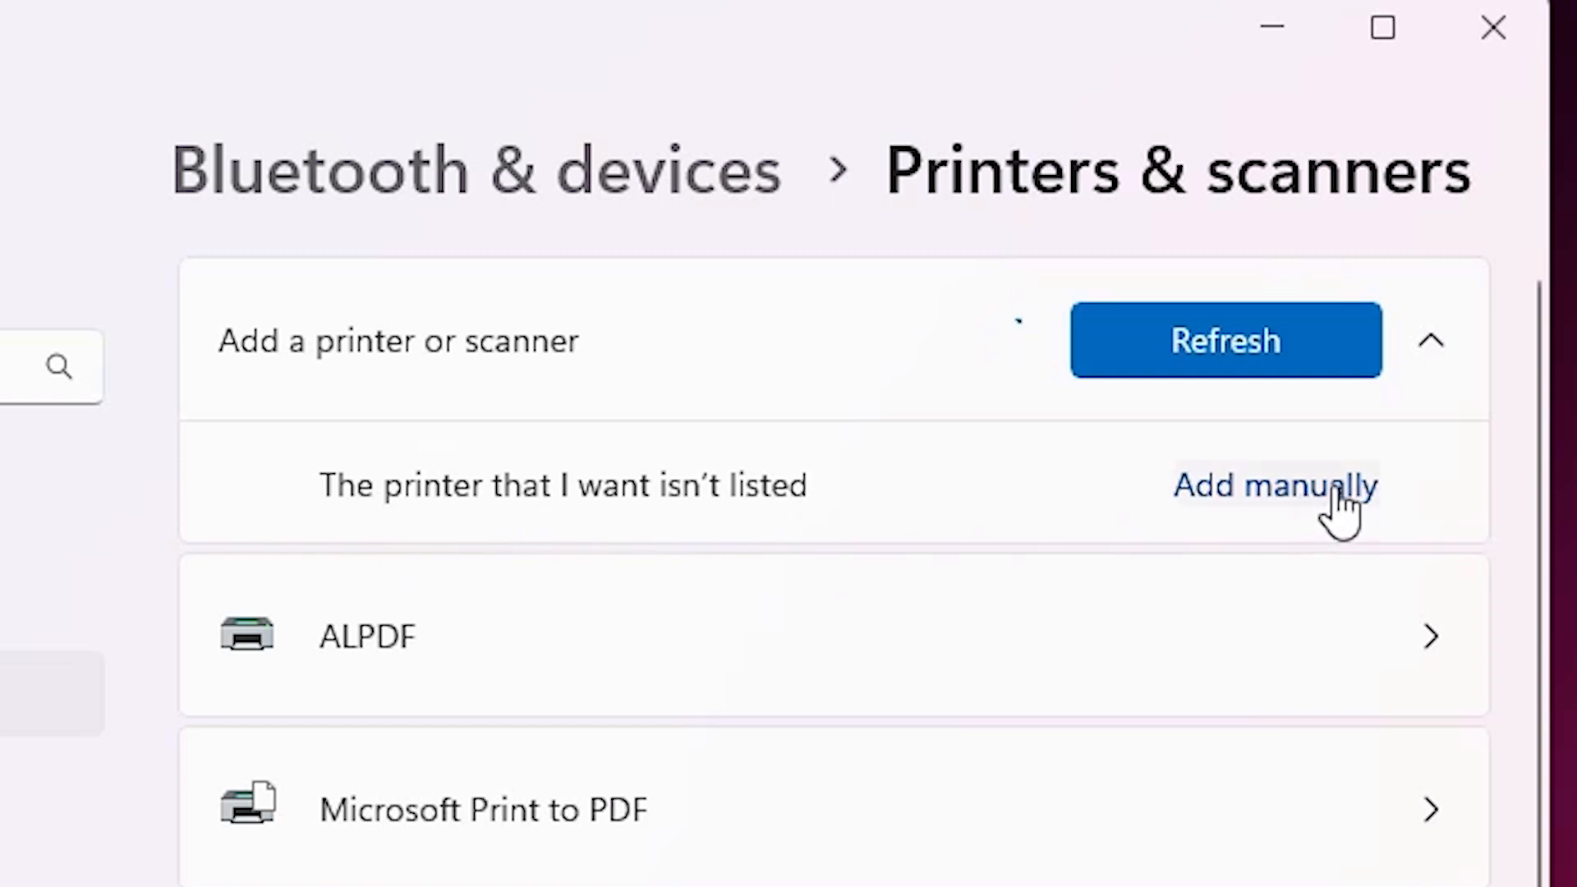
click(1275, 485)
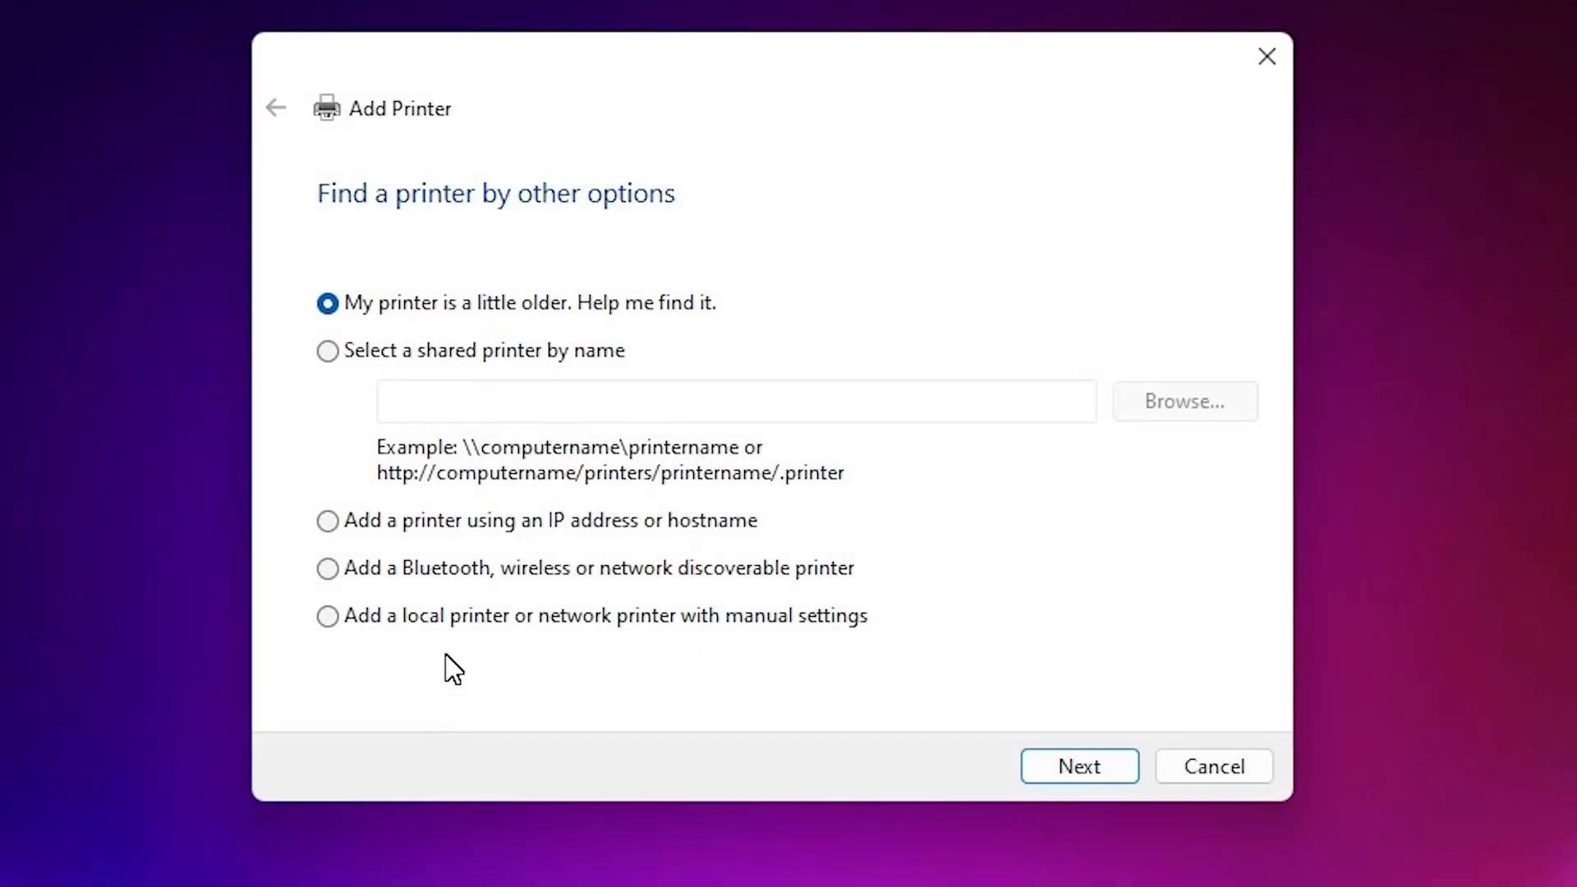
- Choose 'Add a local printer or network printer with manual settings'
click(327, 616)
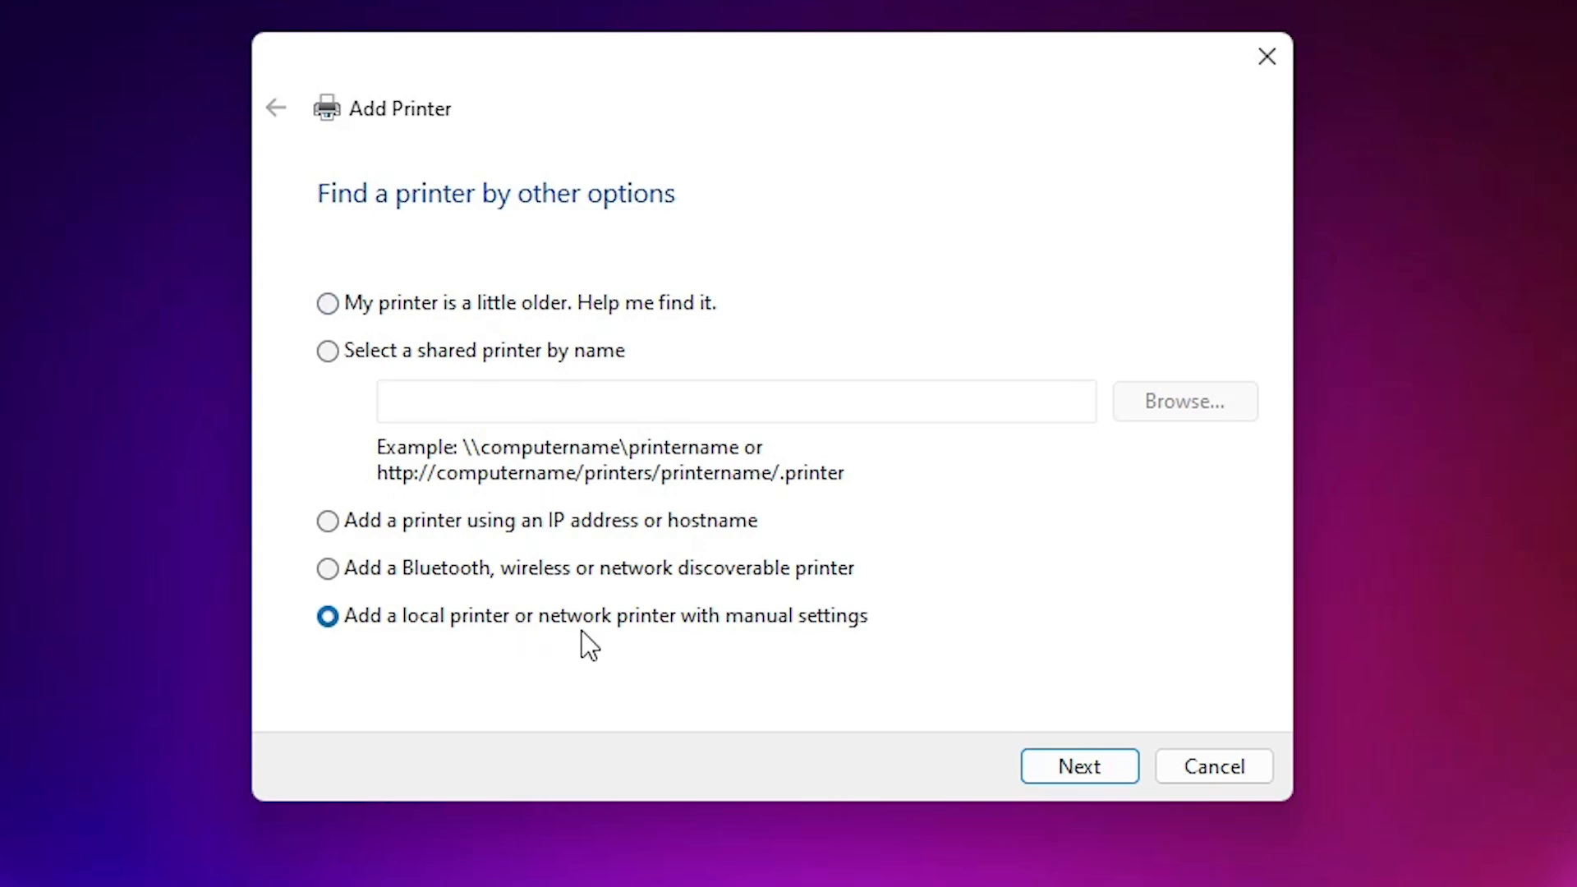
mouse_move(840, 640)
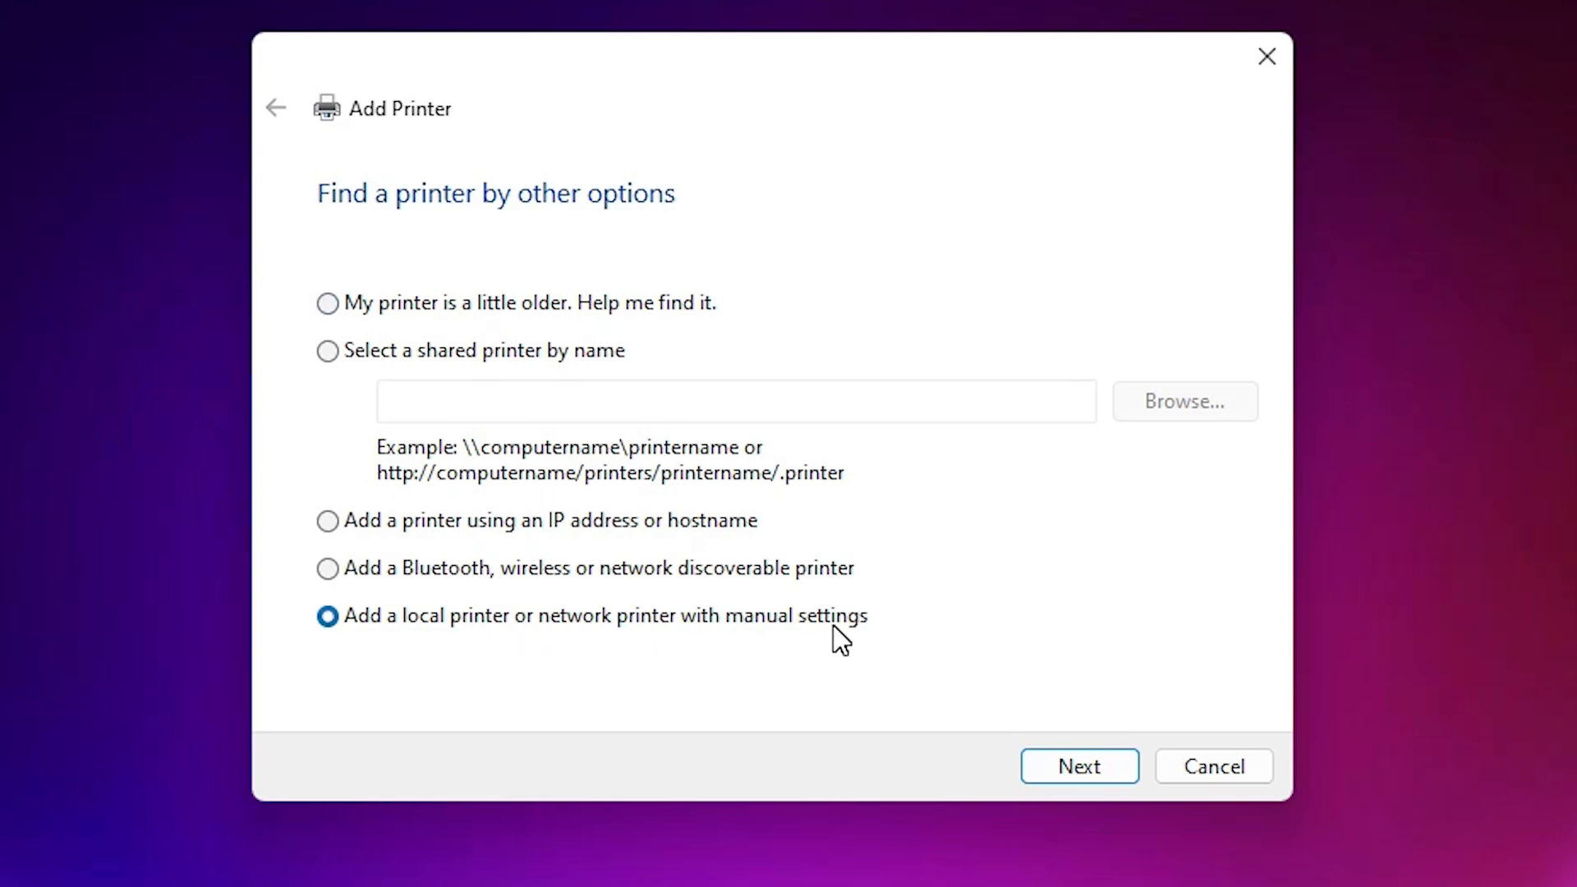
- Use the existing USB001 (Local Port) and continue to the driver installation list
click(1078, 766)
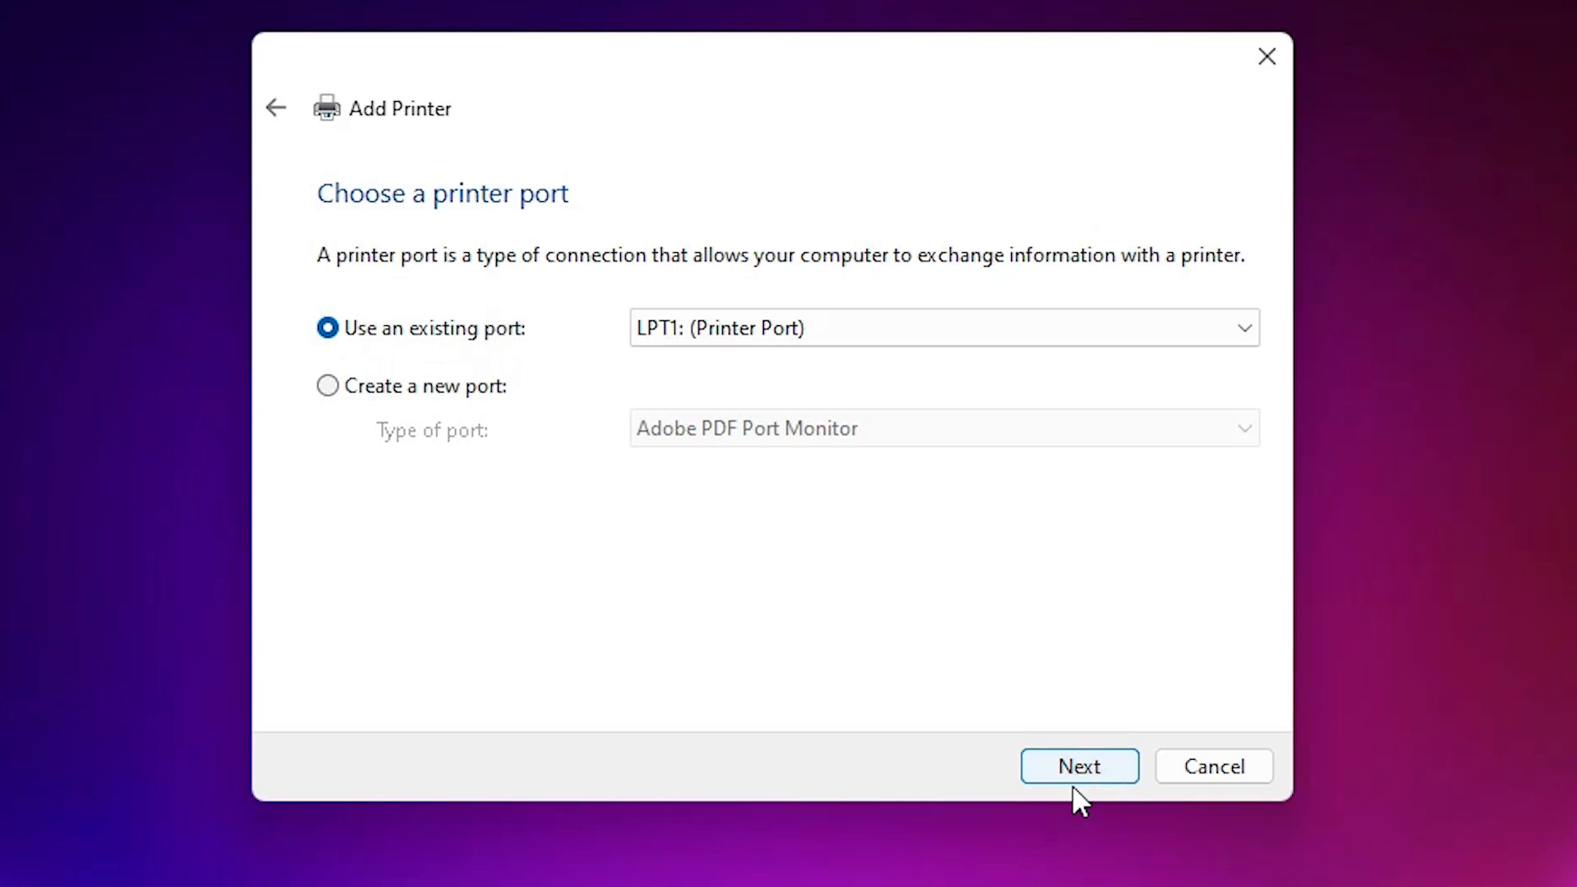
mouse_move(455, 379)
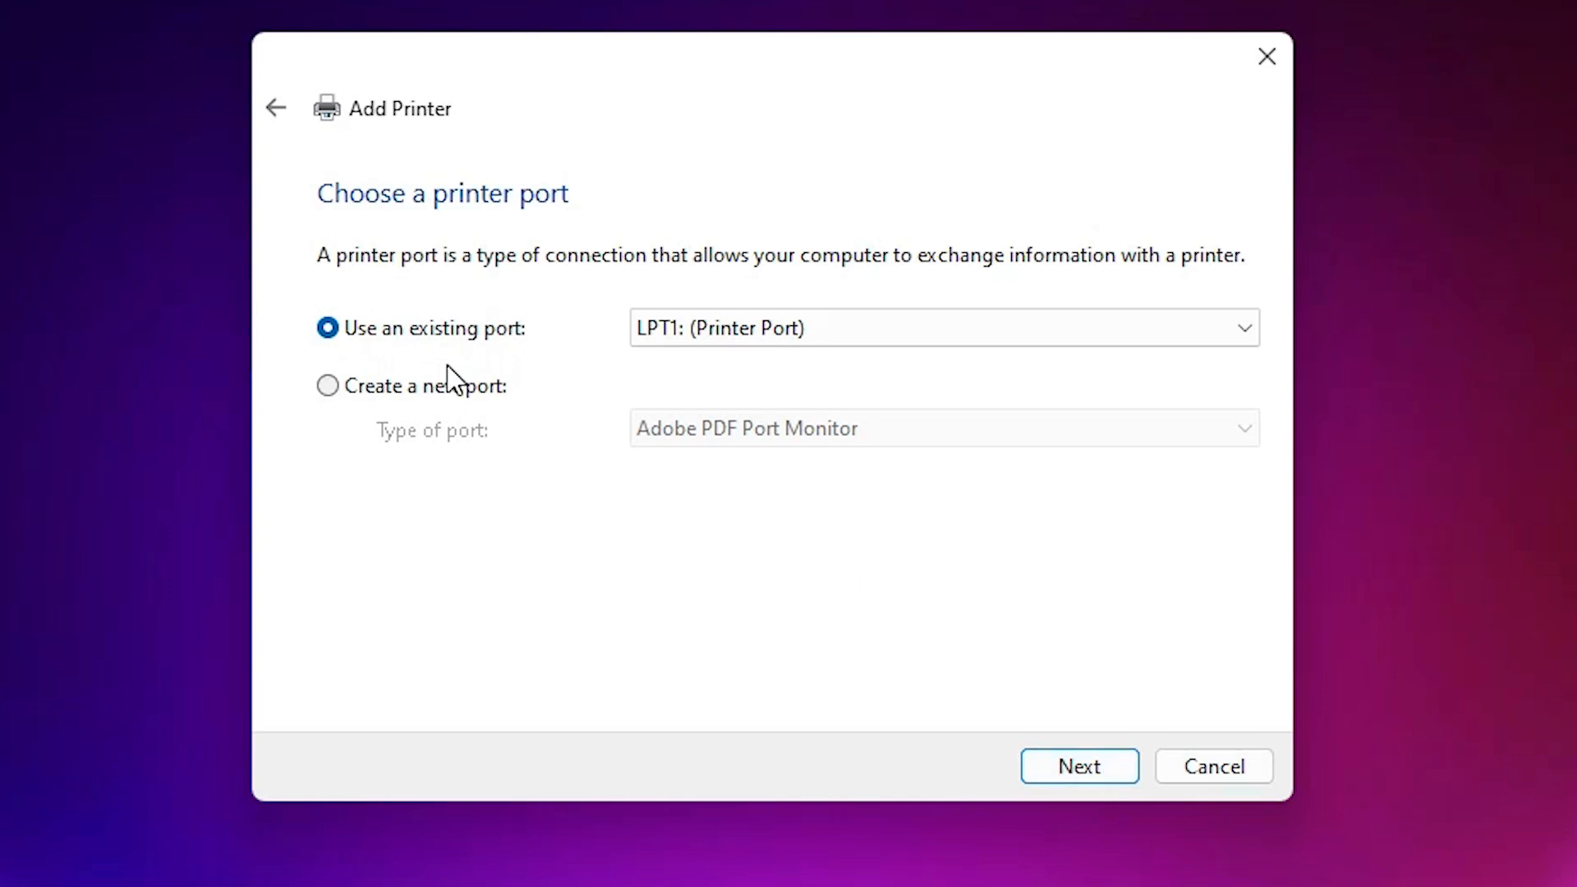
mouse_move(454, 378)
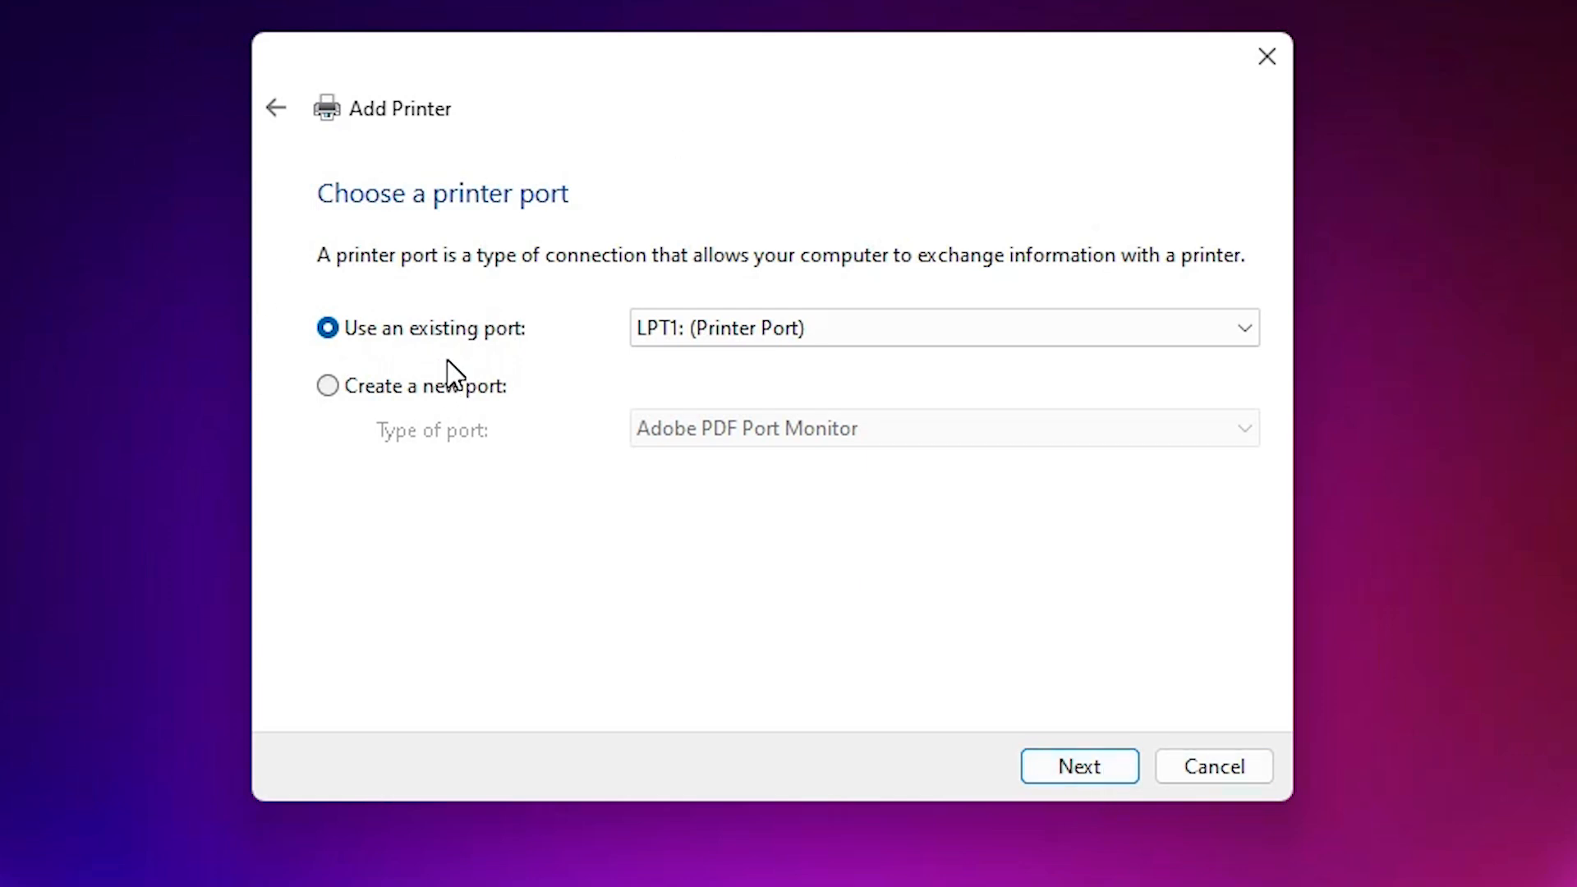
click(940, 327)
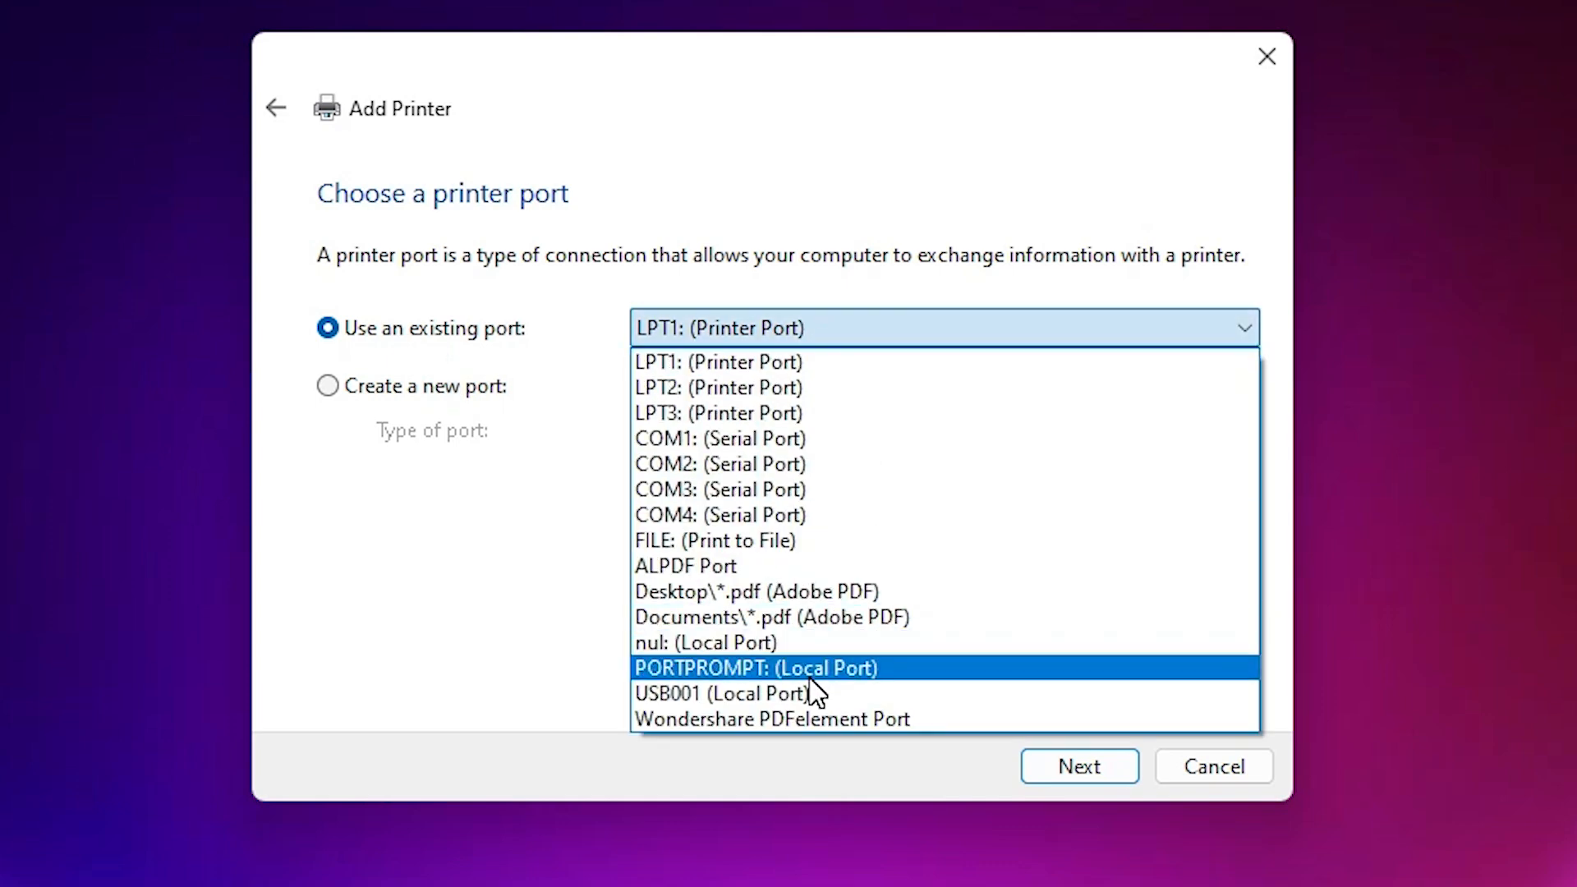
mouse_move(966, 700)
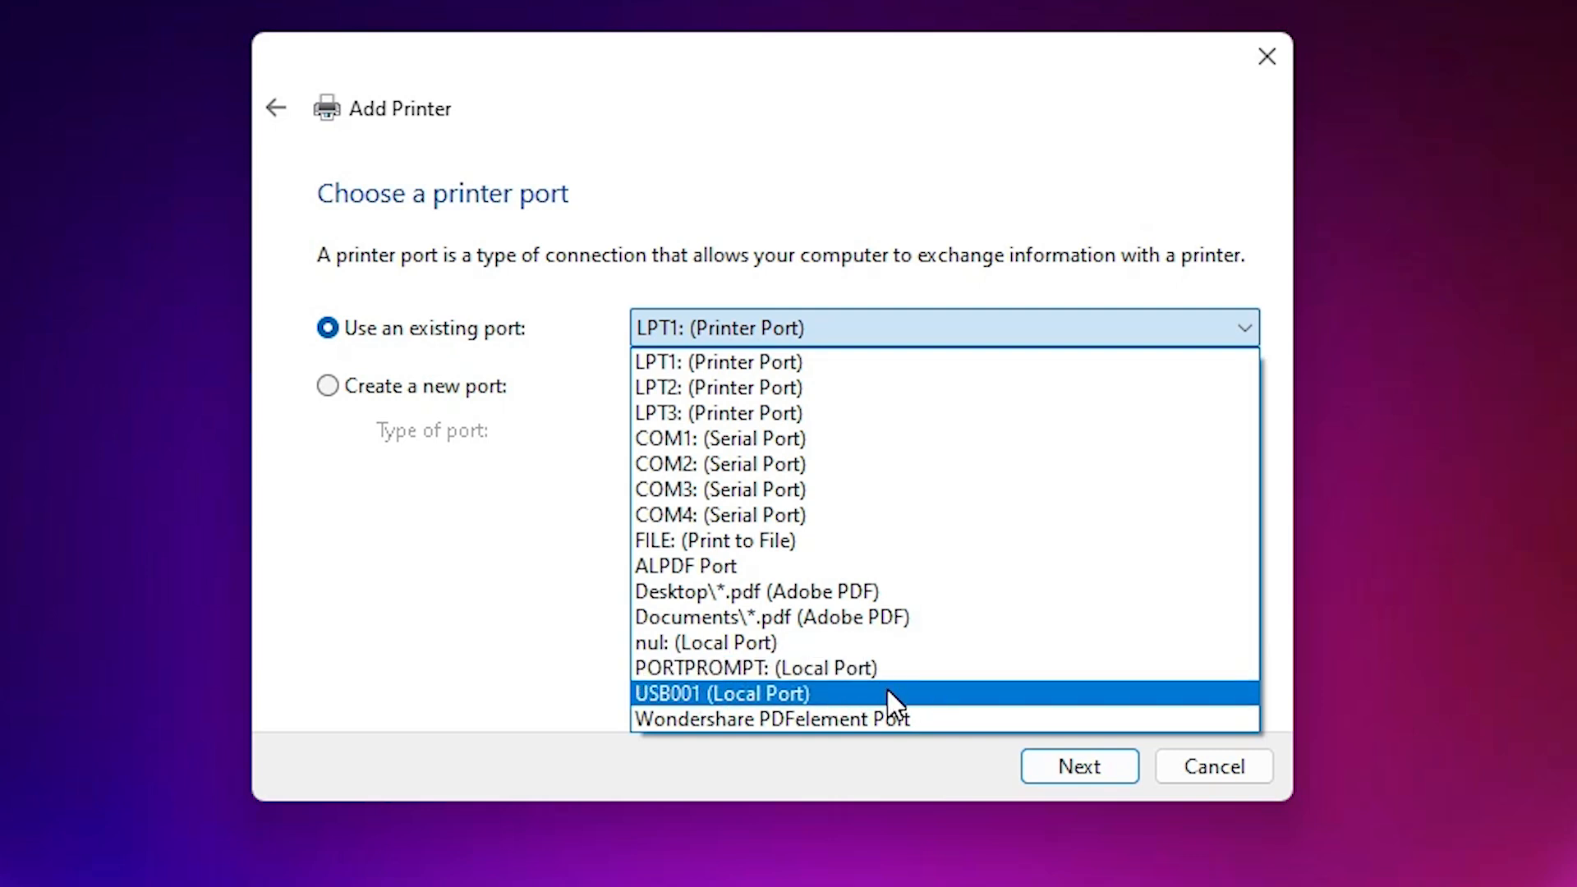
click(723, 694)
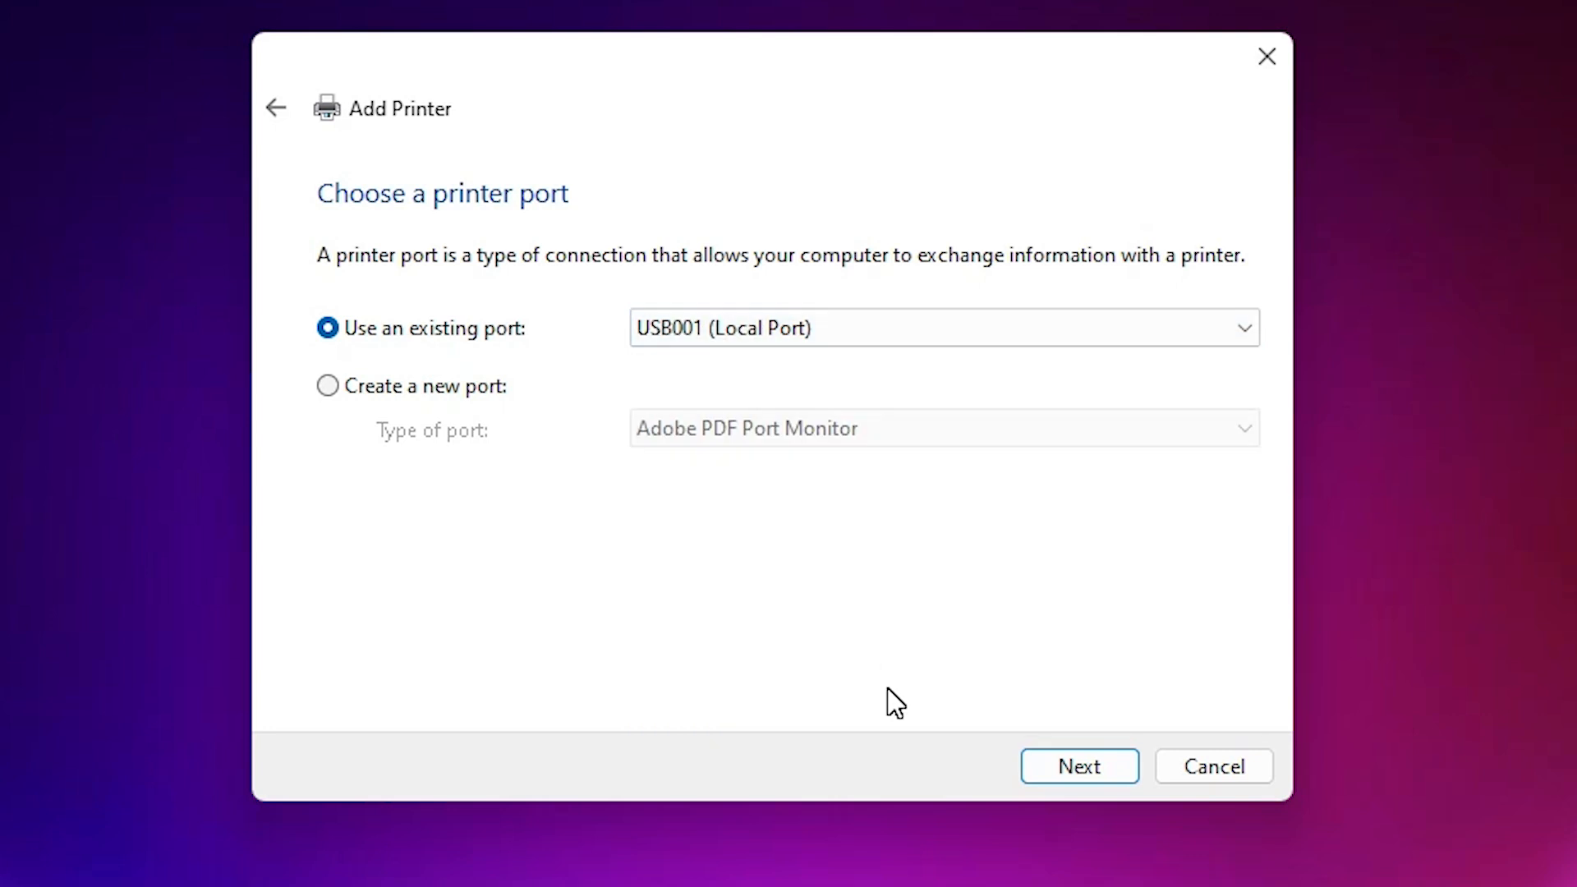
click(1078, 766)
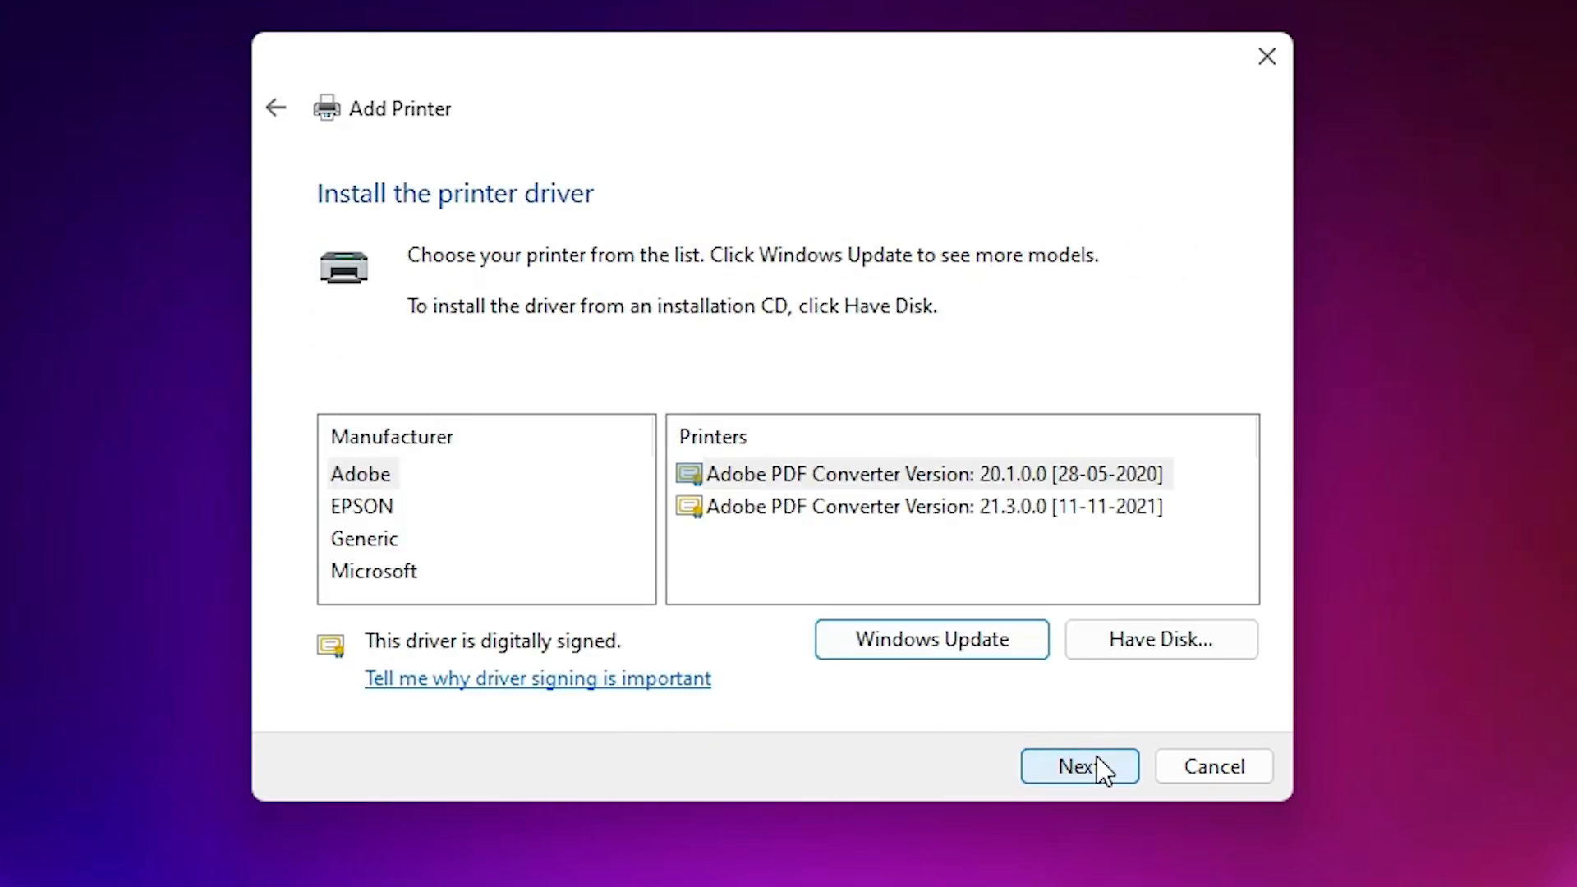
- Via Have Disk, load E1WF1B0E.INF from Desktop > L8050 folder > WINX64 so EPSON L8050 Series appears
click(1160, 639)
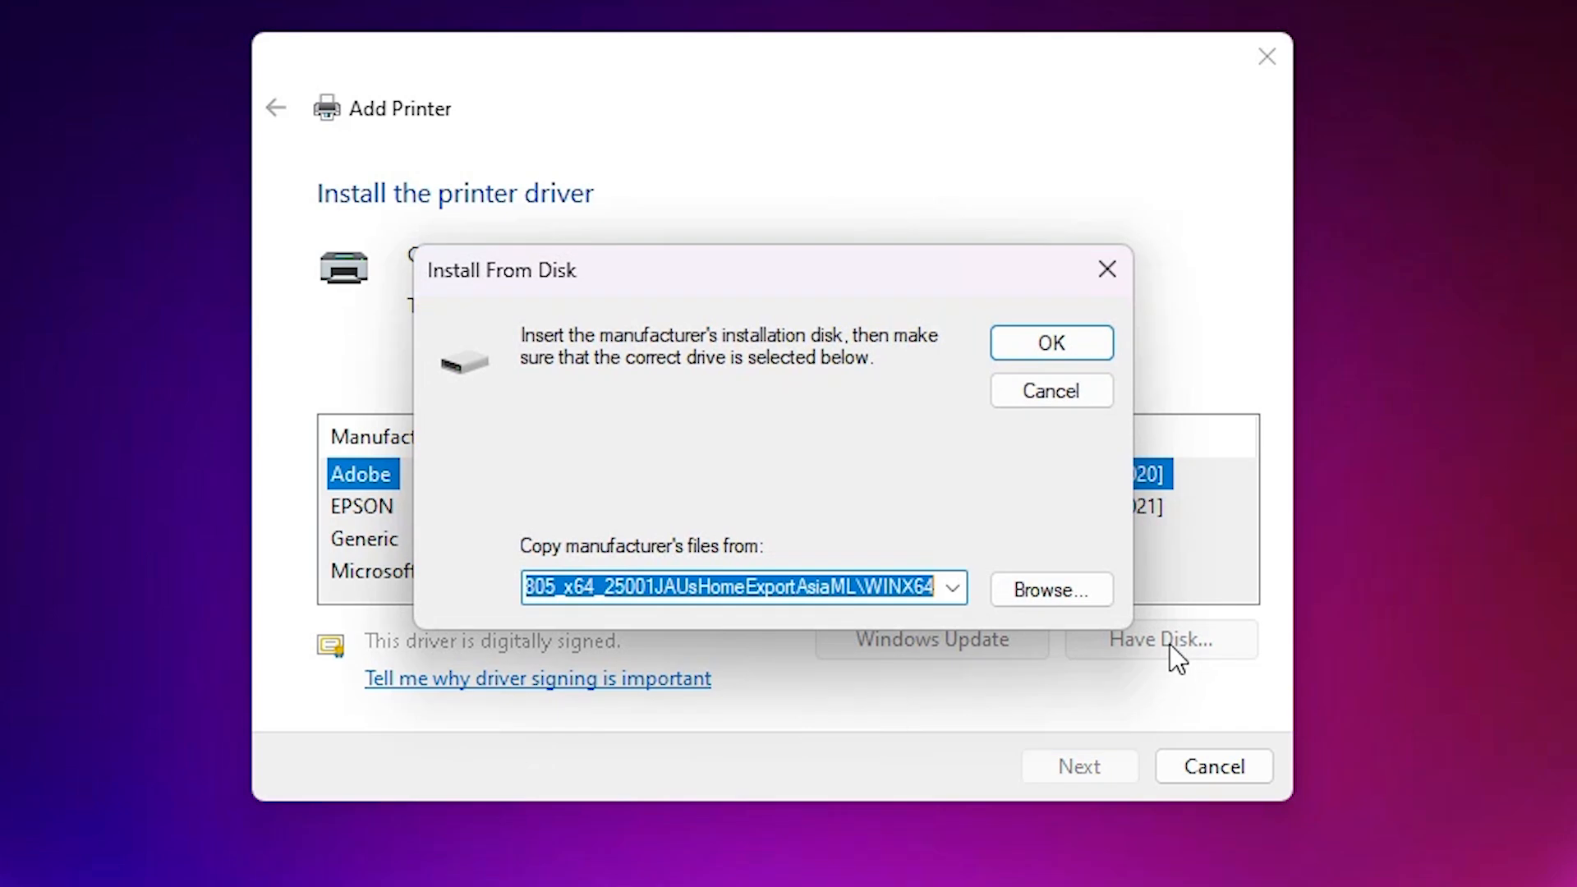
click(1050, 590)
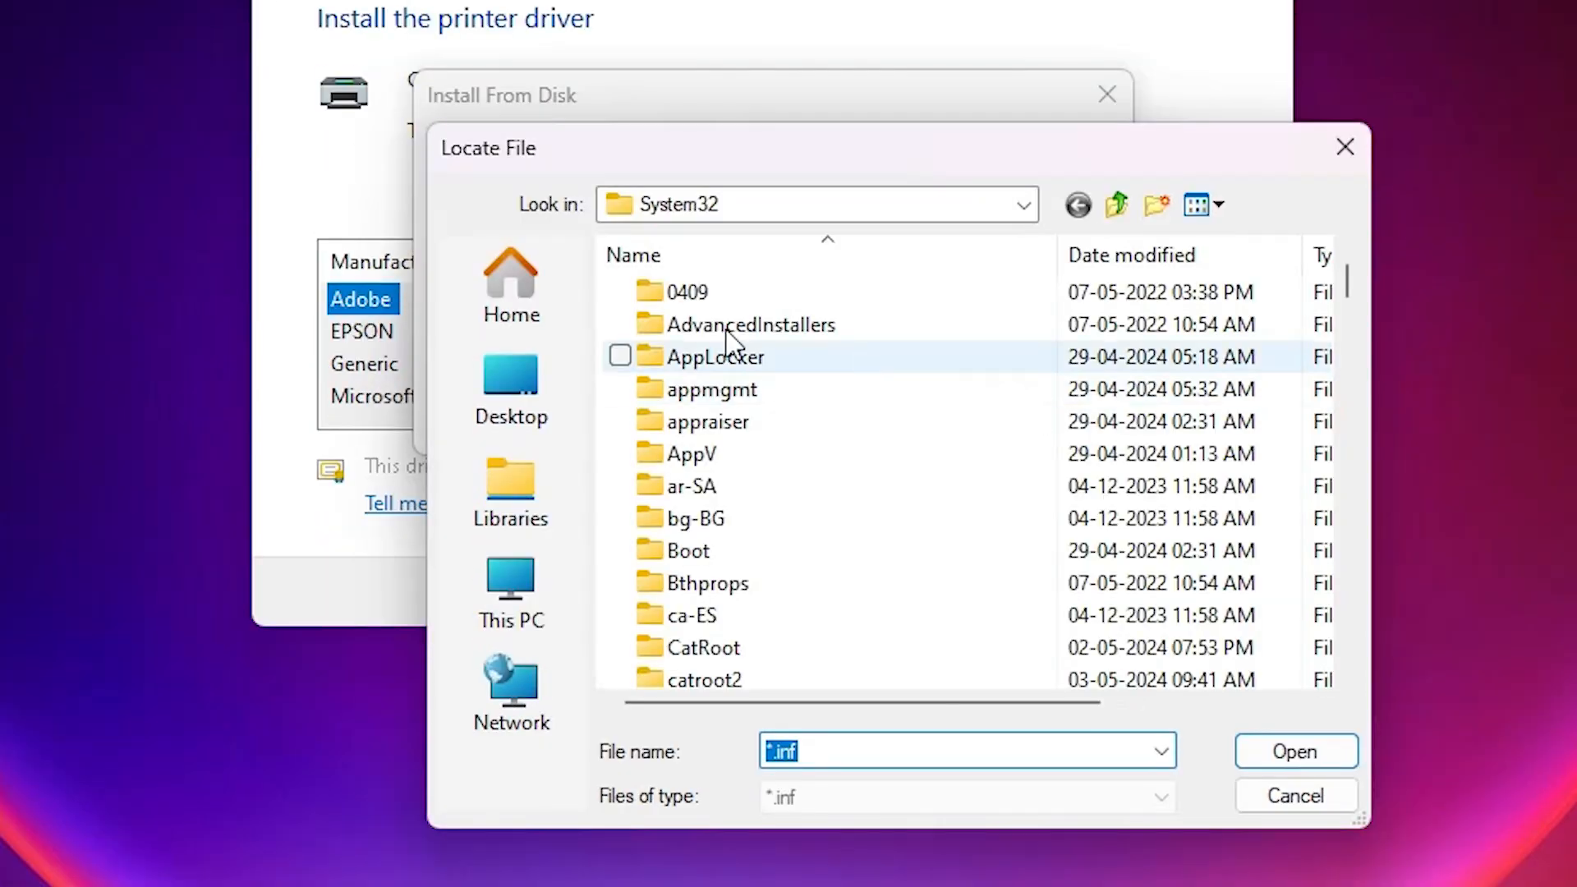
click(510, 390)
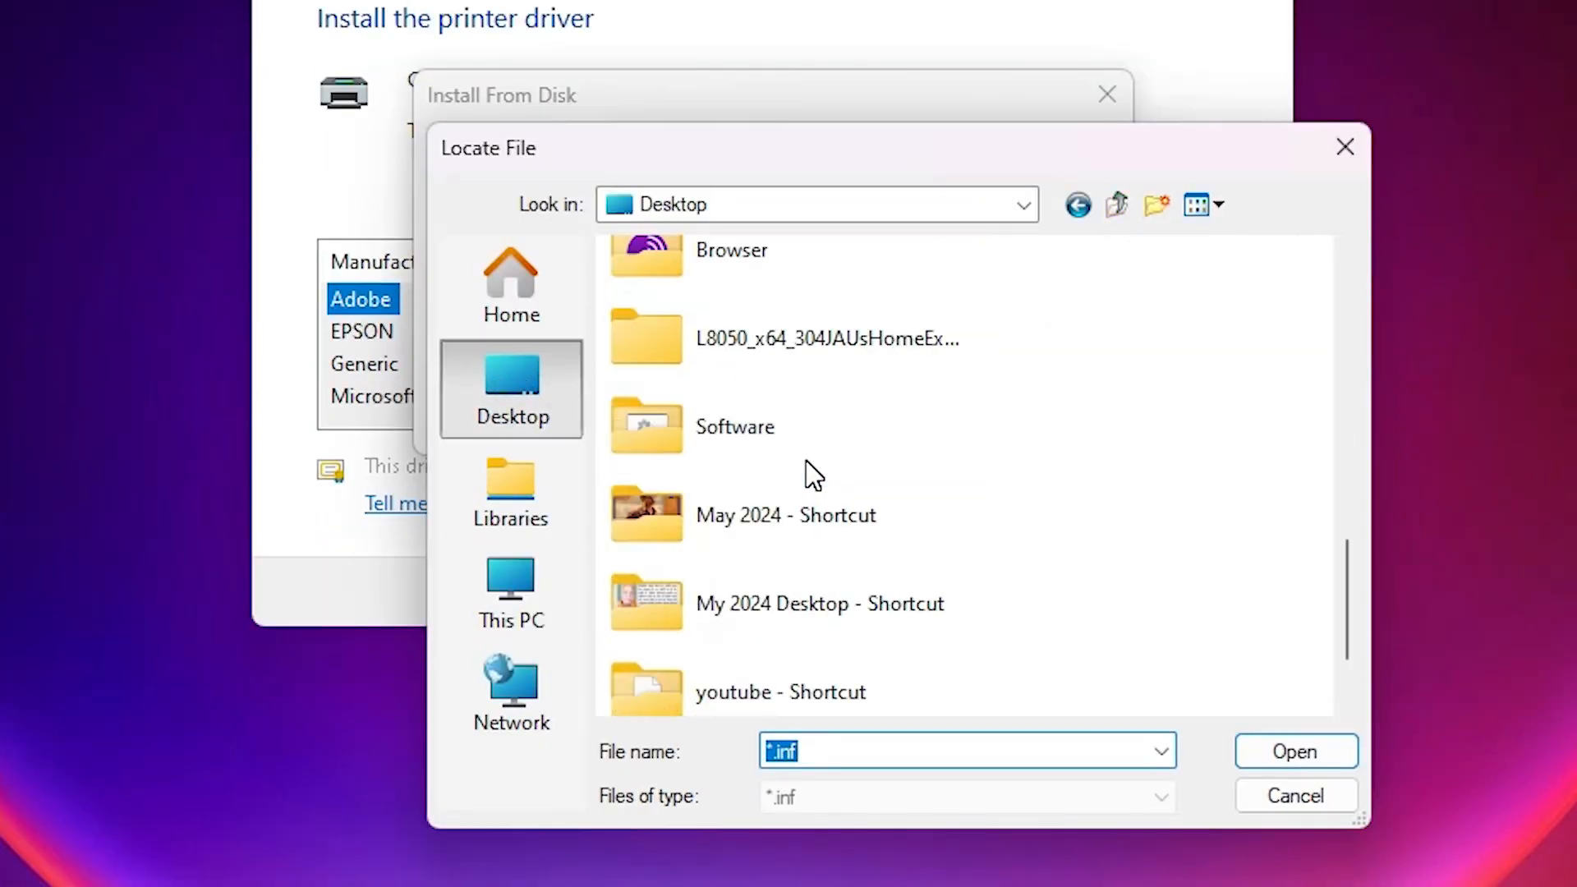
mouse_move(774, 338)
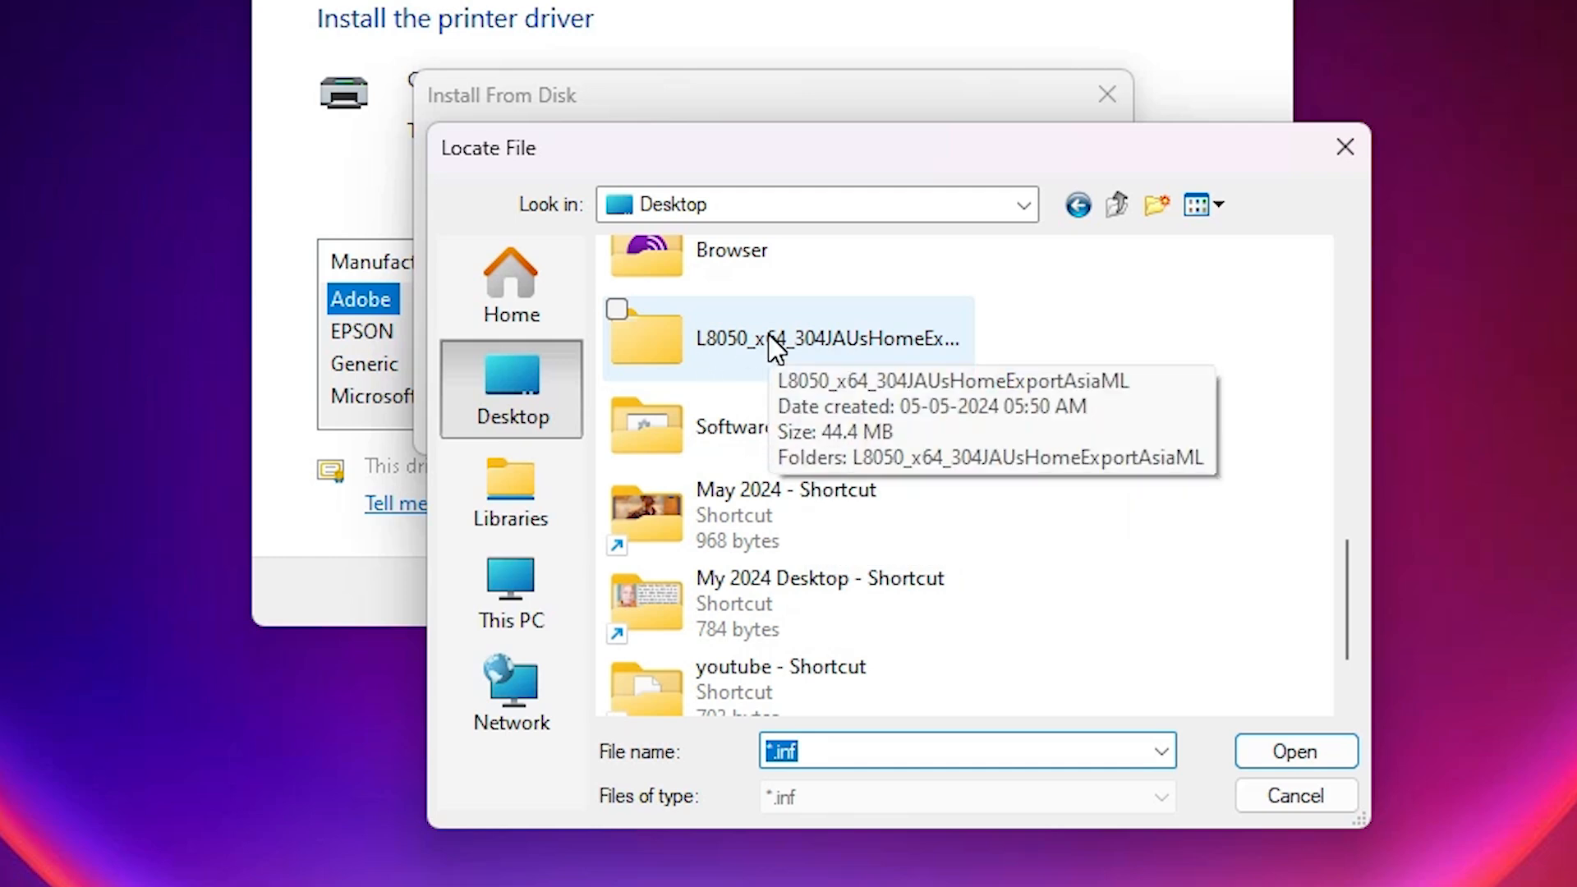
double_click(825, 339)
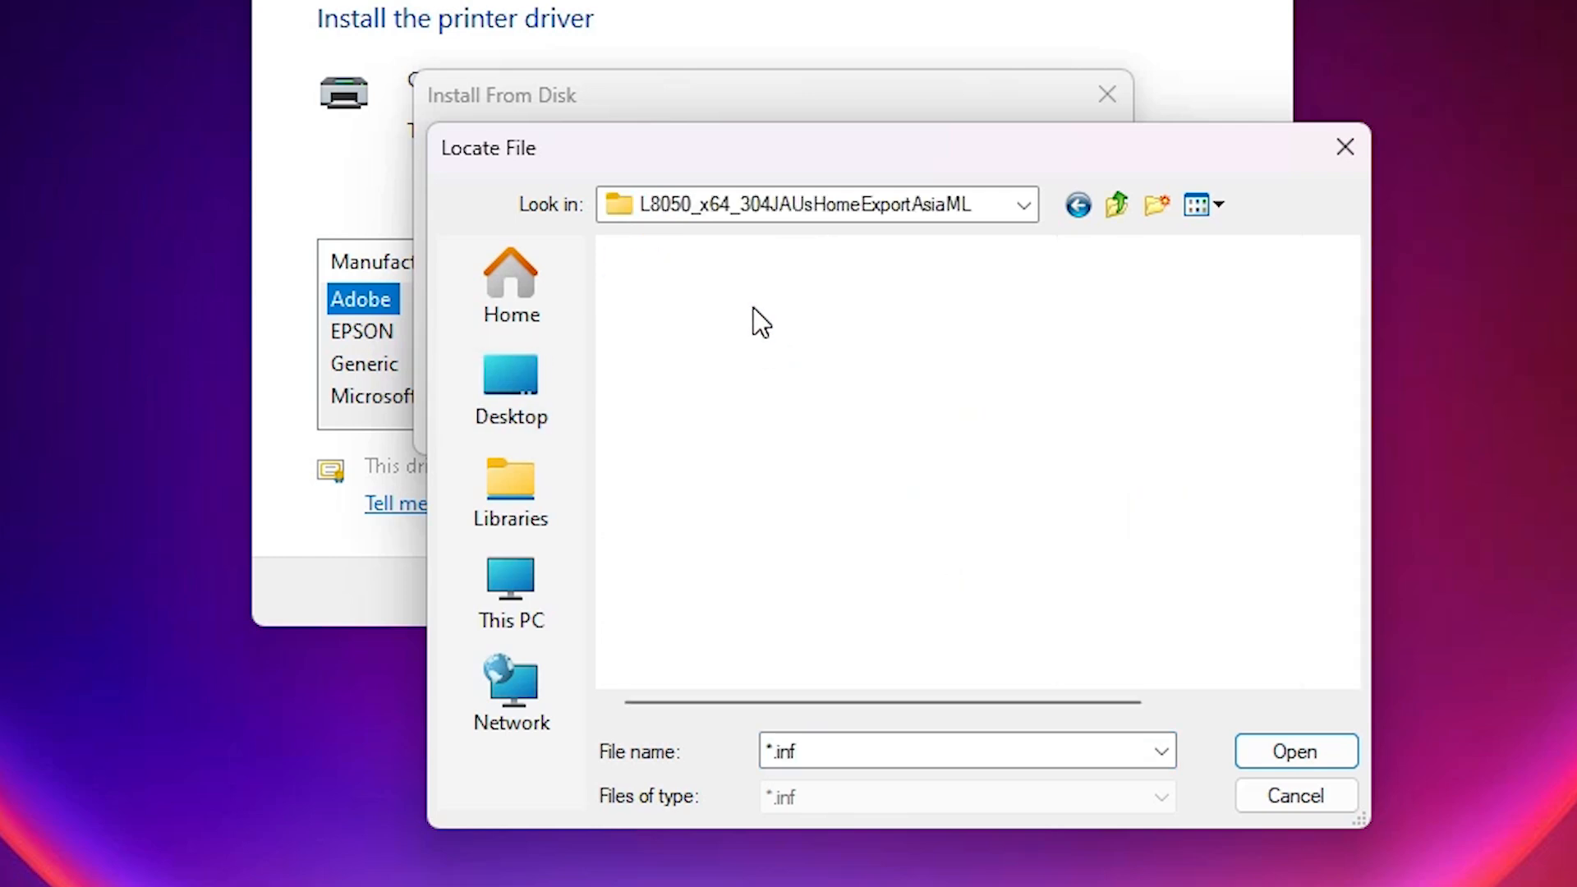
click(730, 388)
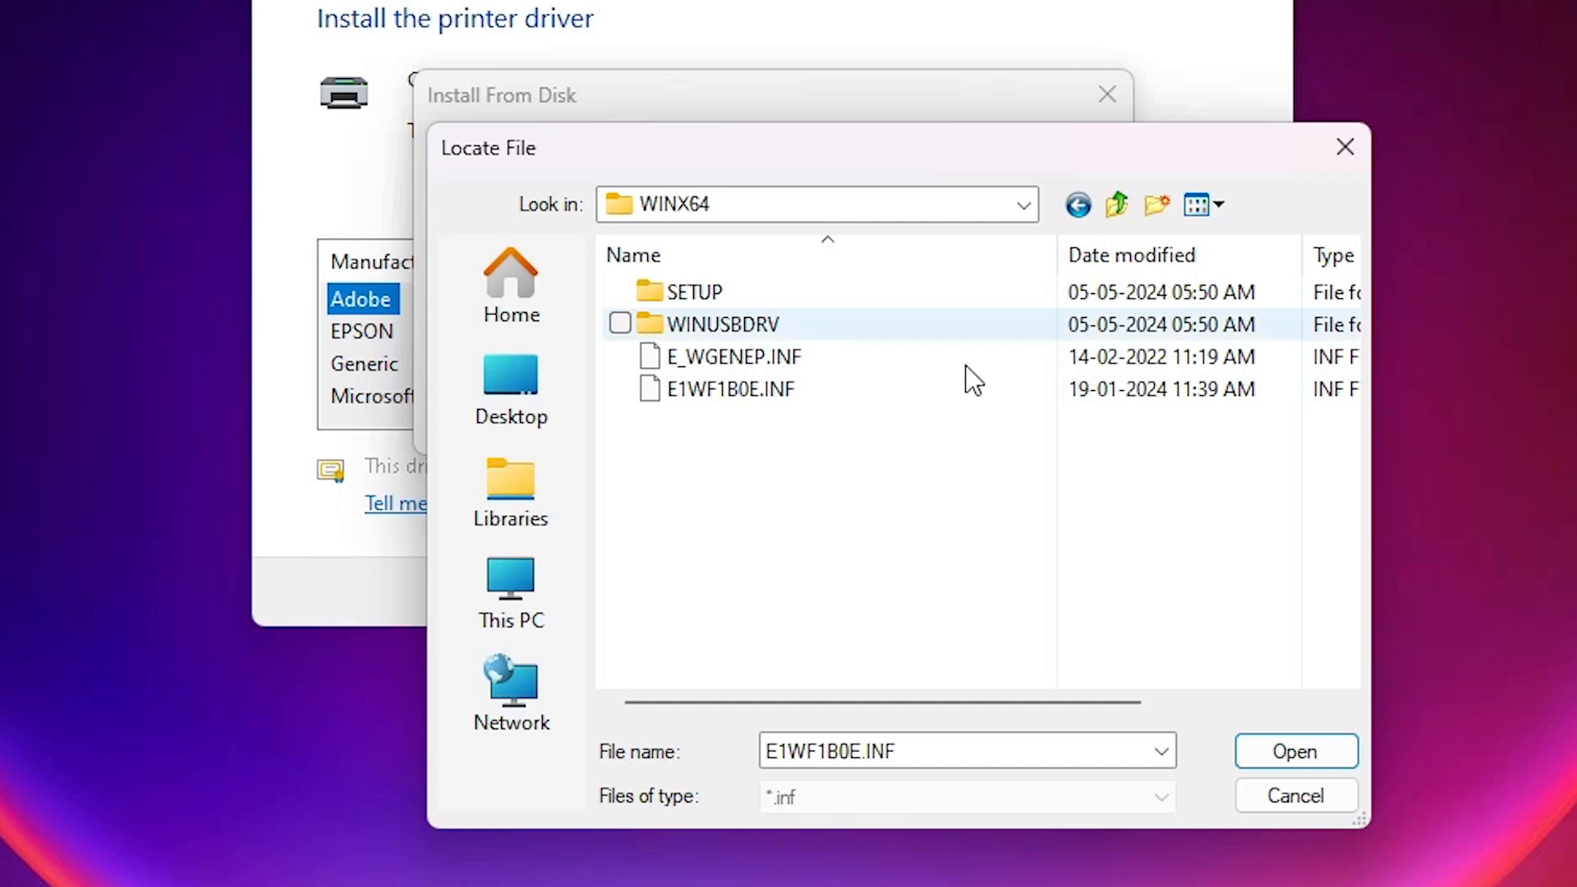
click(733, 357)
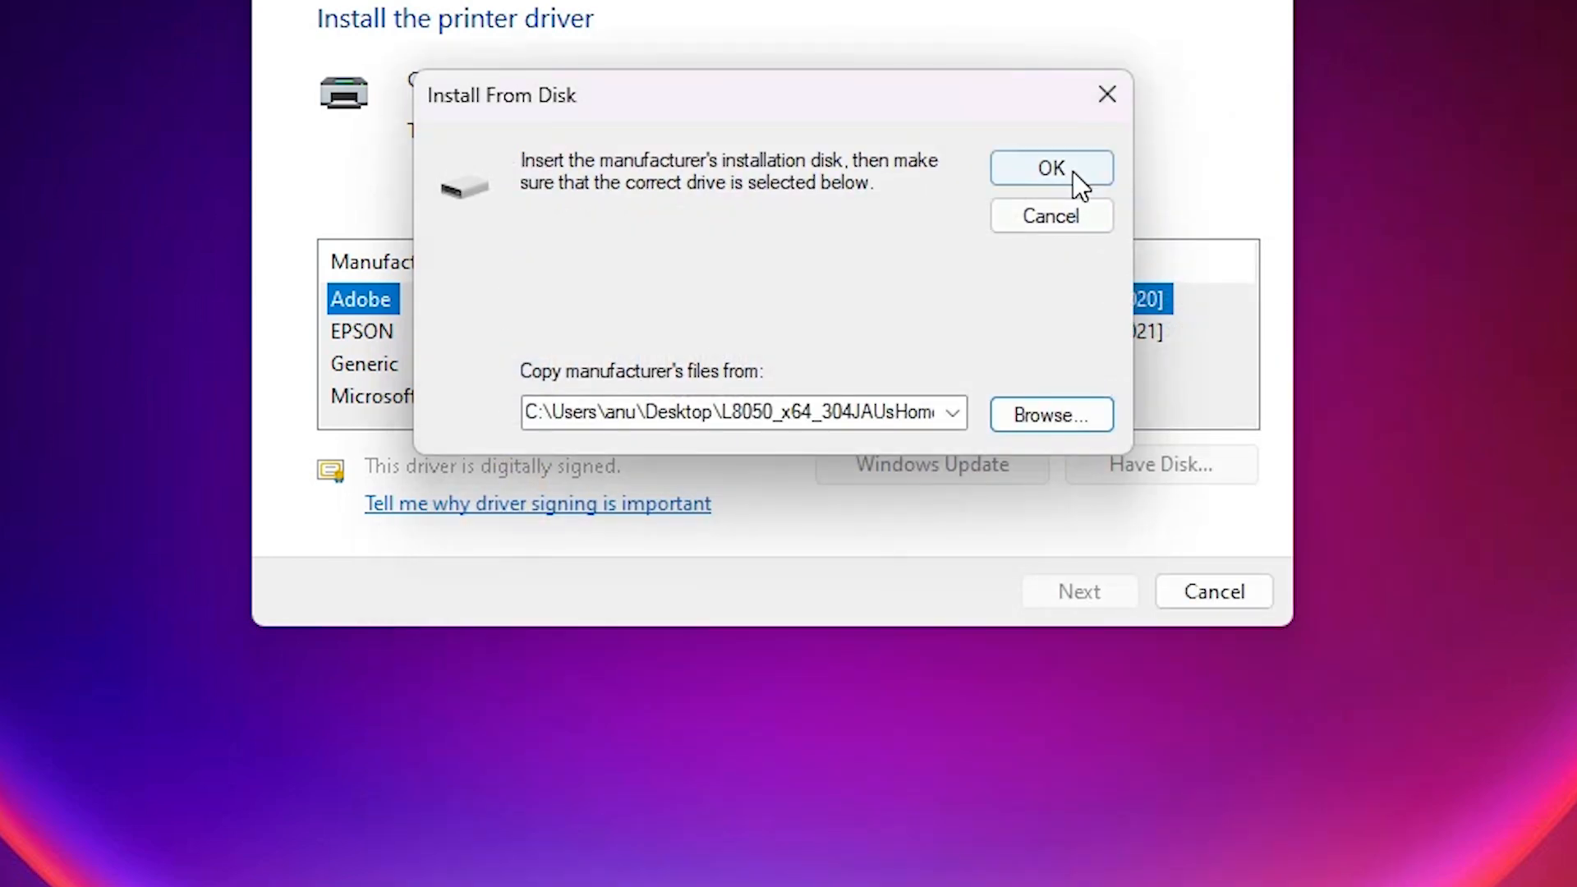
click(1052, 168)
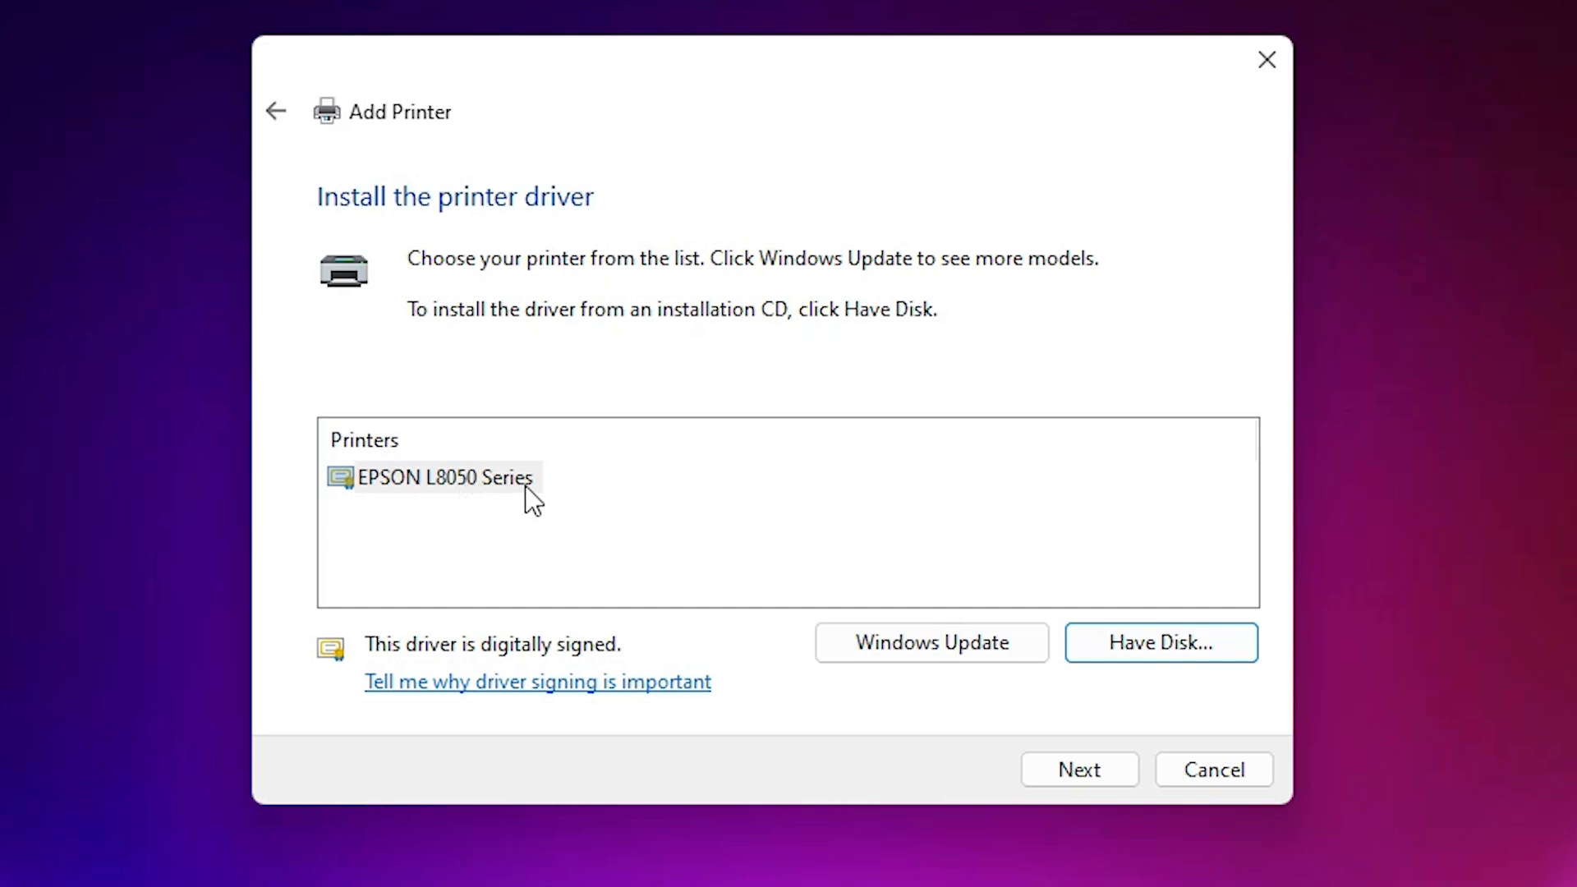
- Choose the EPSON L8050 Series driver and install it under the name EPSON L8050
click(447, 477)
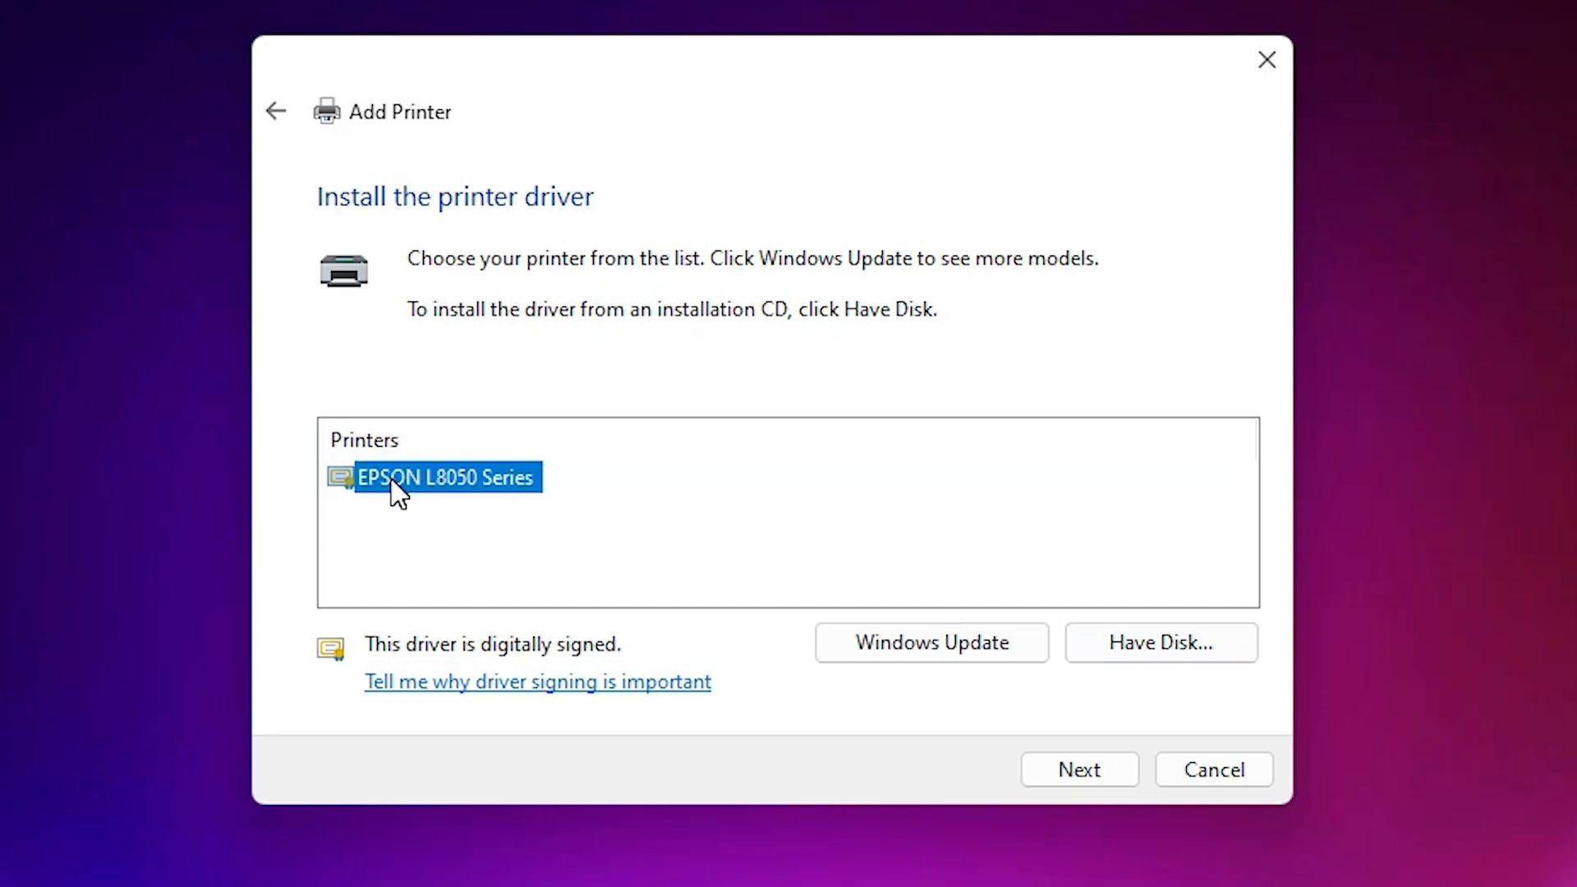
click(1078, 769)
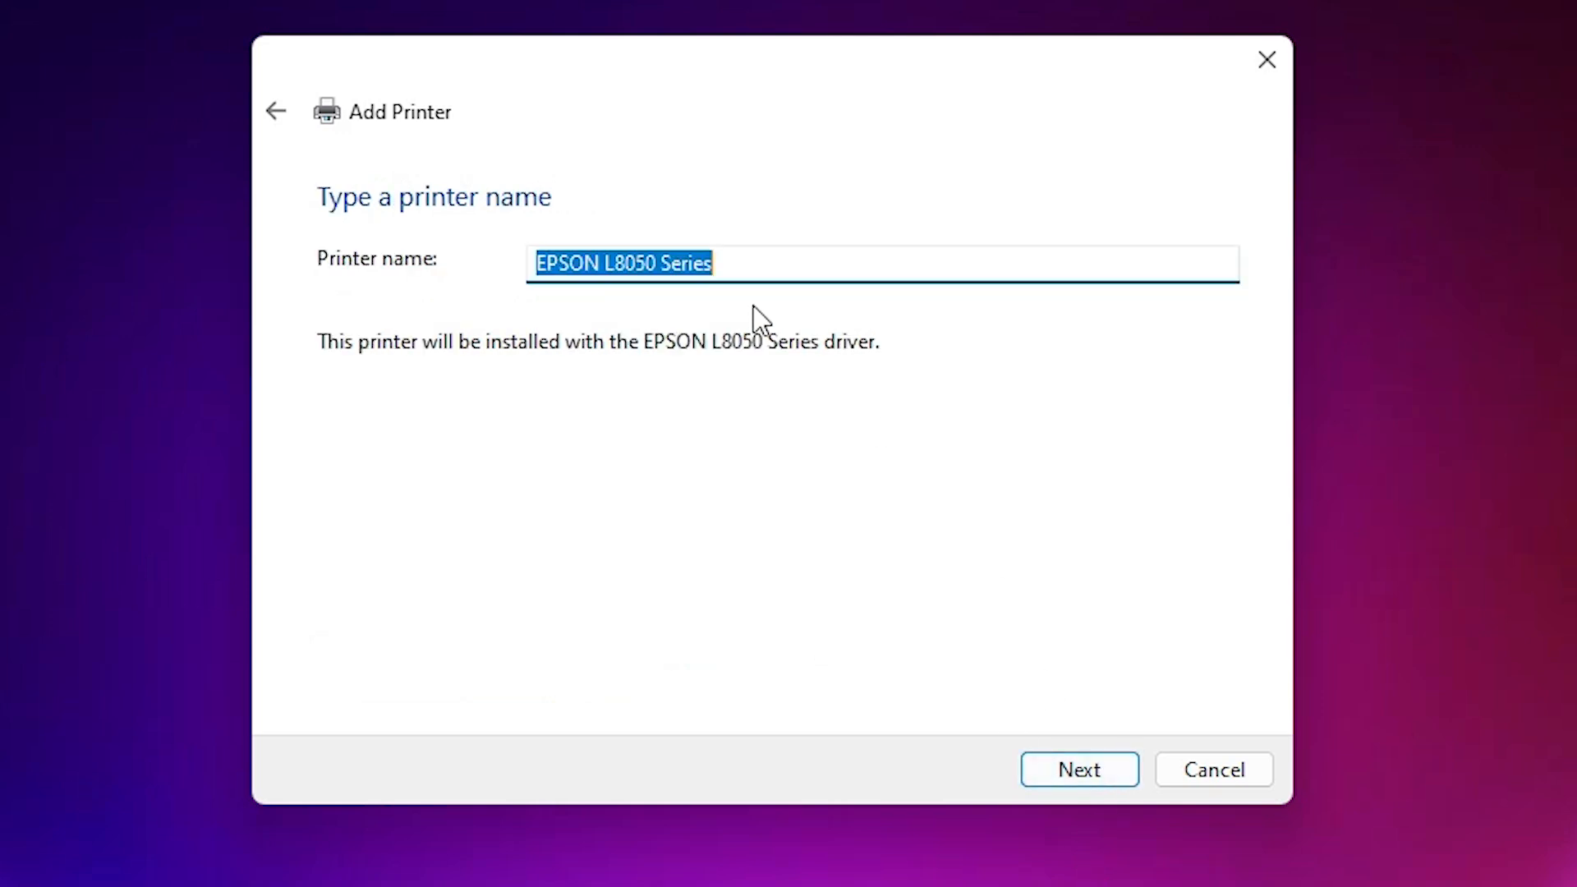
click(664, 263)
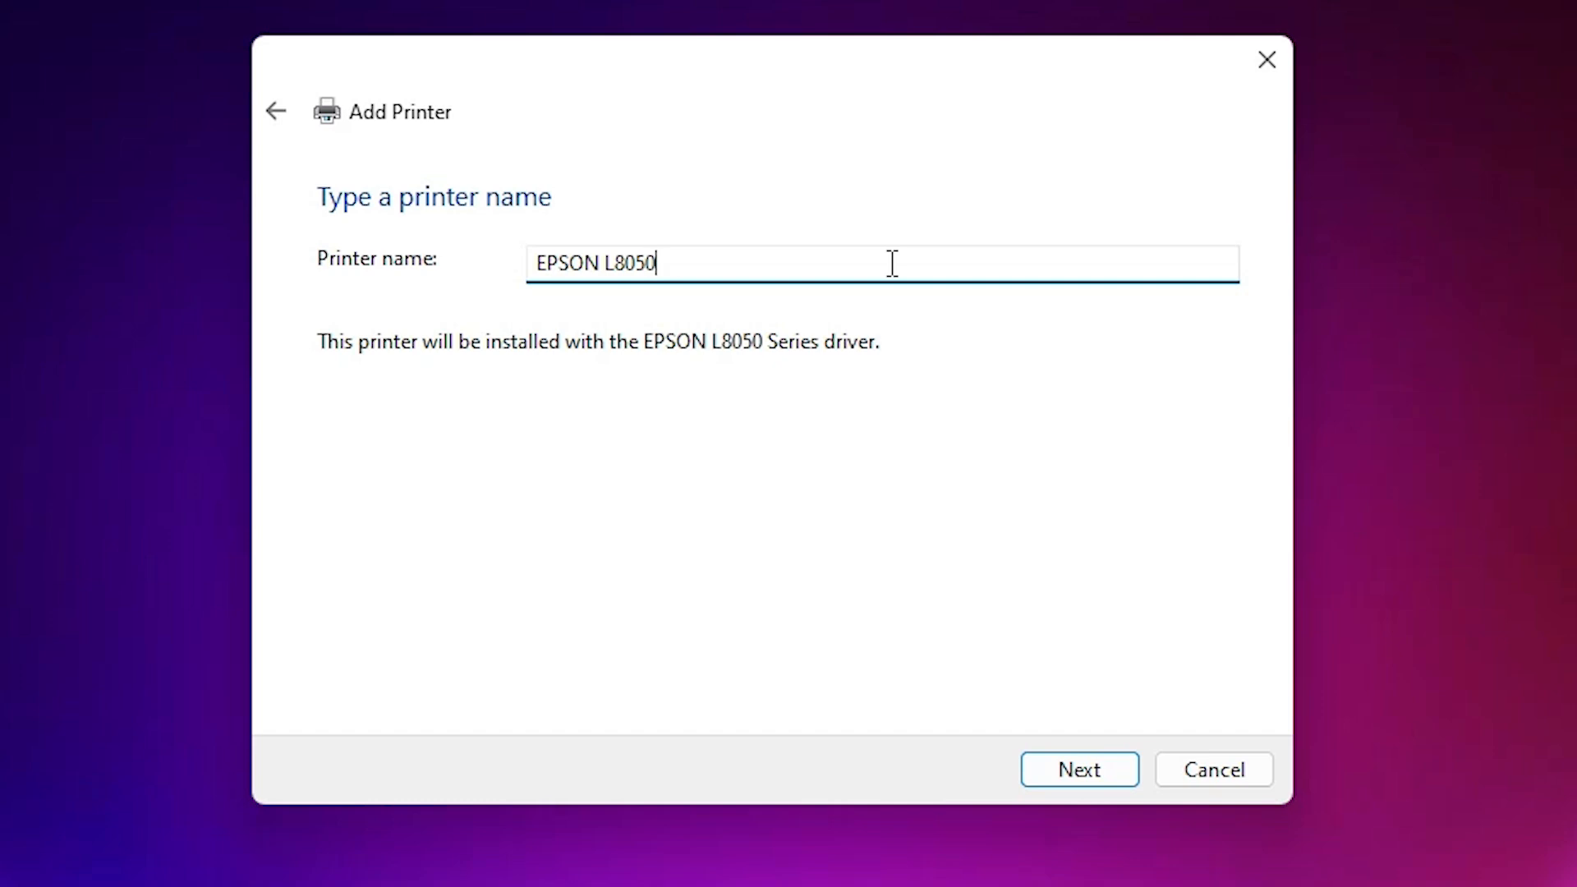
click(1080, 769)
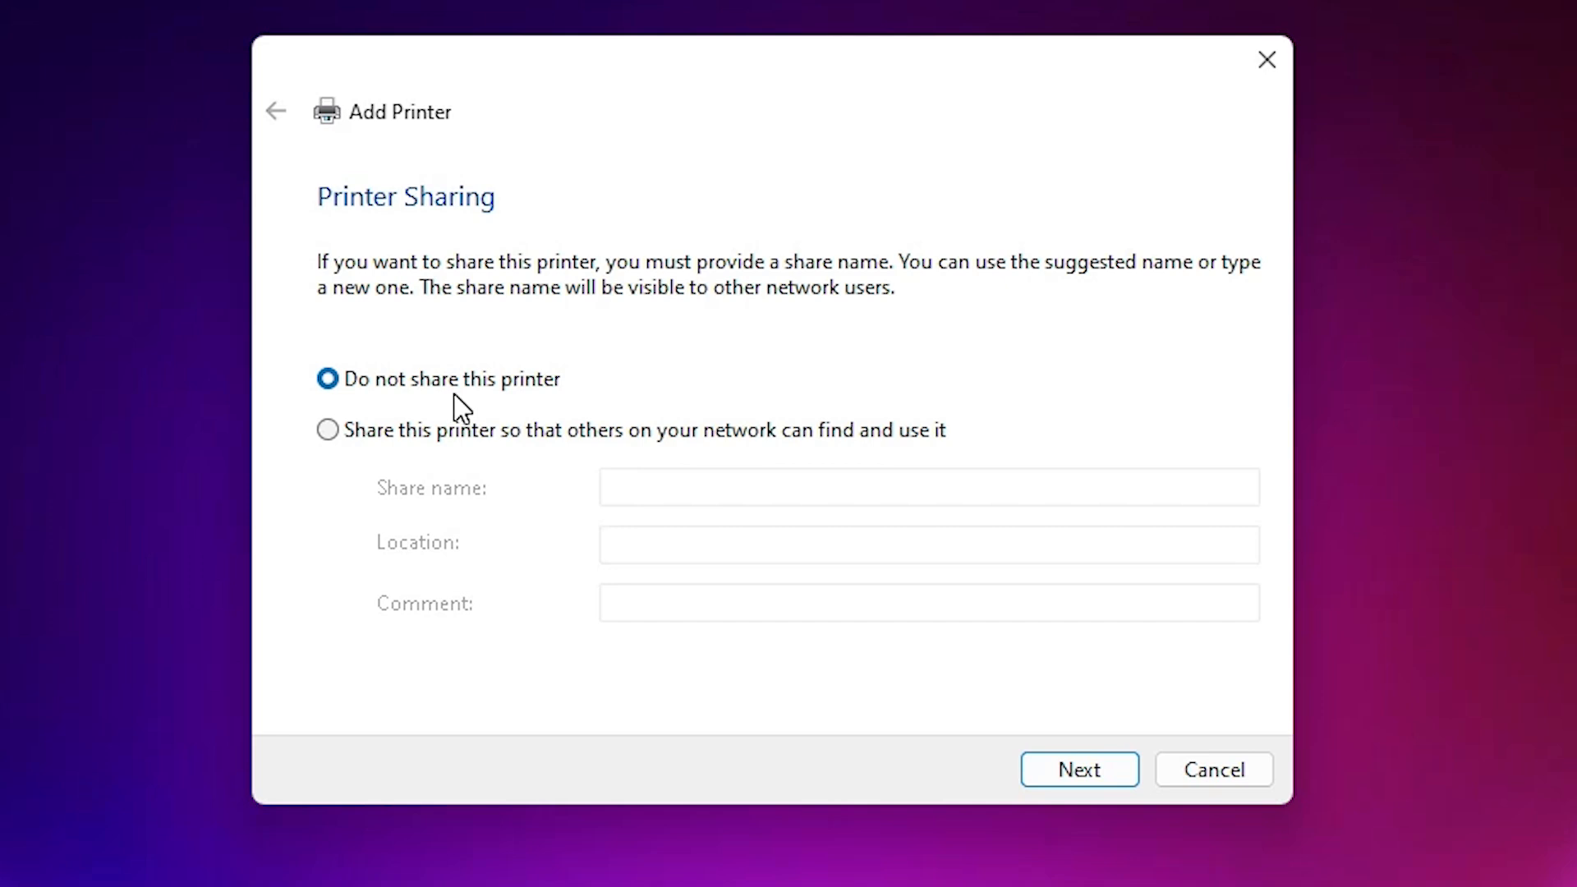
- Keep 'Do not share this printer', complete the install and close the wizard
click(1078, 769)
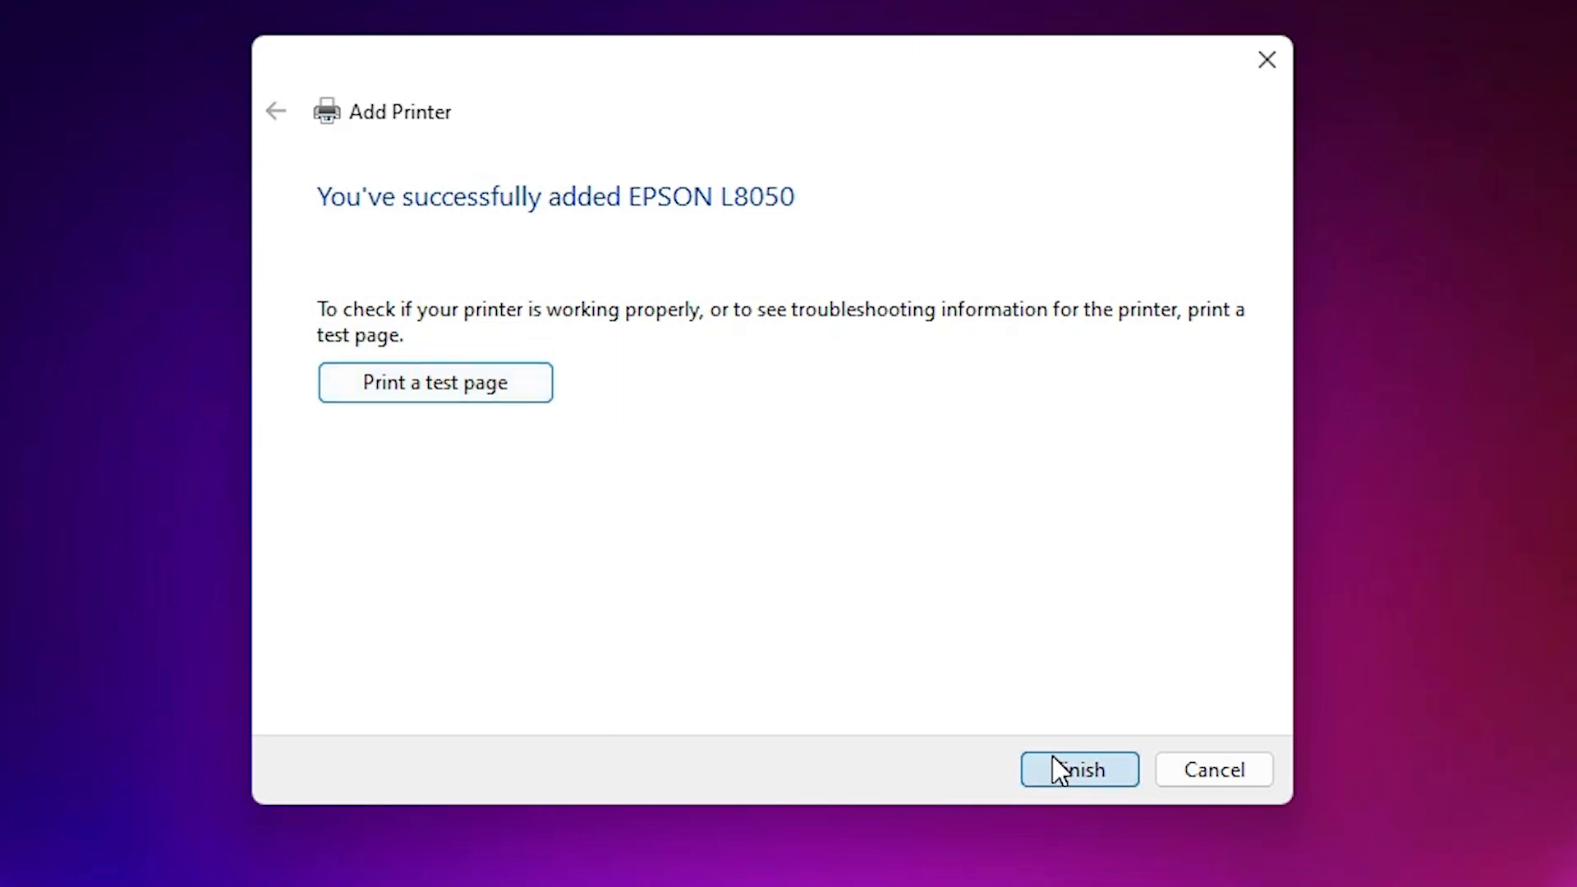
click(1078, 769)
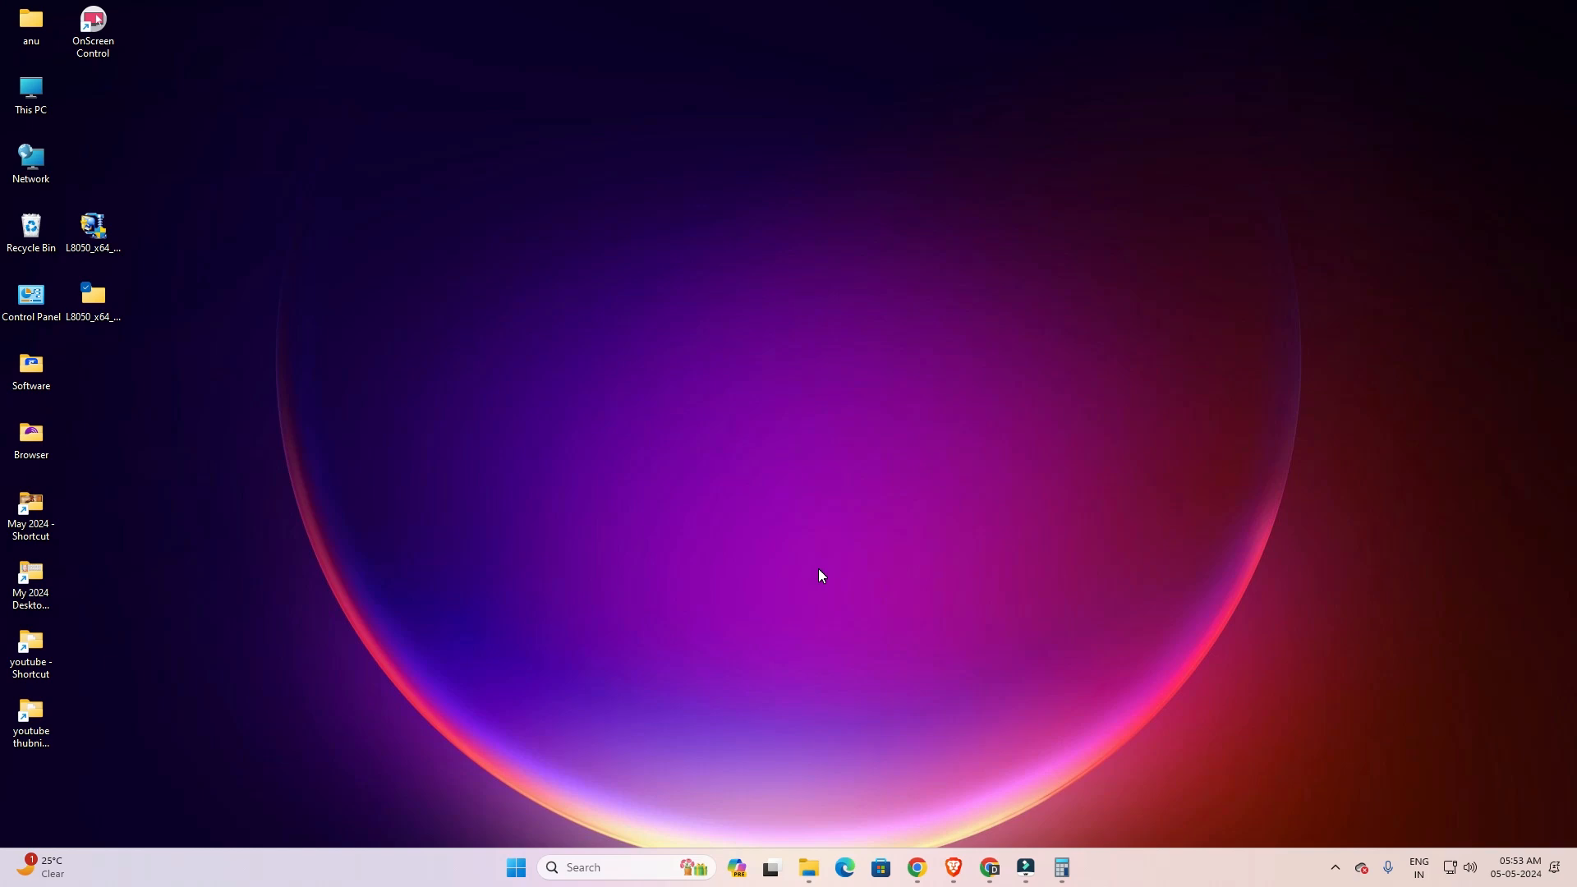
- Search 'pri' from Start and confirm EPSON L8050 is listed in Printers & scanners
click(516, 868)
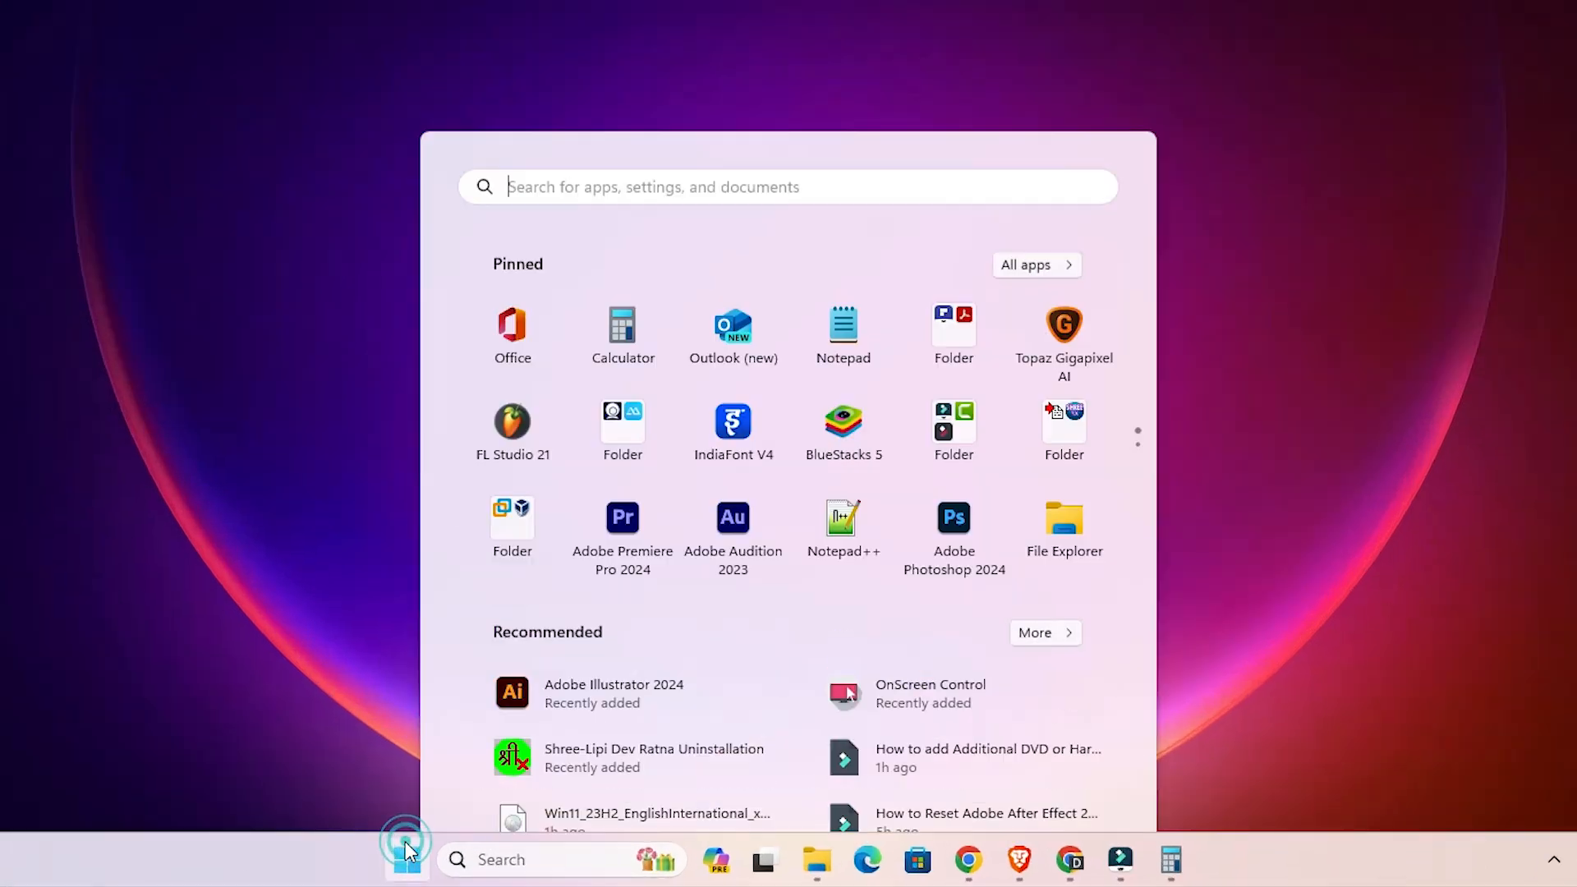
text(pri)
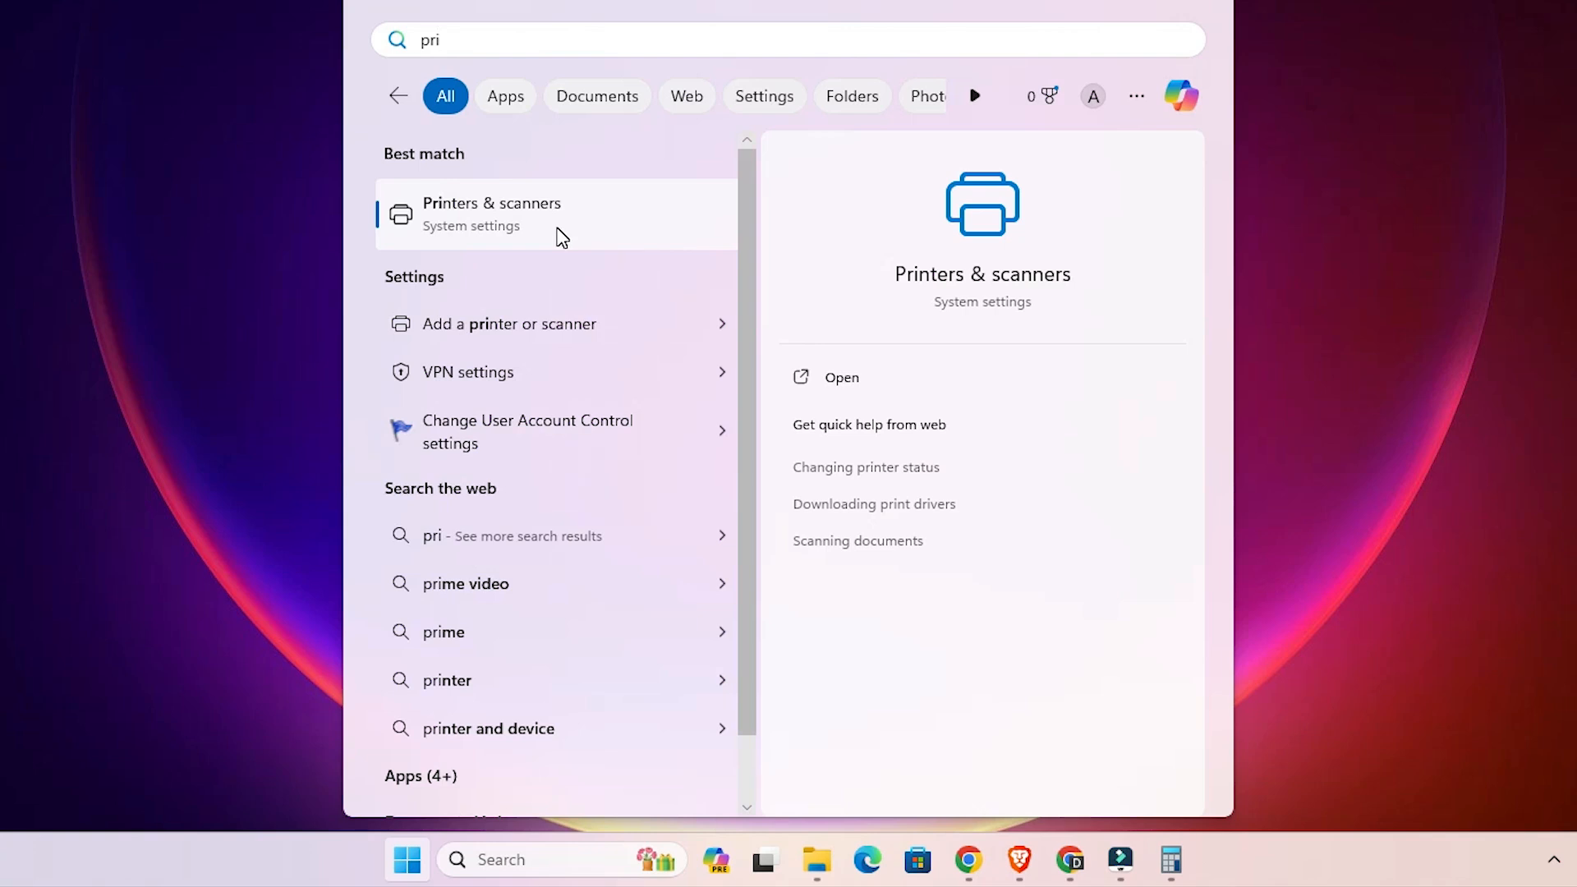
click(492, 214)
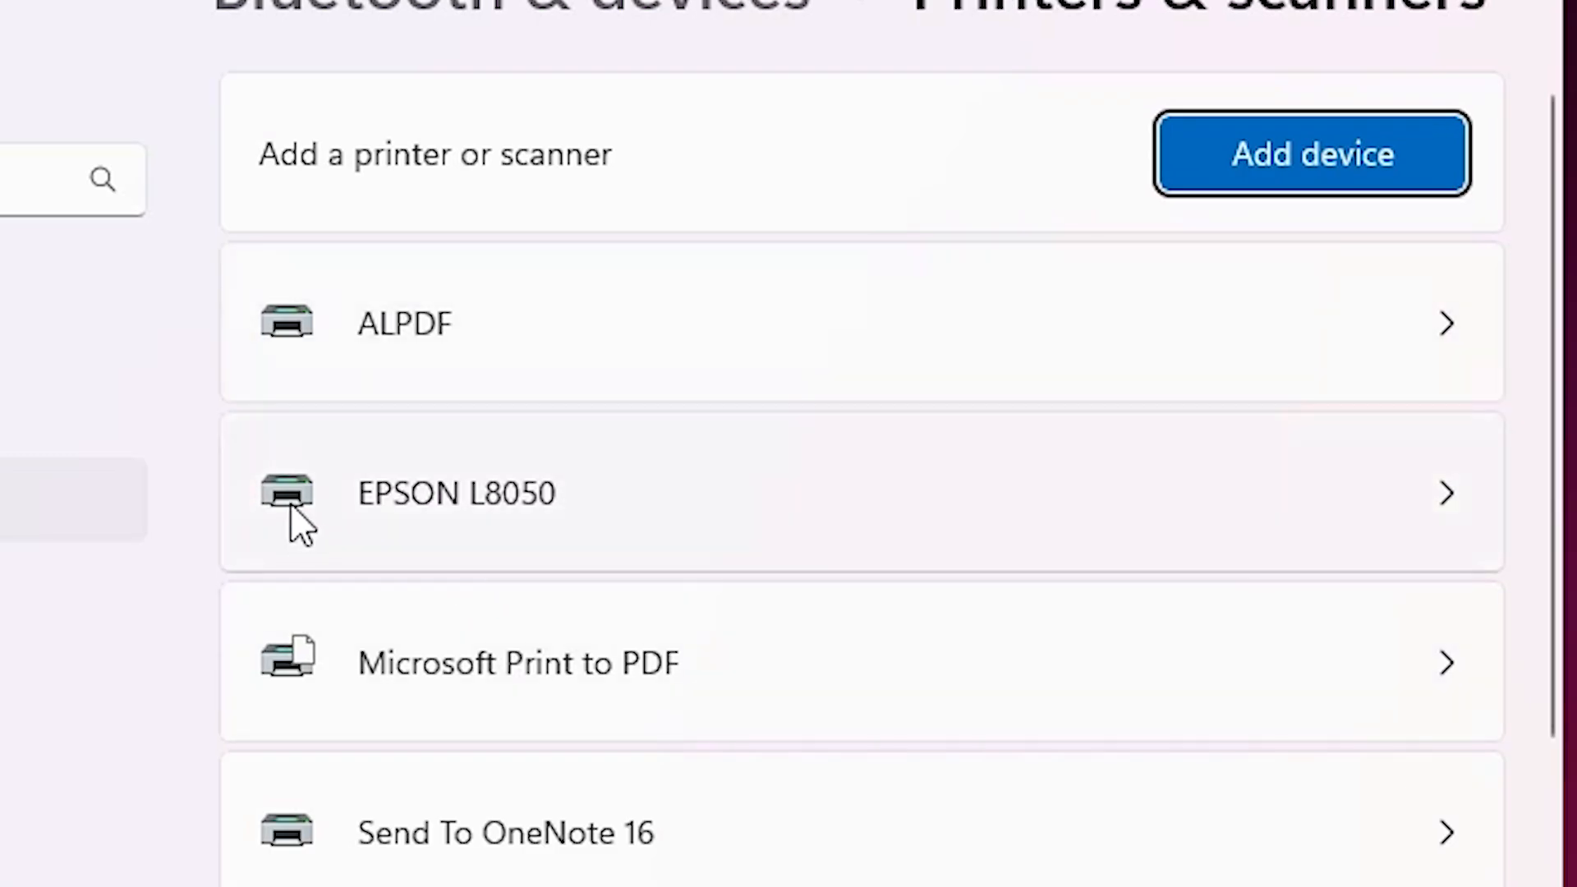
mouse_move(739, 579)
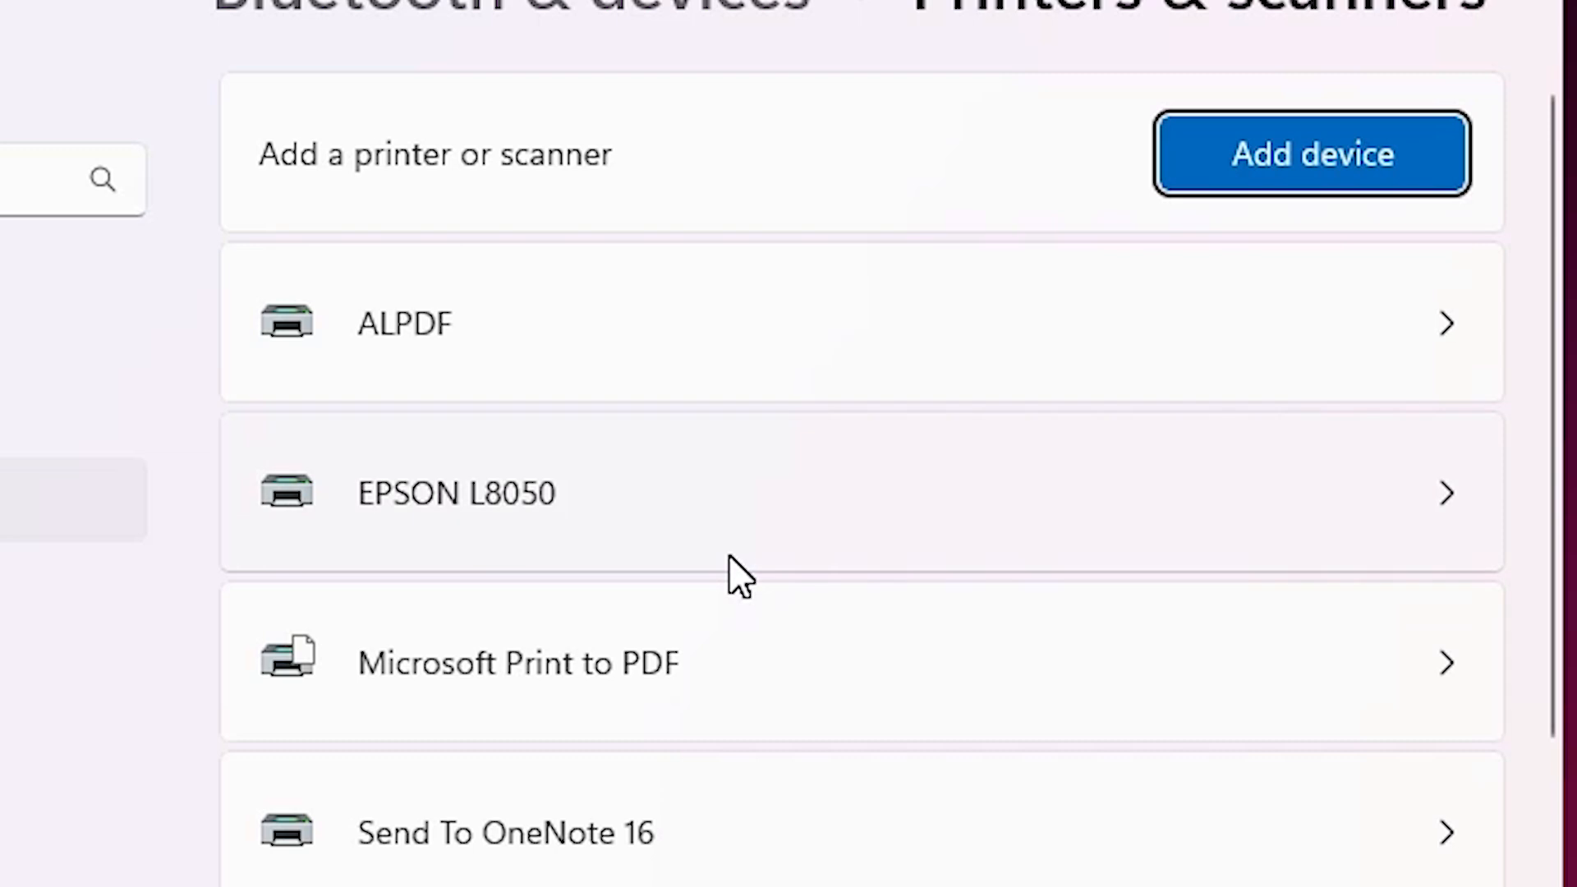